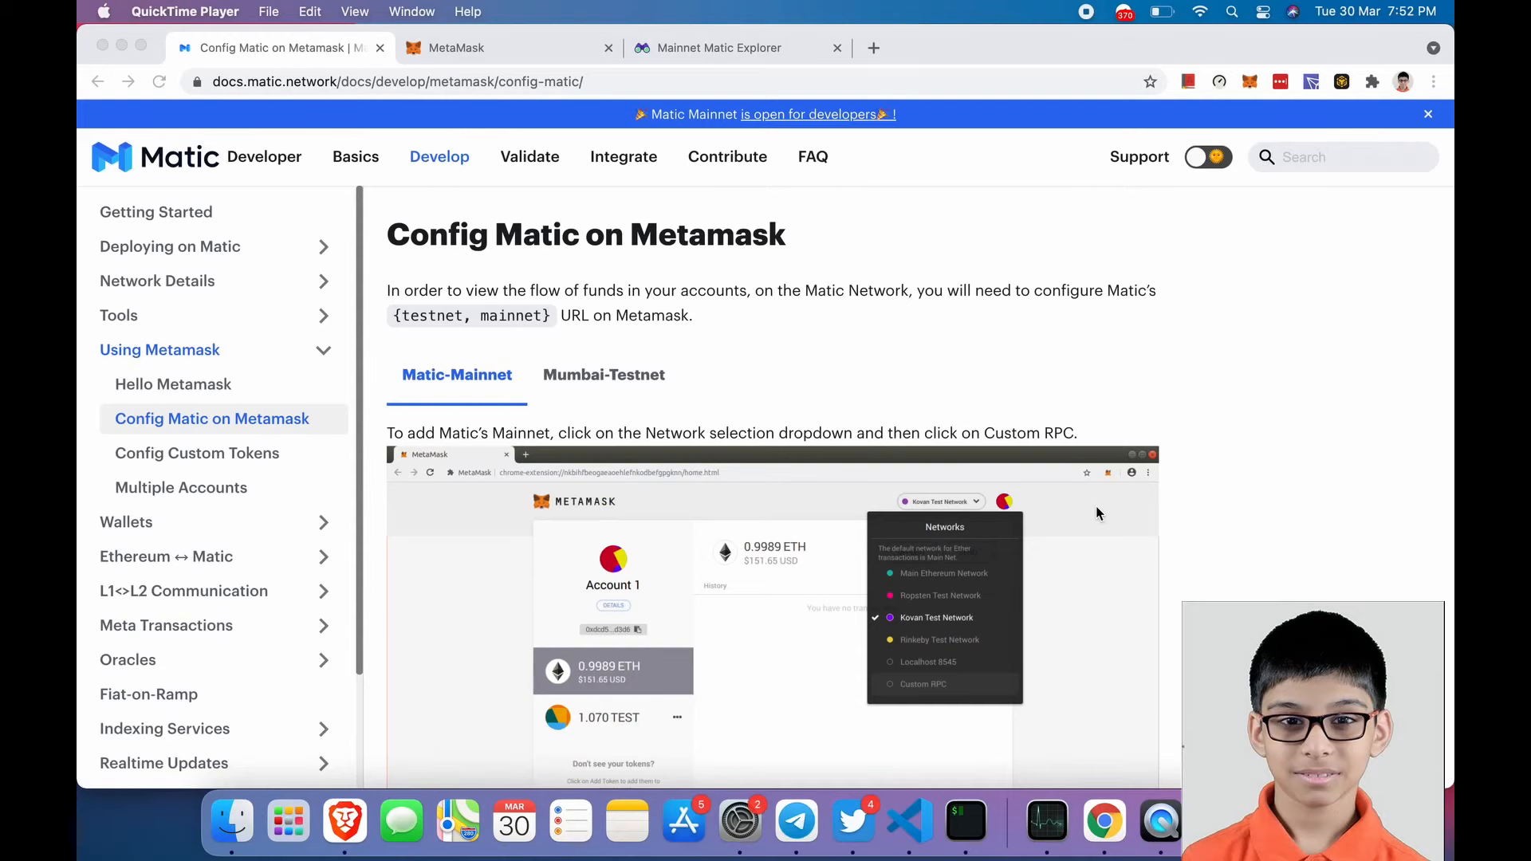
- Bring up MetaMask's list of available networks from the Ethereum Mainnet dropdown
click(638, 82)
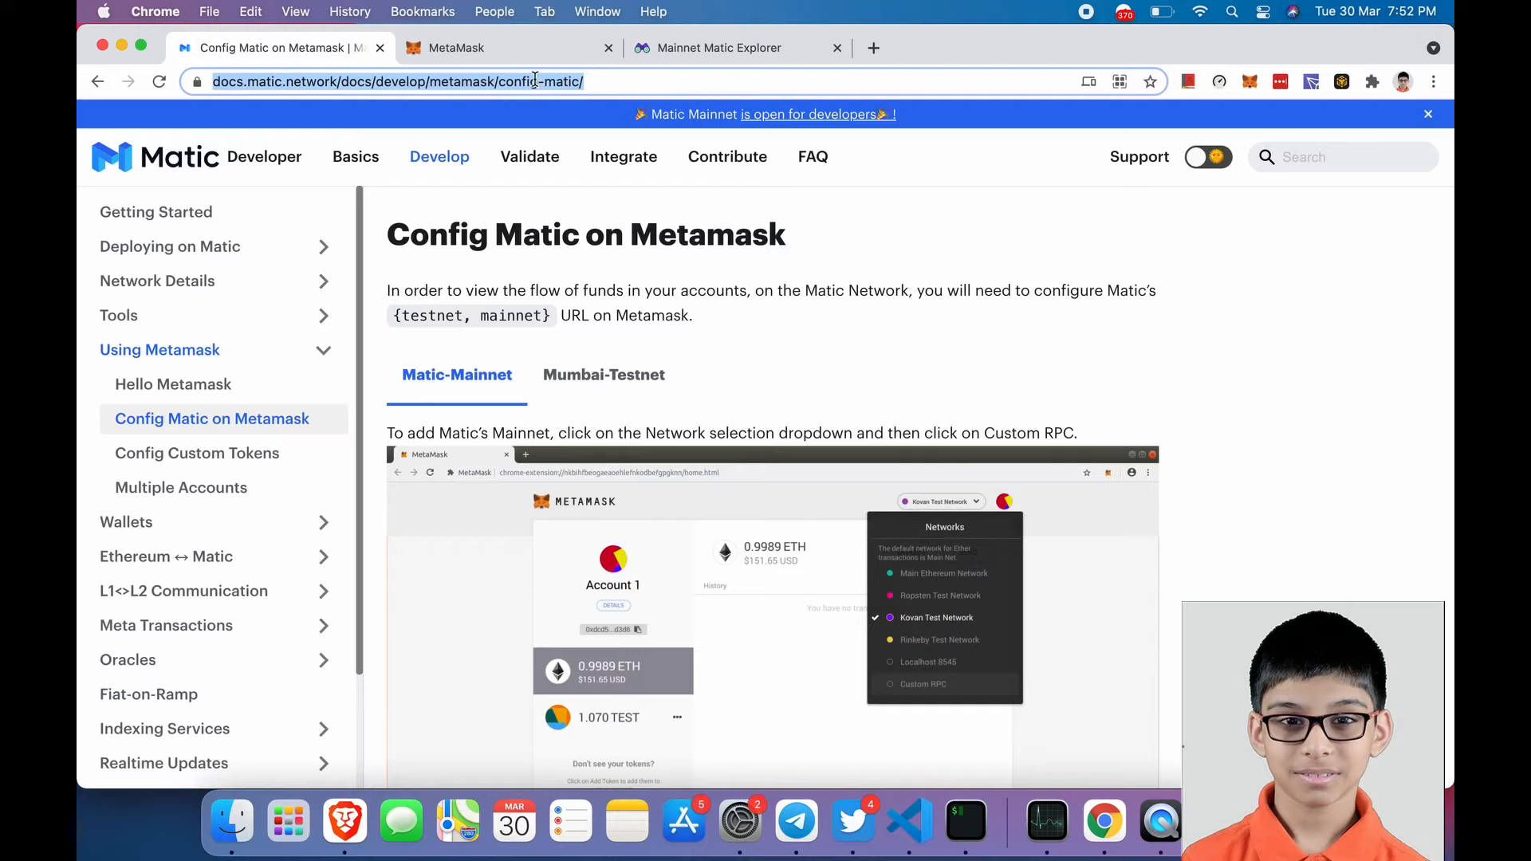
mouse_move(711, 99)
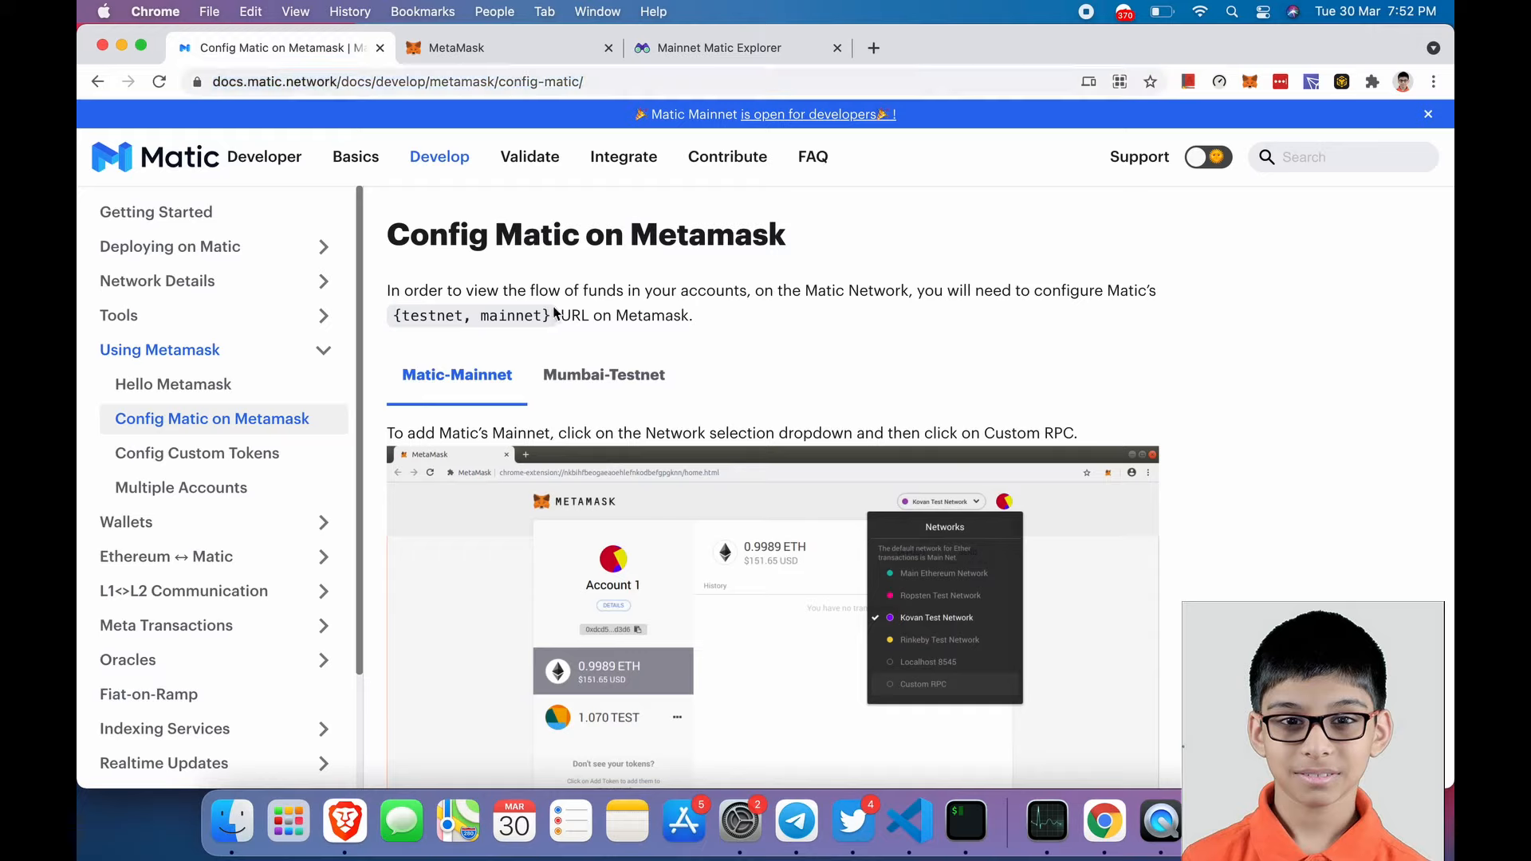
scroll(down, 3)
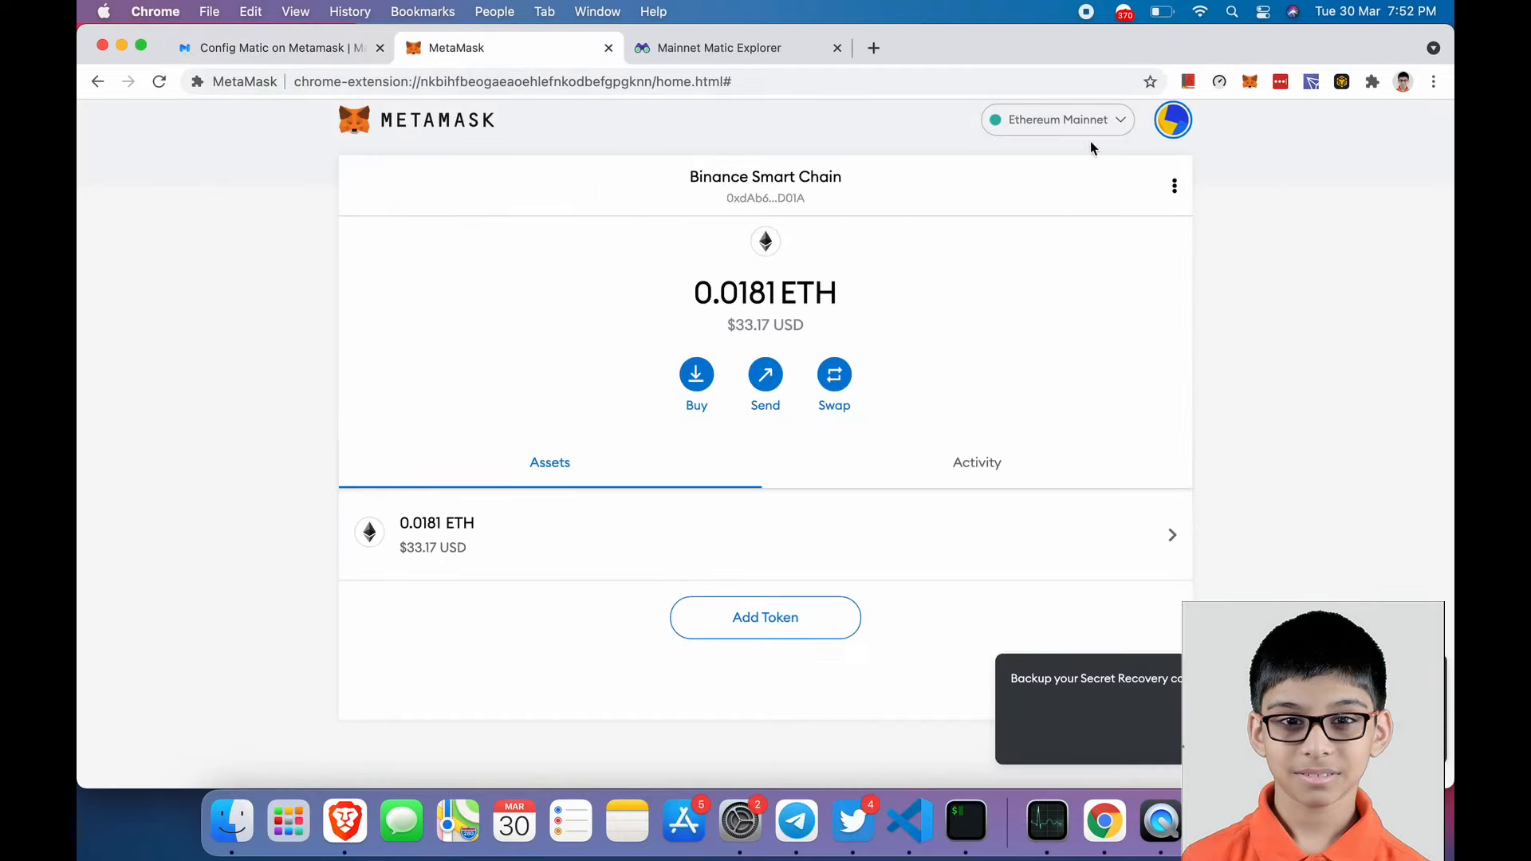
click(1056, 120)
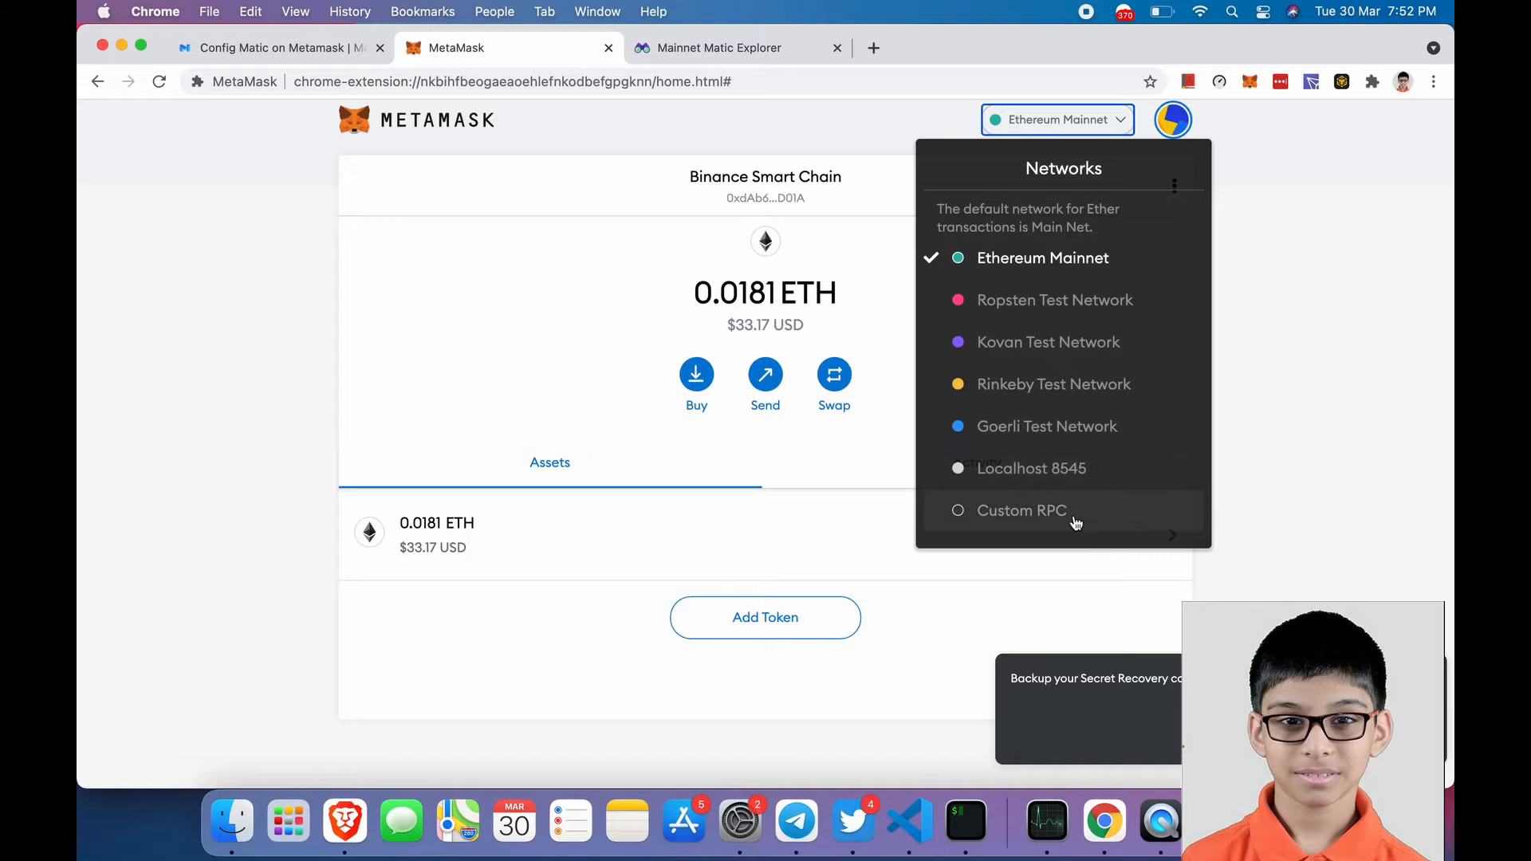
- Start a Custom RPC network named Matic Mainnet with the suggested maticvigil RPC URL
click(1018, 510)
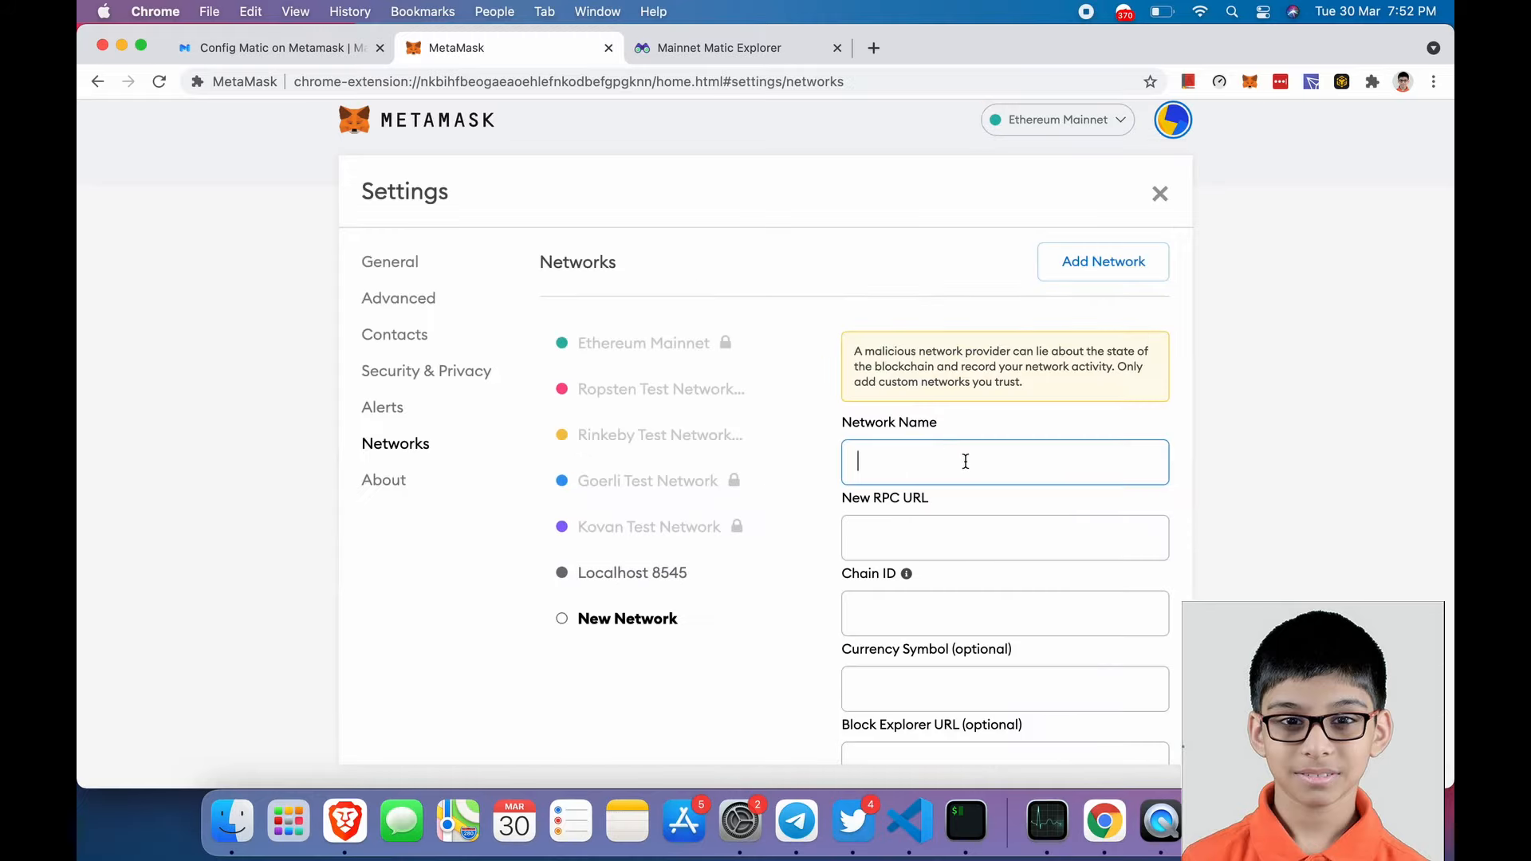
text(Matic)
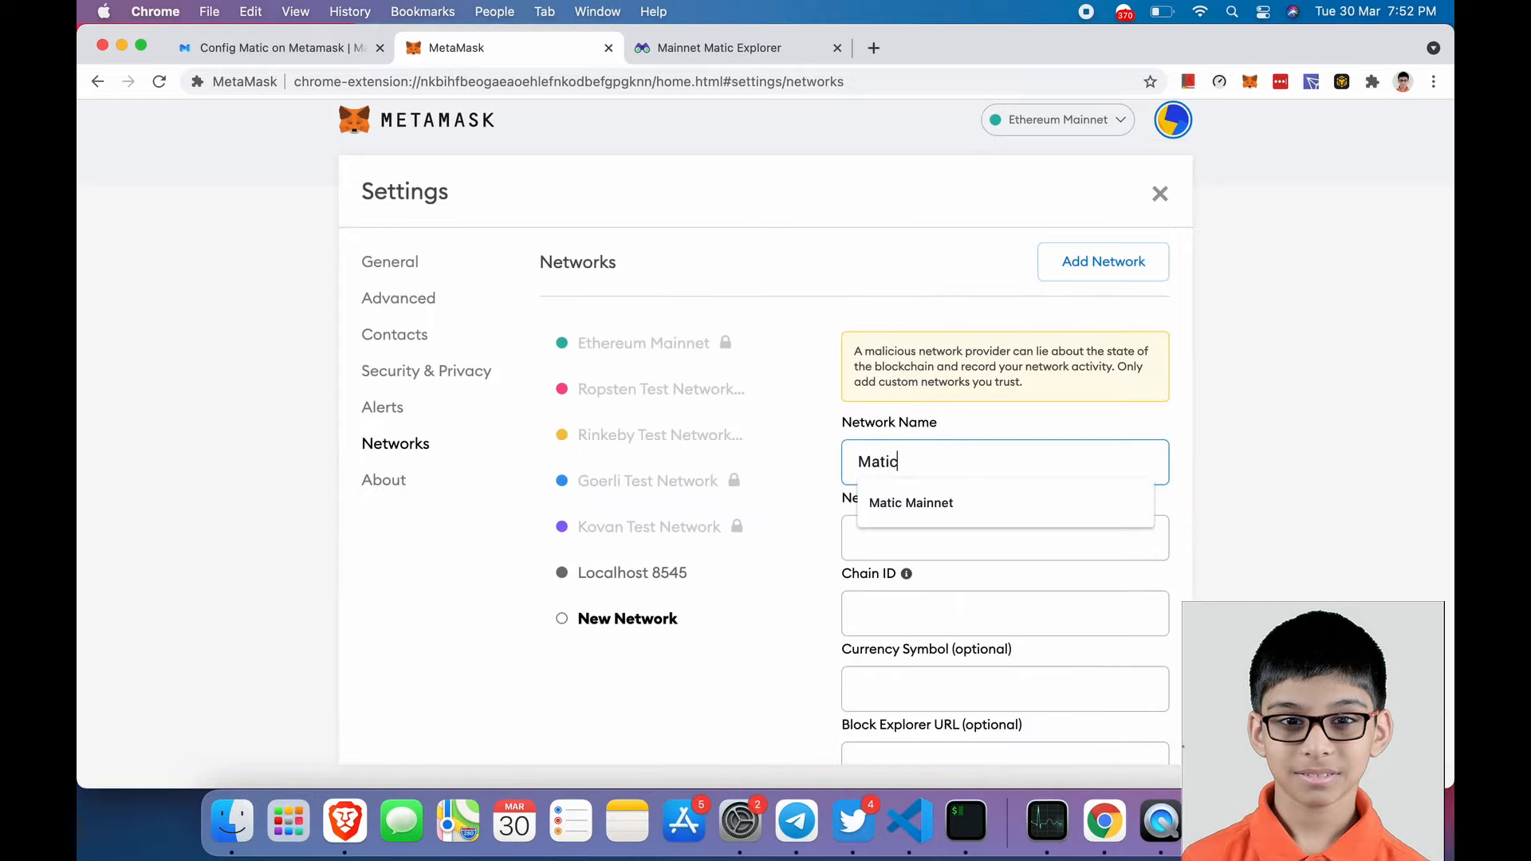
click(911, 502)
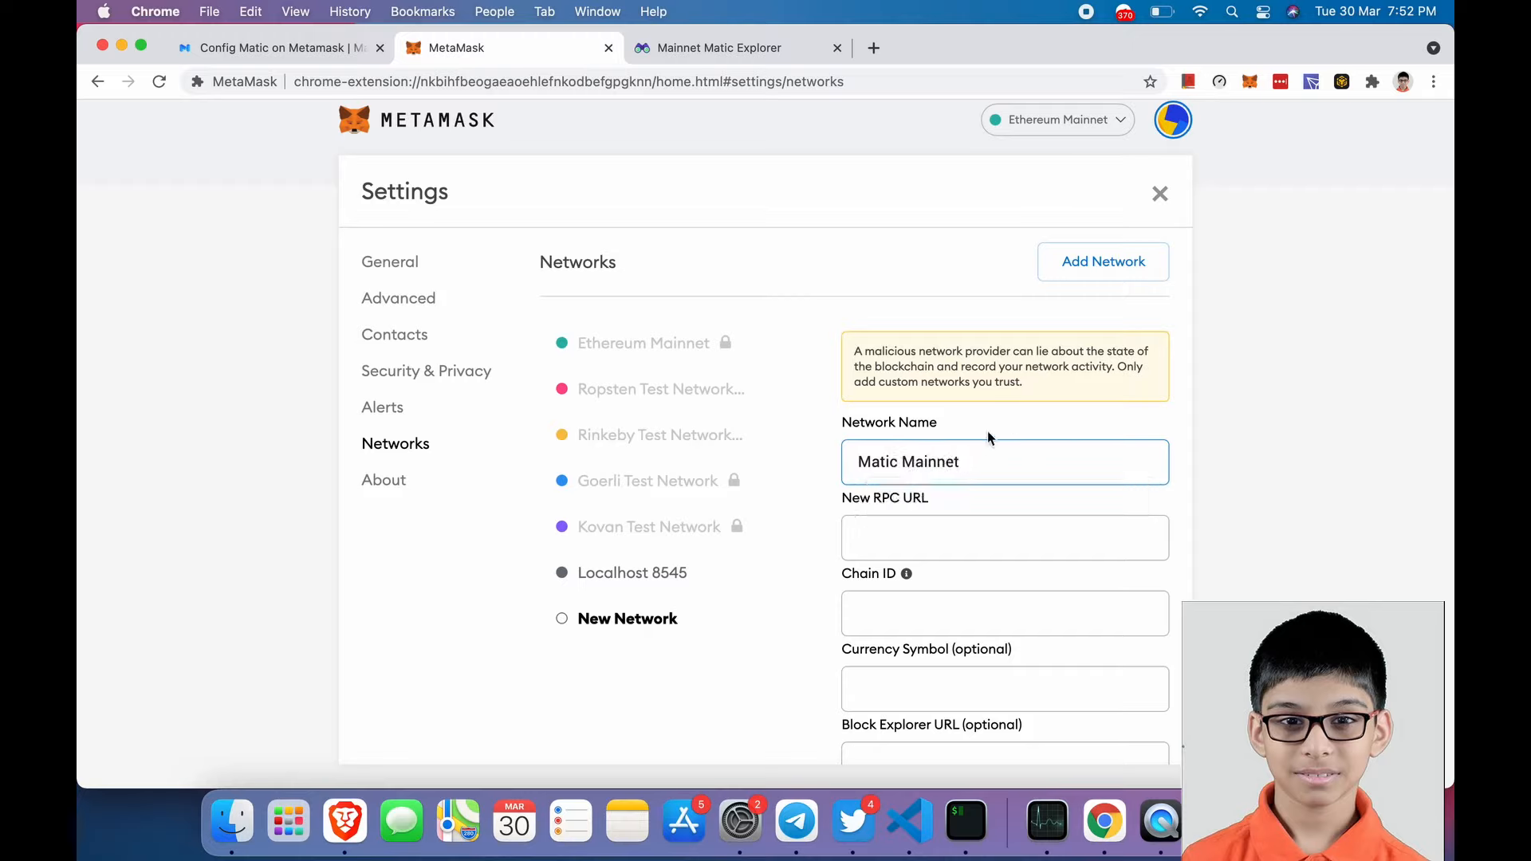
click(1002, 537)
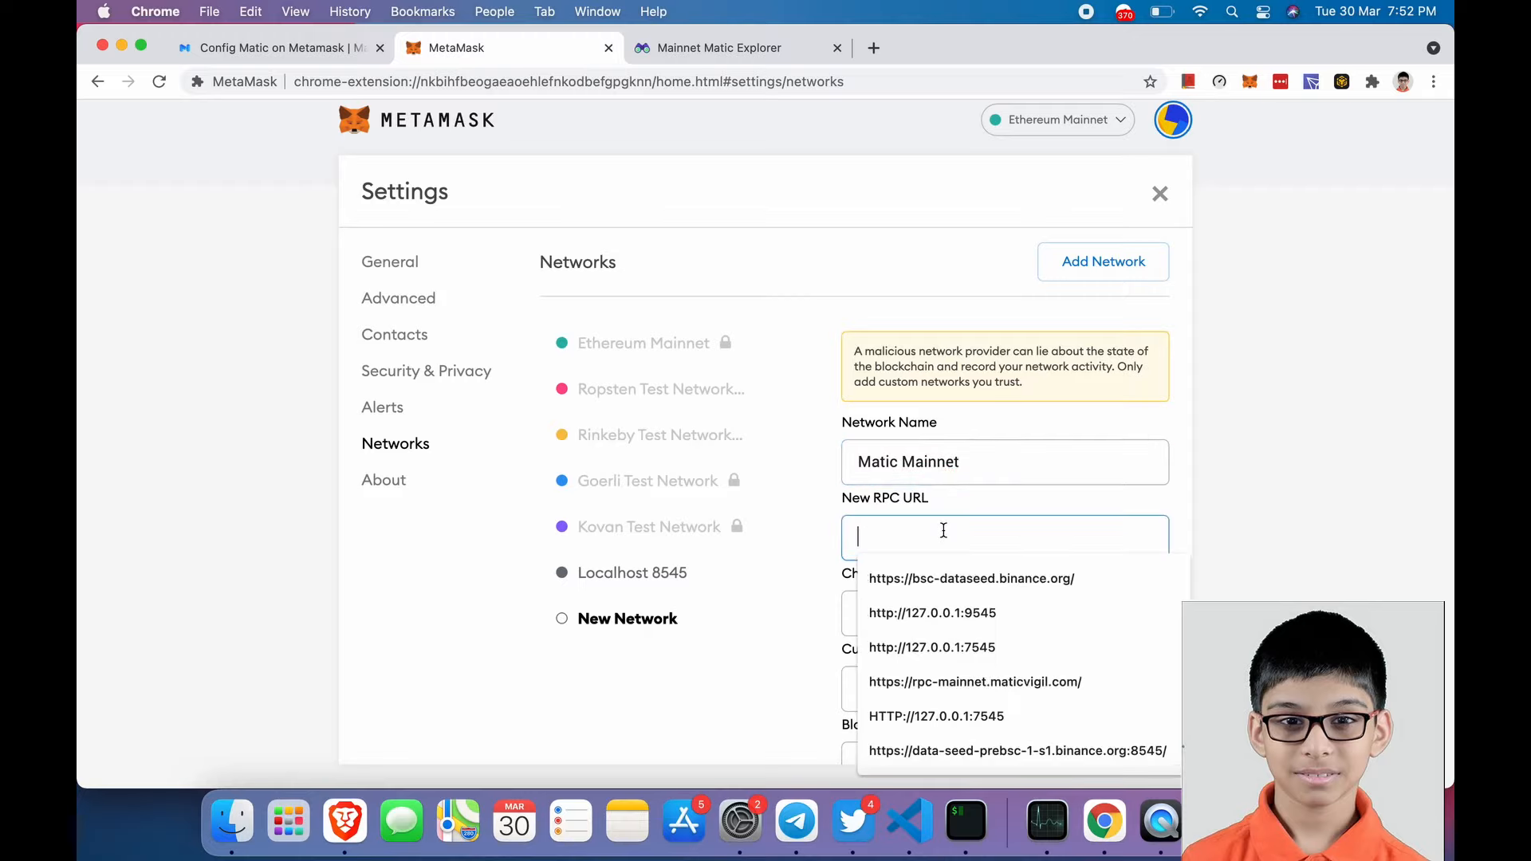
click(974, 681)
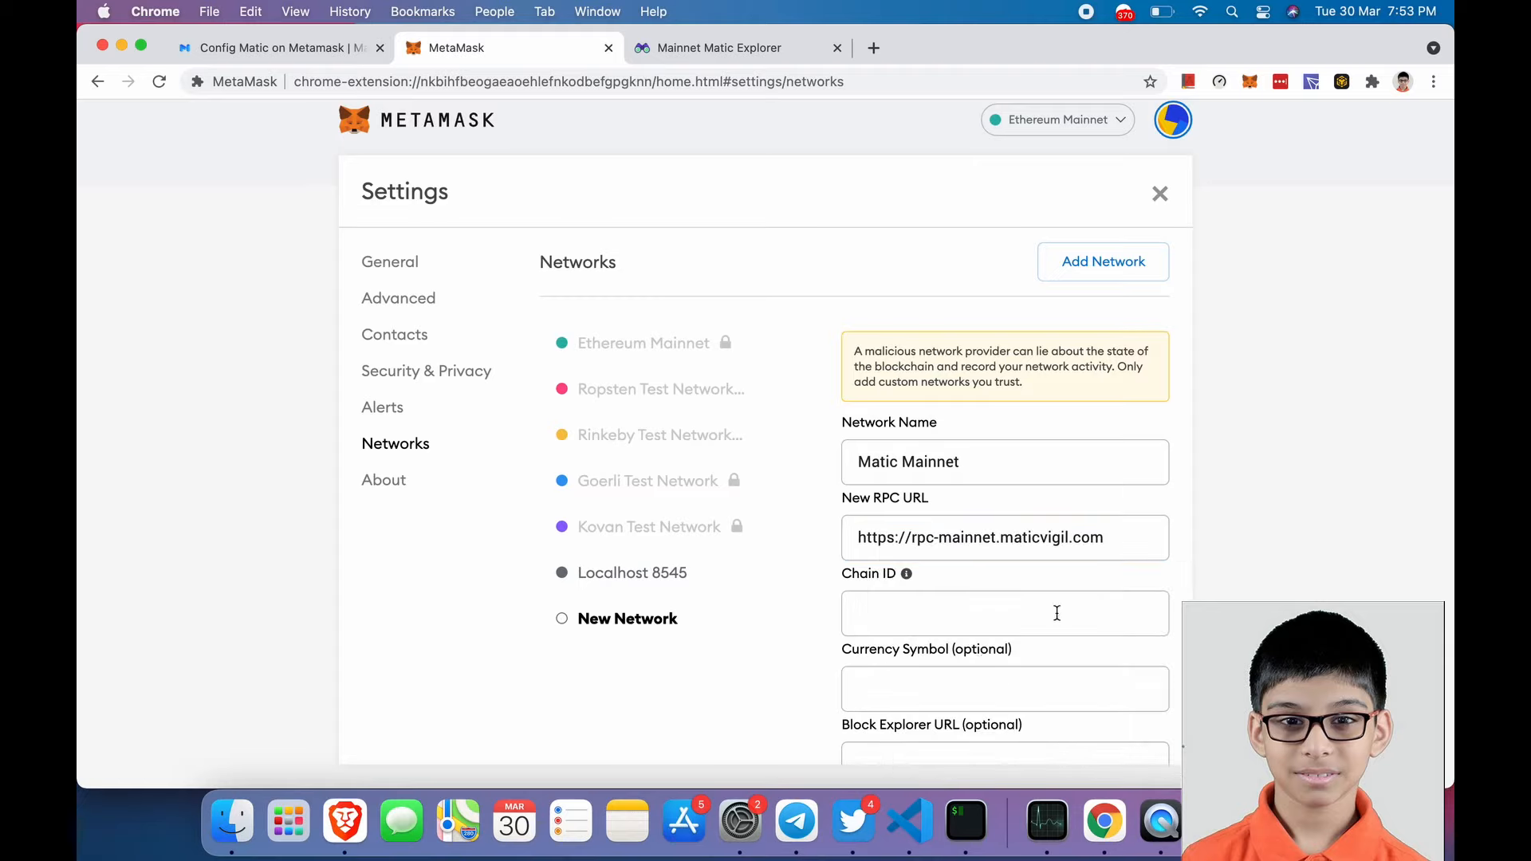
text(137)
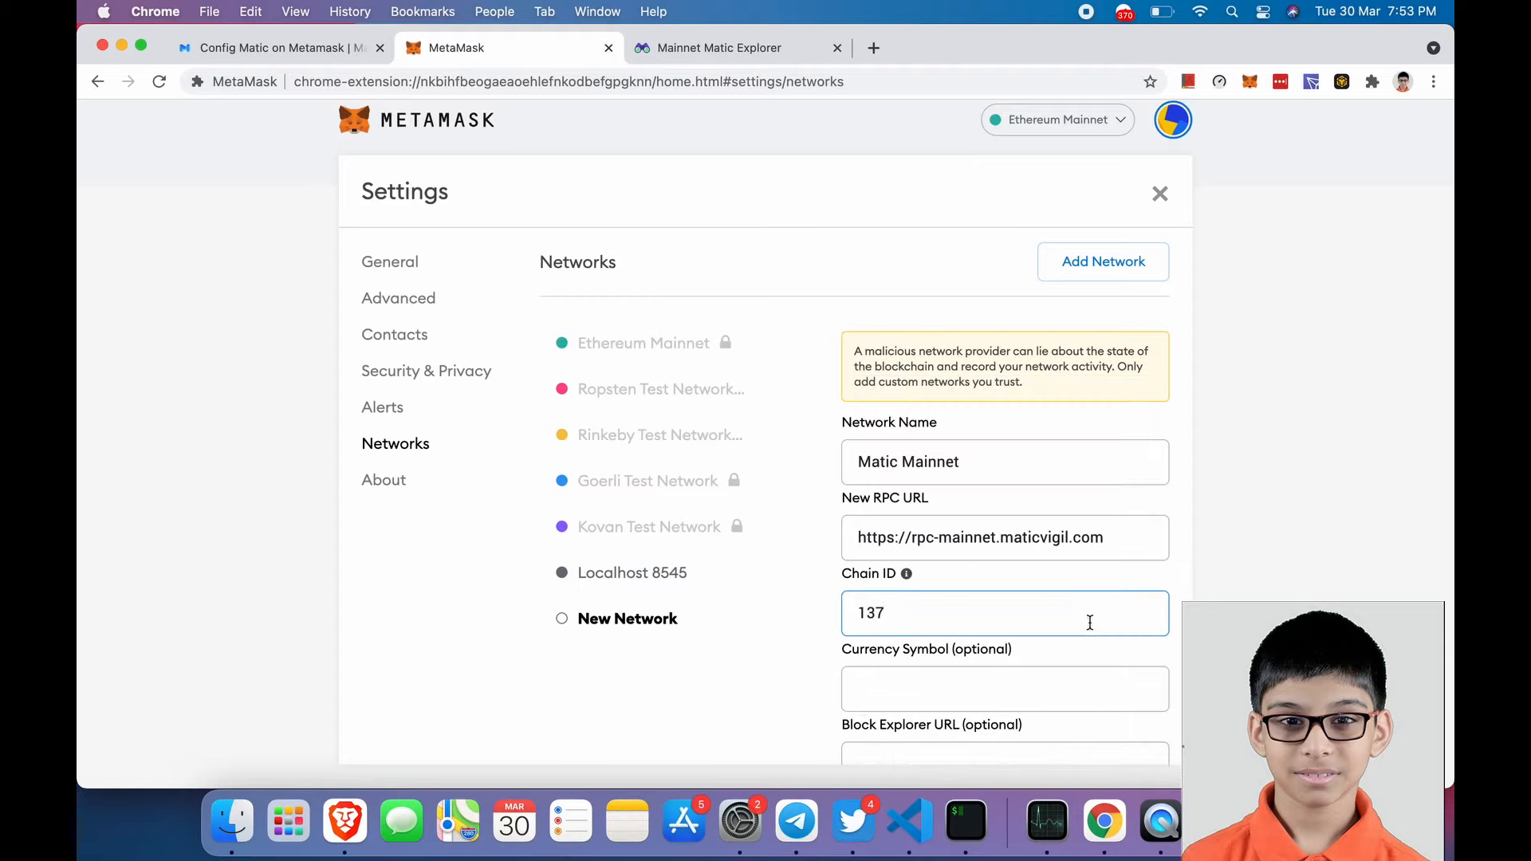
text(MA)
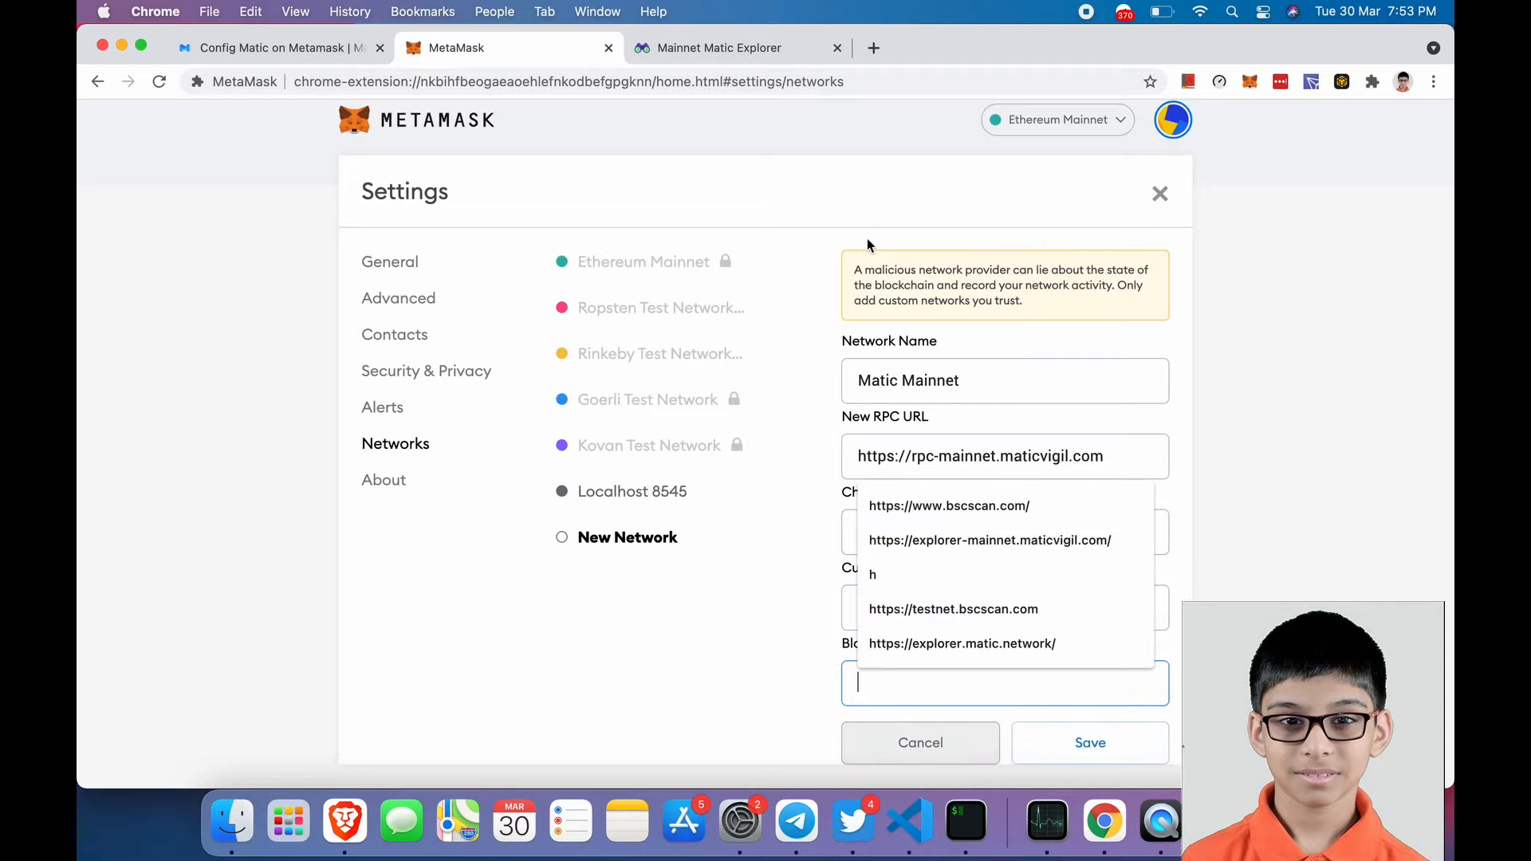
click(727, 47)
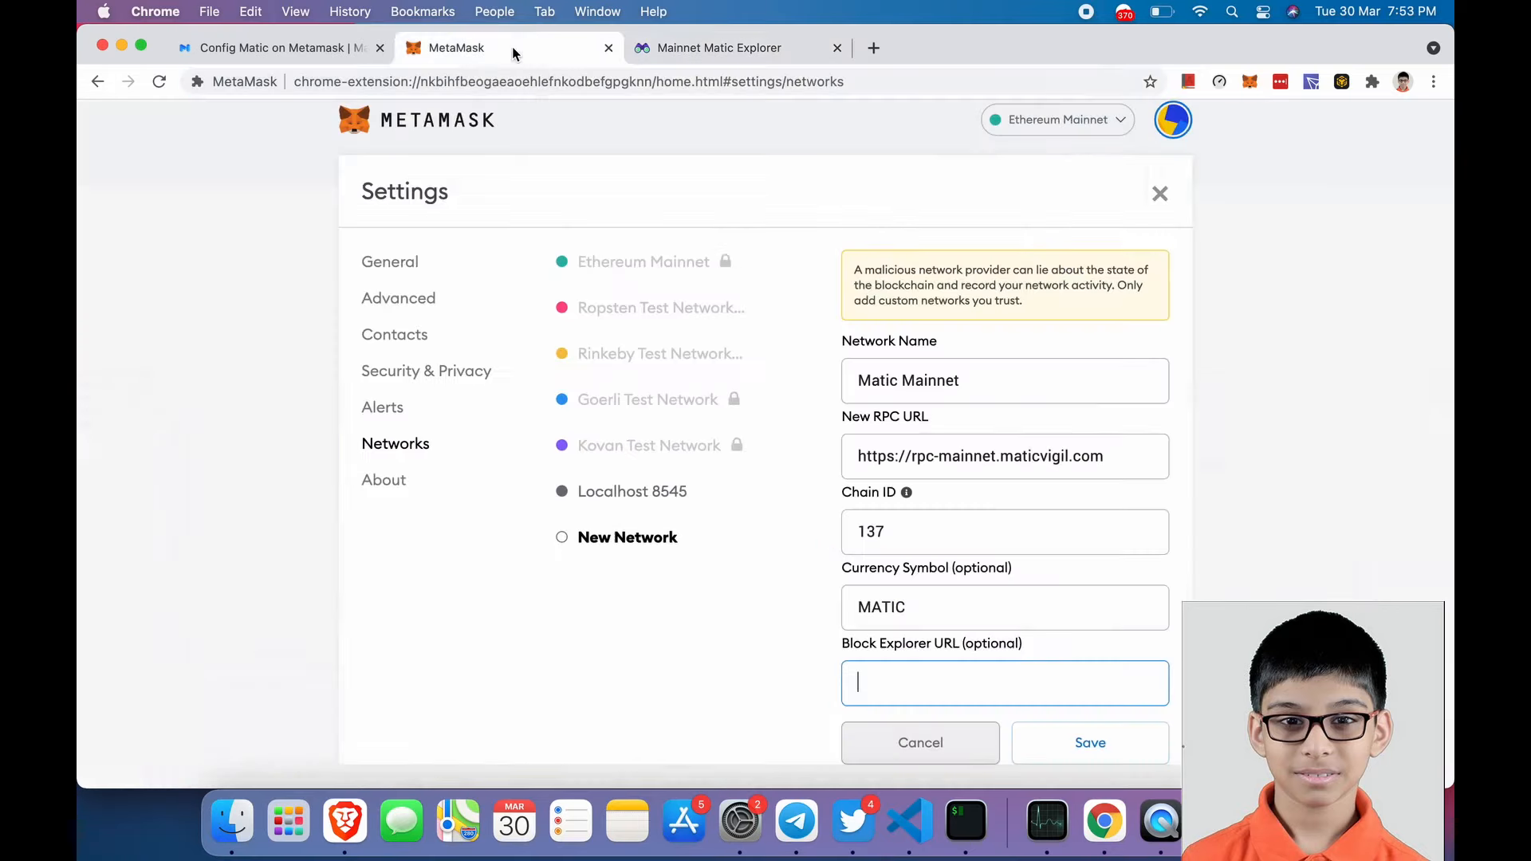
text(https://explorer-mainnet.maticvigil.com/)
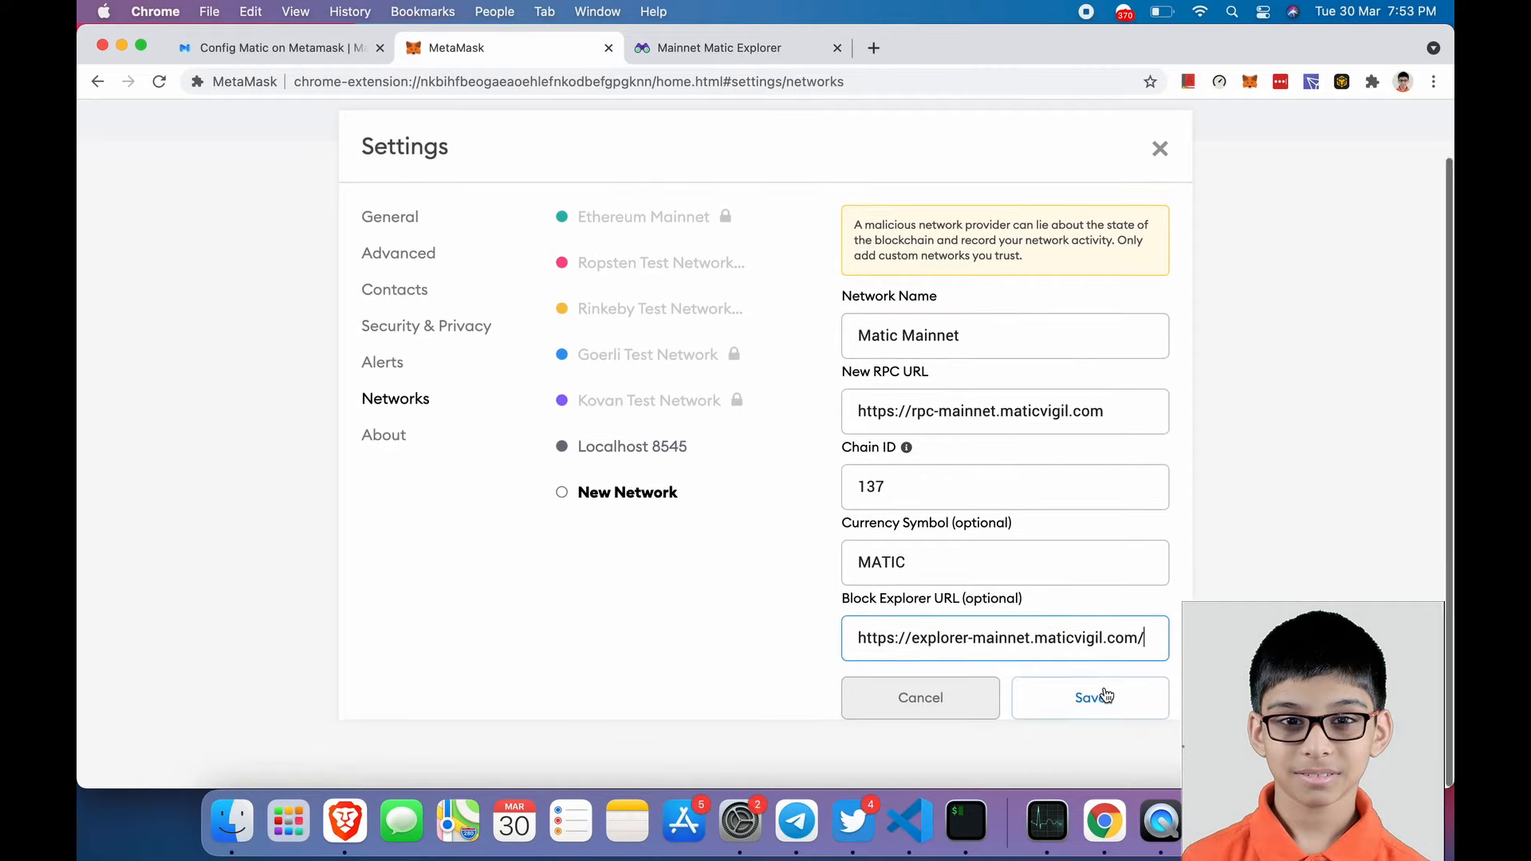
click(1089, 697)
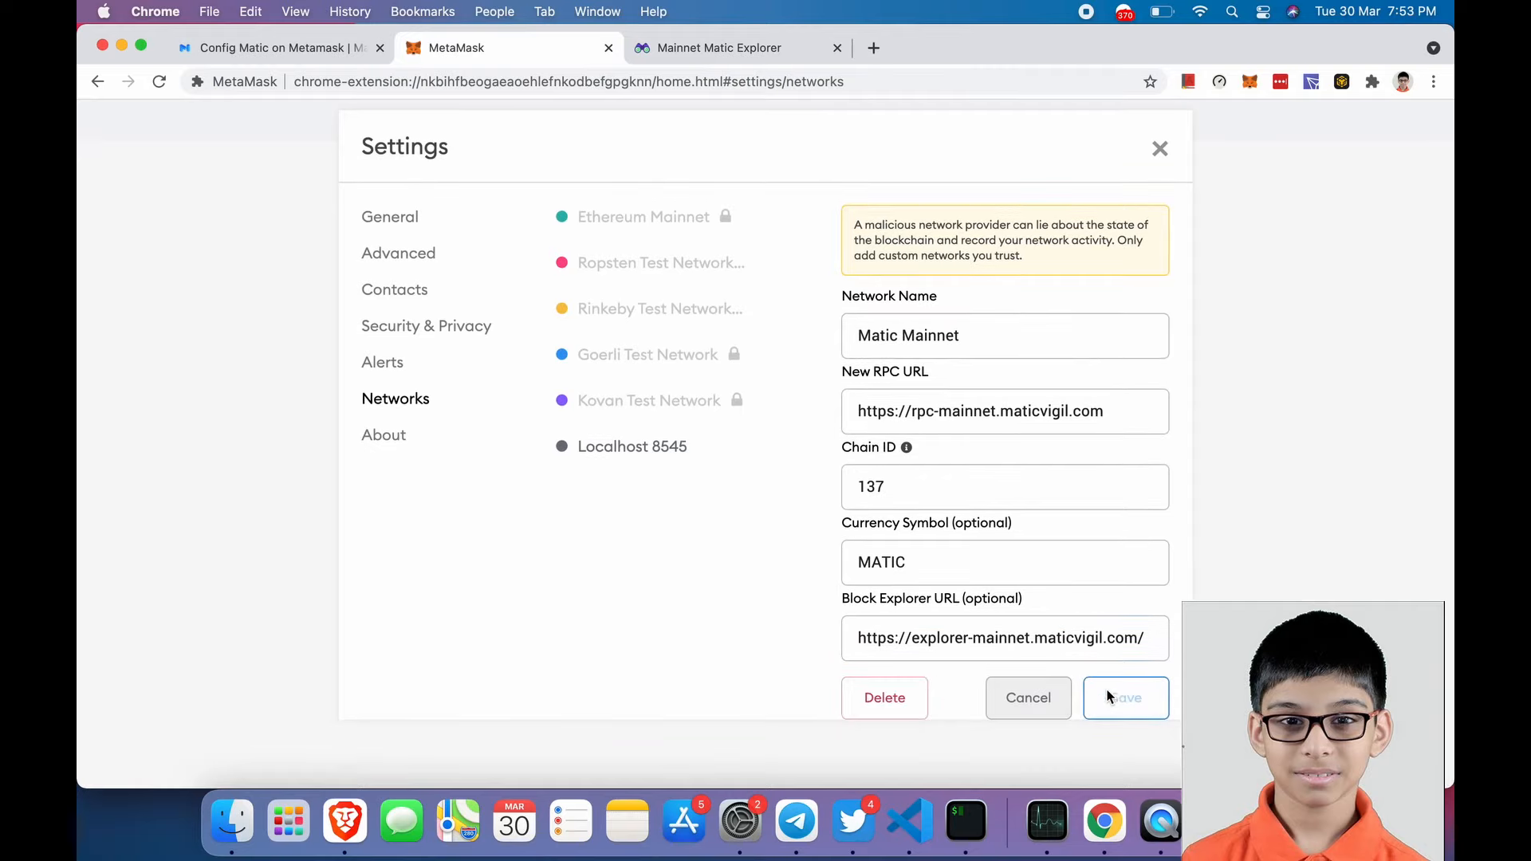
click(1124, 697)
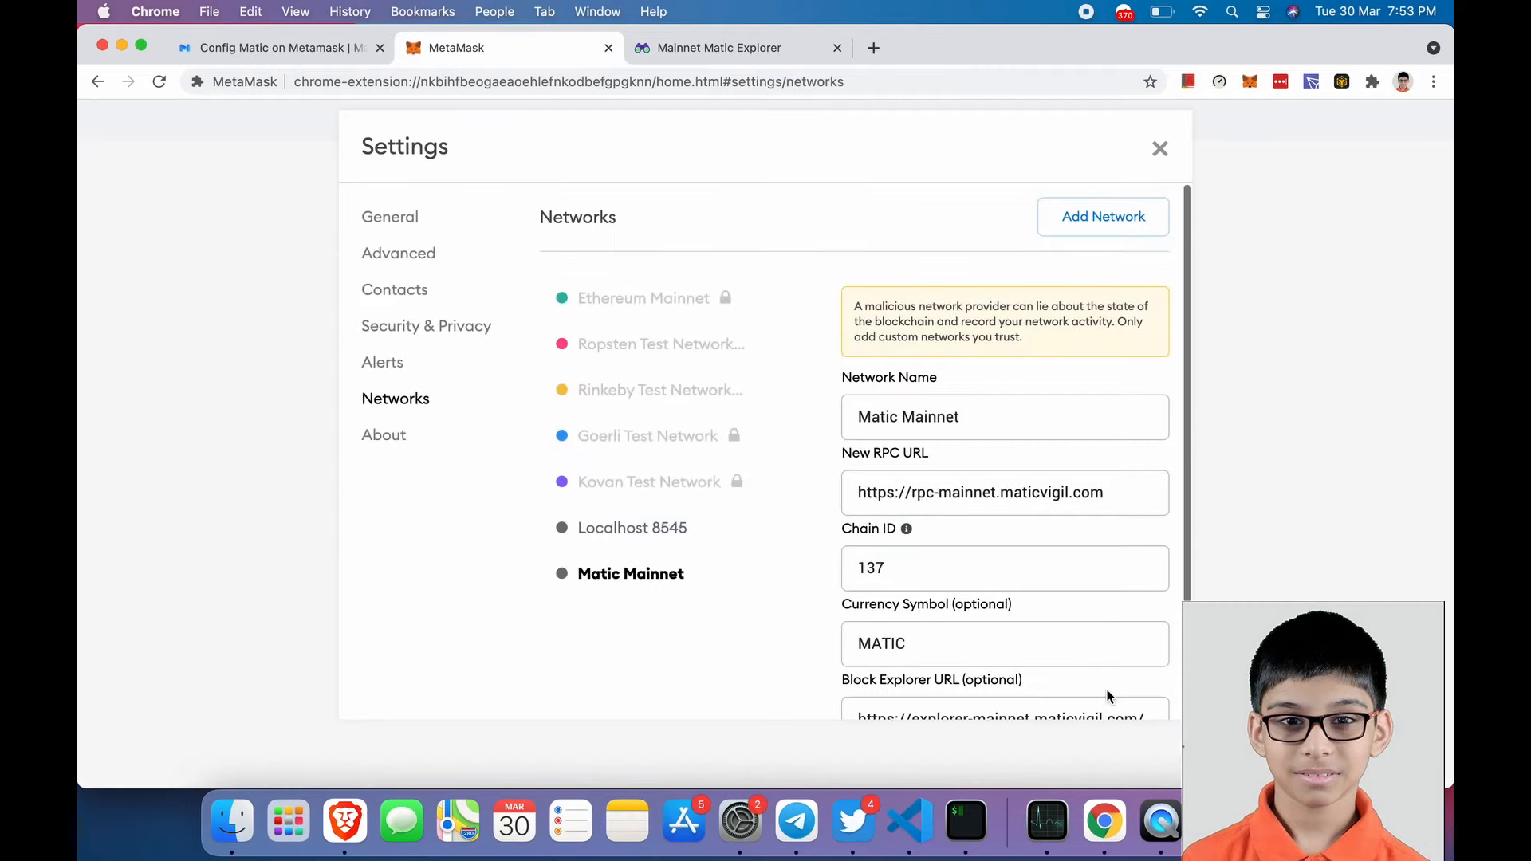
- Return to the wallet on Matic Mainnet with 216.7522 MATIC and reach the Matic Web Wallet login page
click(1160, 148)
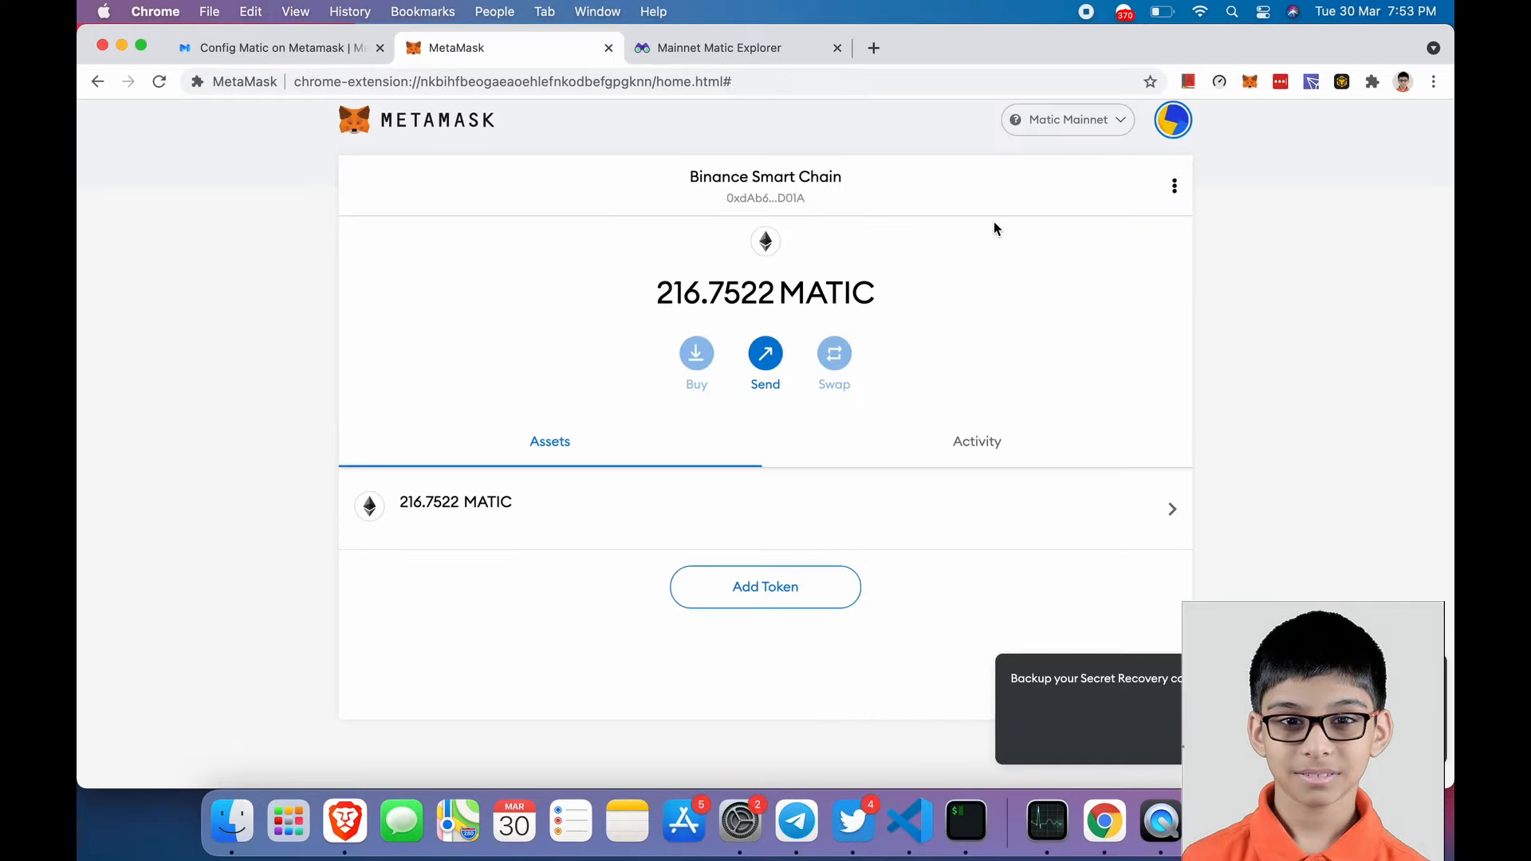
click(719, 46)
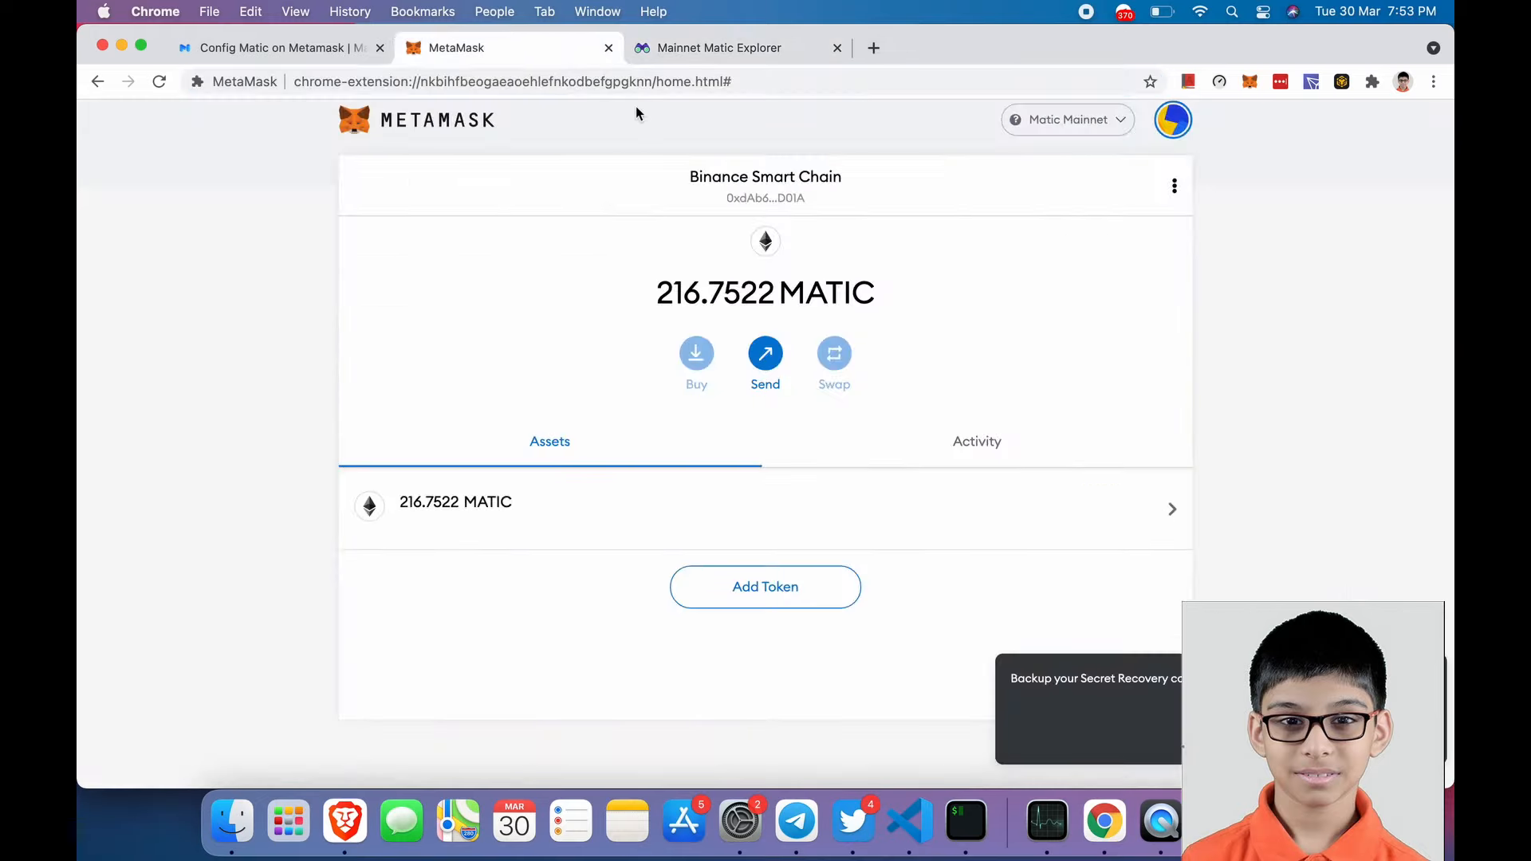
click(764, 293)
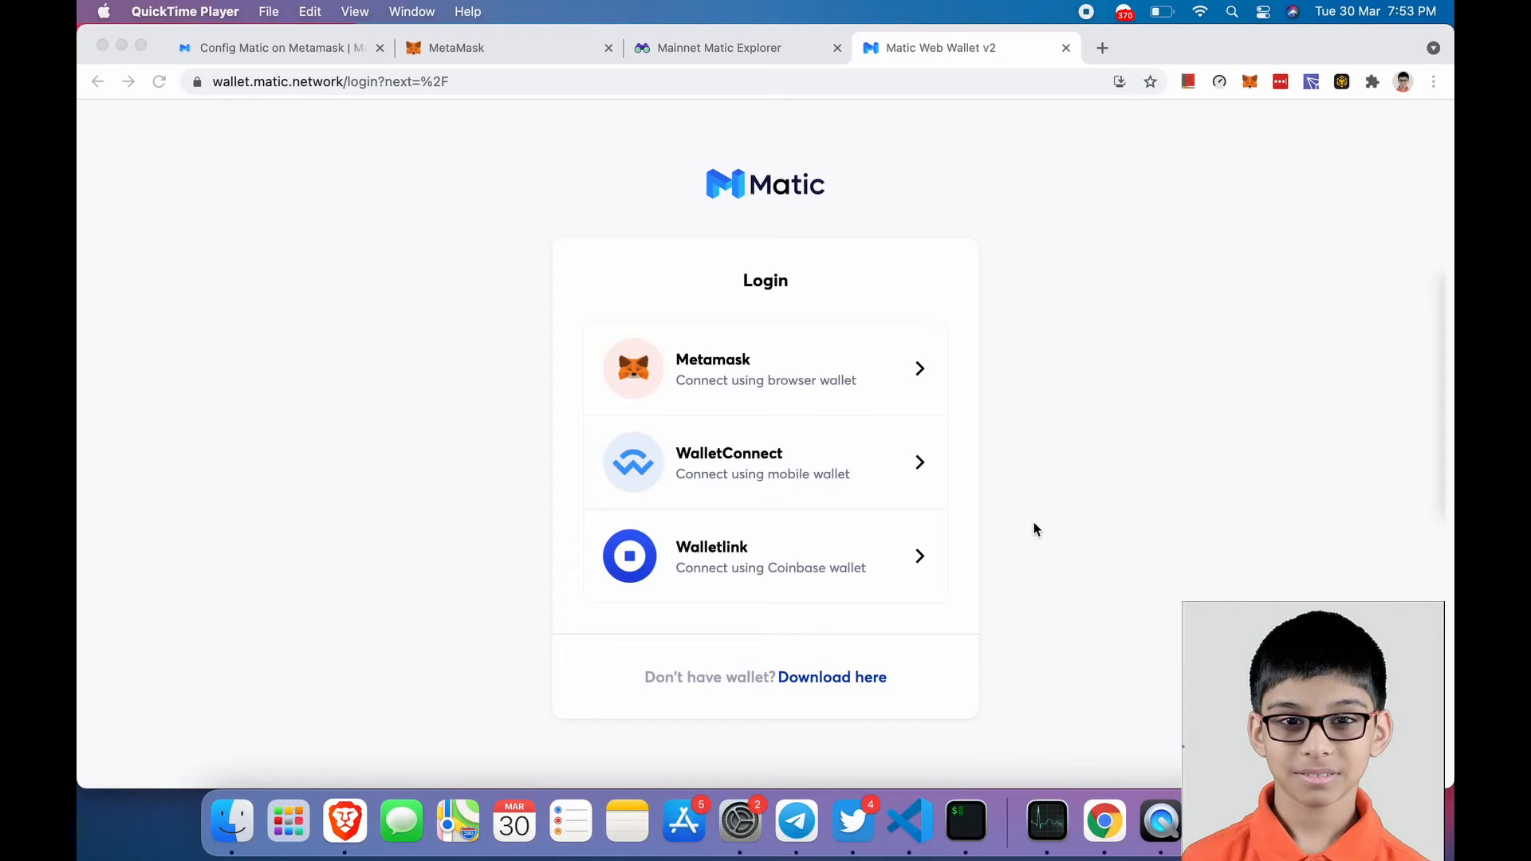
mouse_move(592, 230)
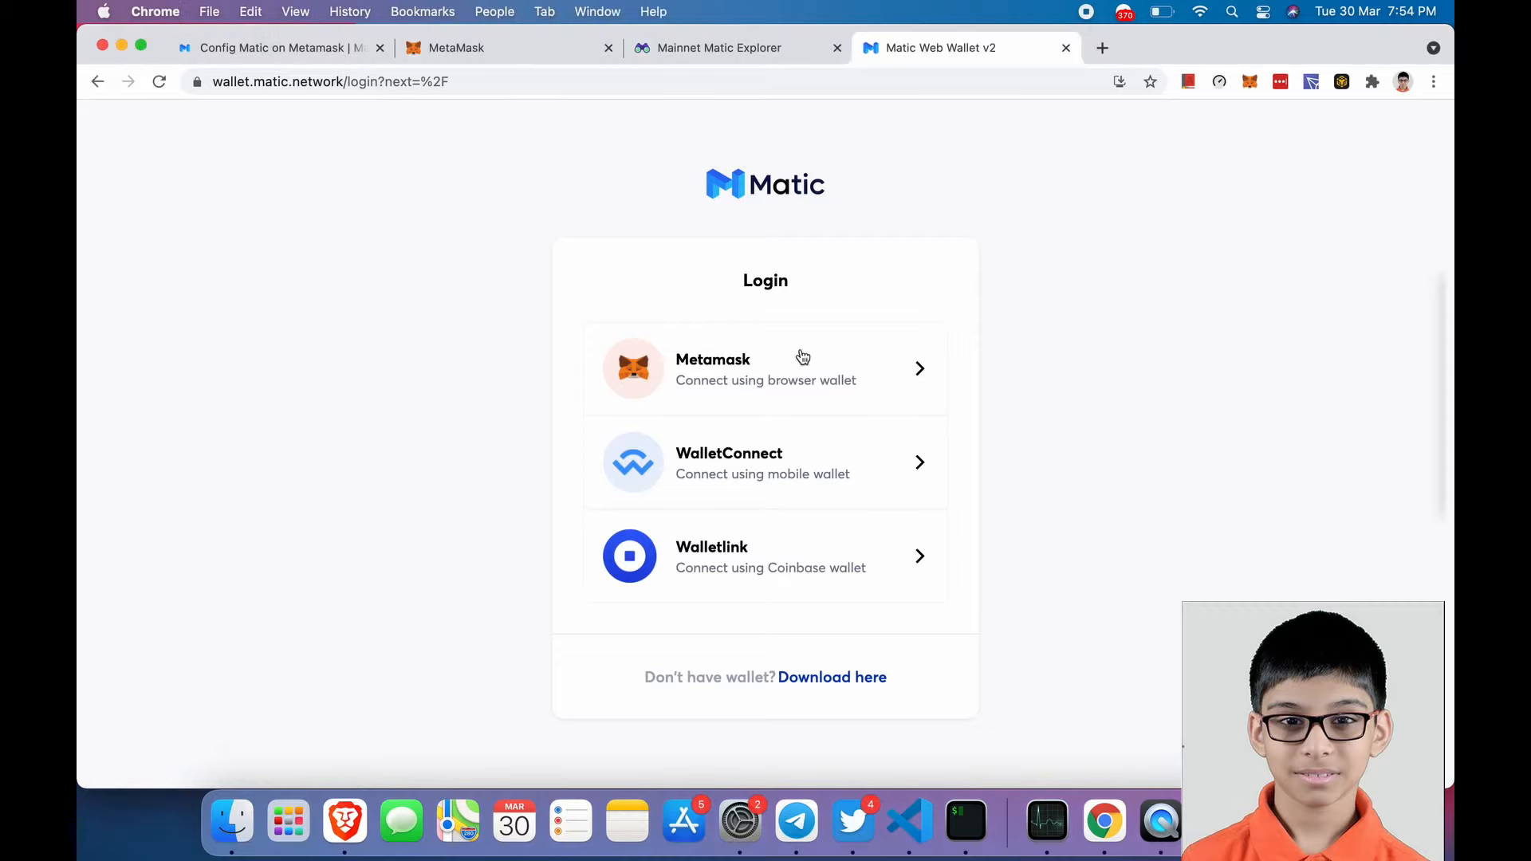
mouse_move(798, 384)
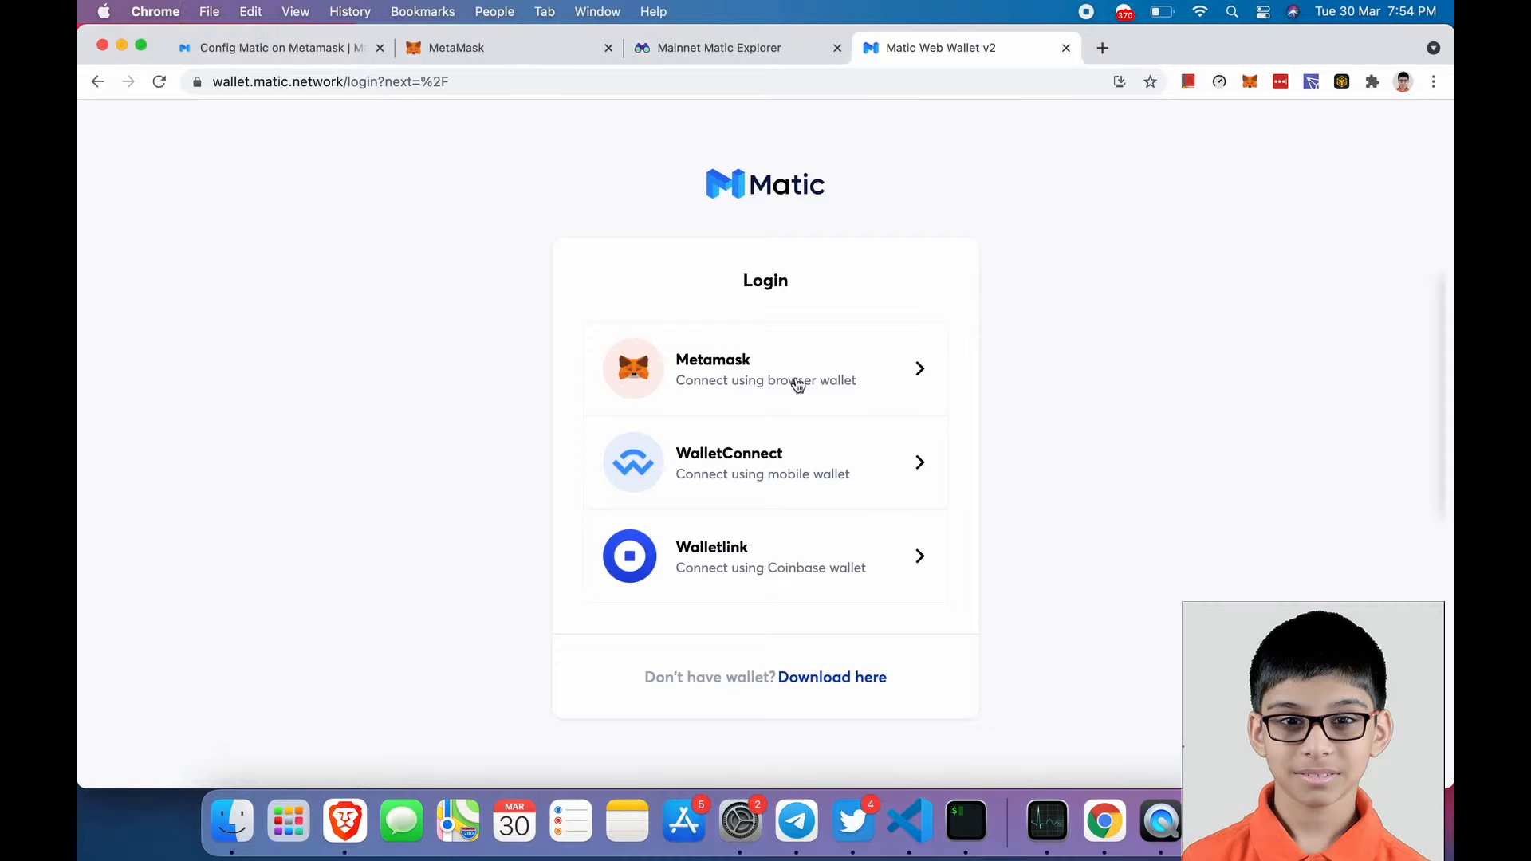
- Log into Matic Web Wallet via MetaMask, connecting the account and signing the login request
click(764, 368)
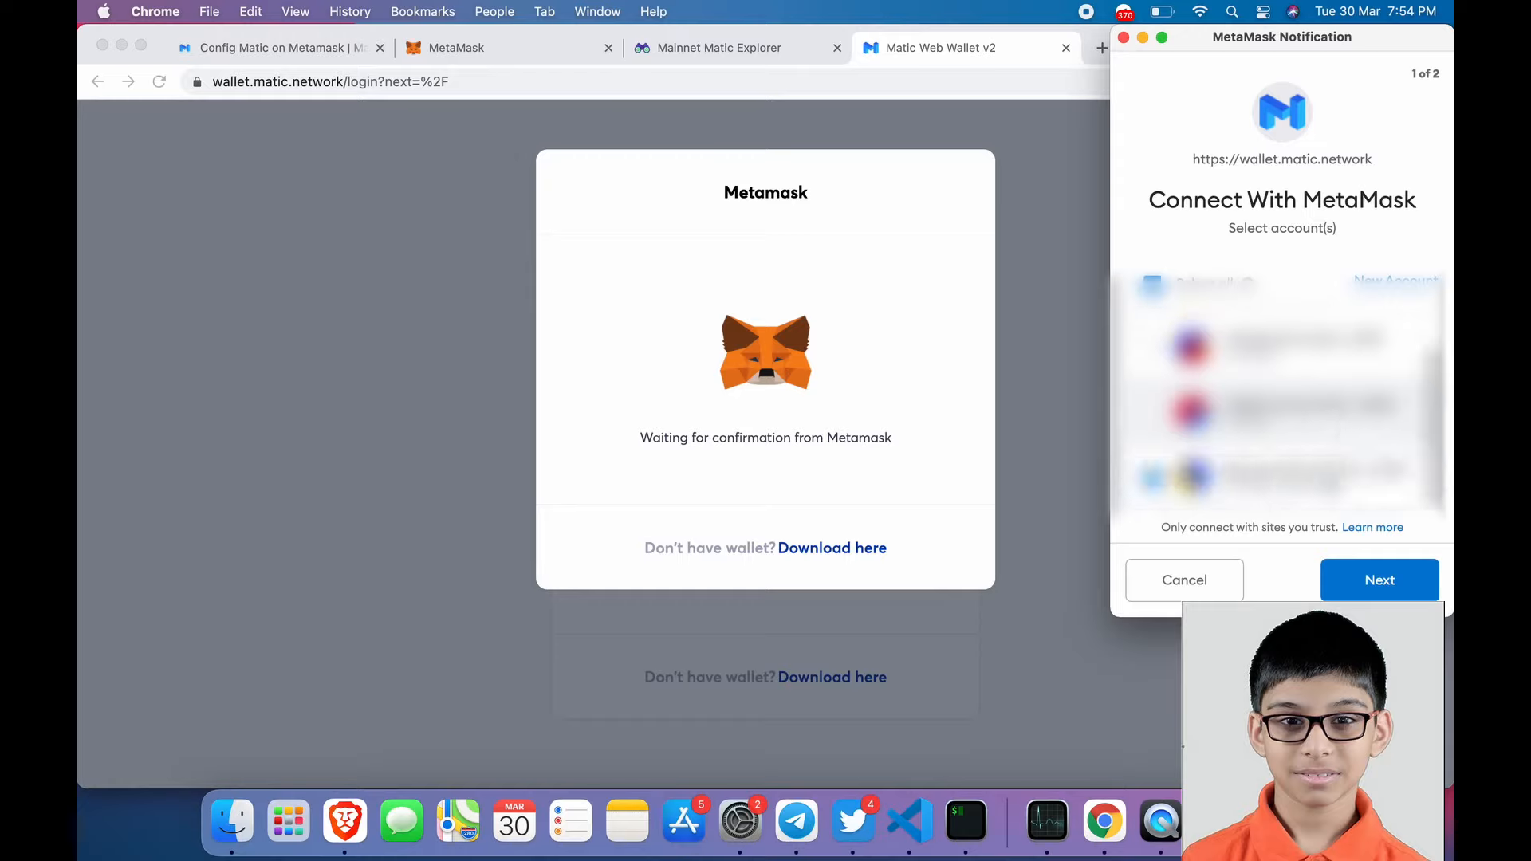
click(1377, 578)
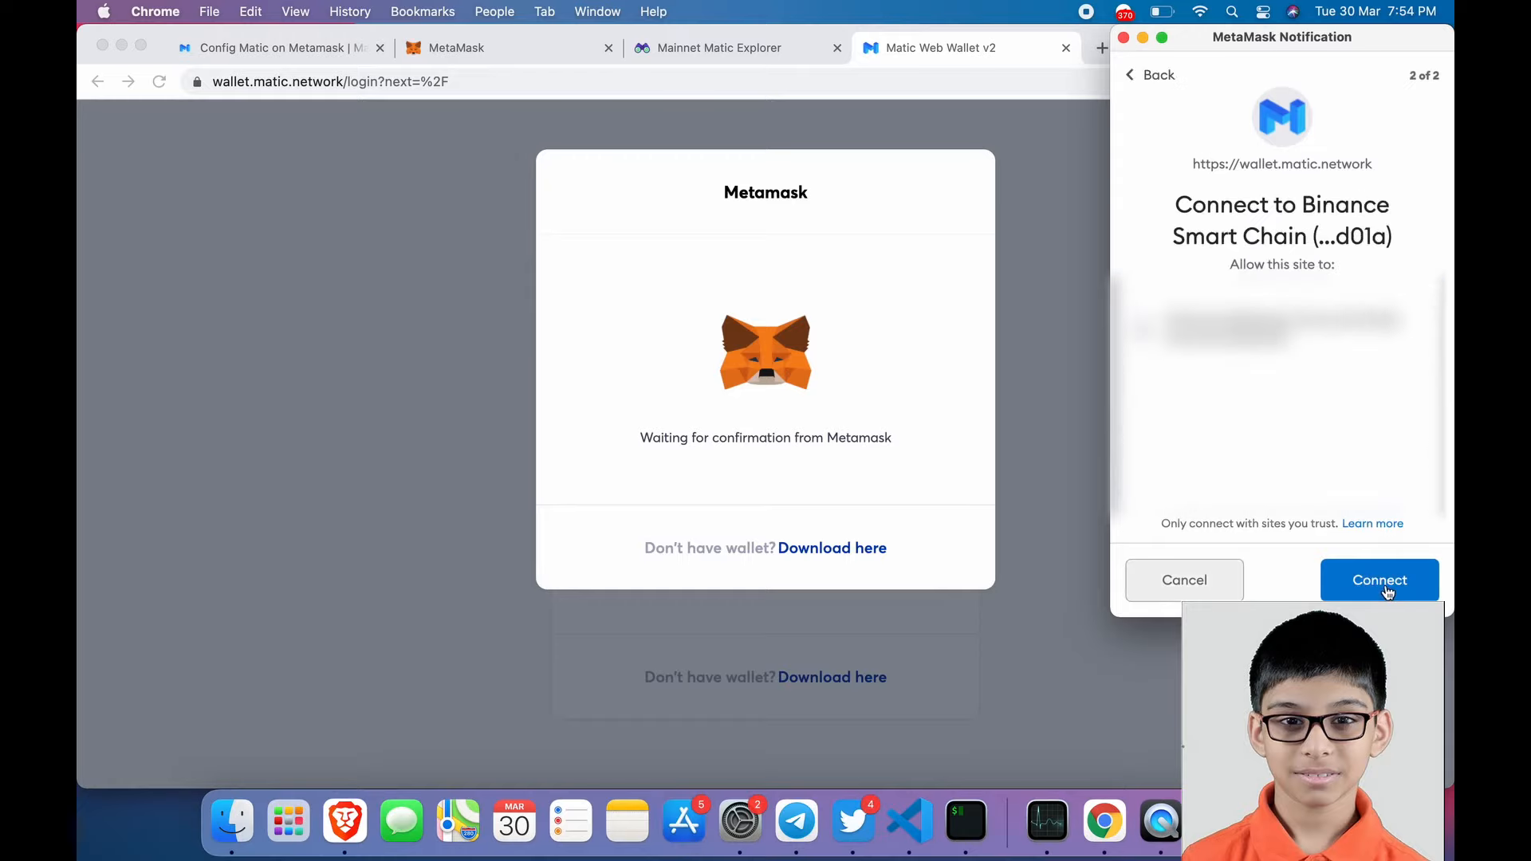
click(1377, 578)
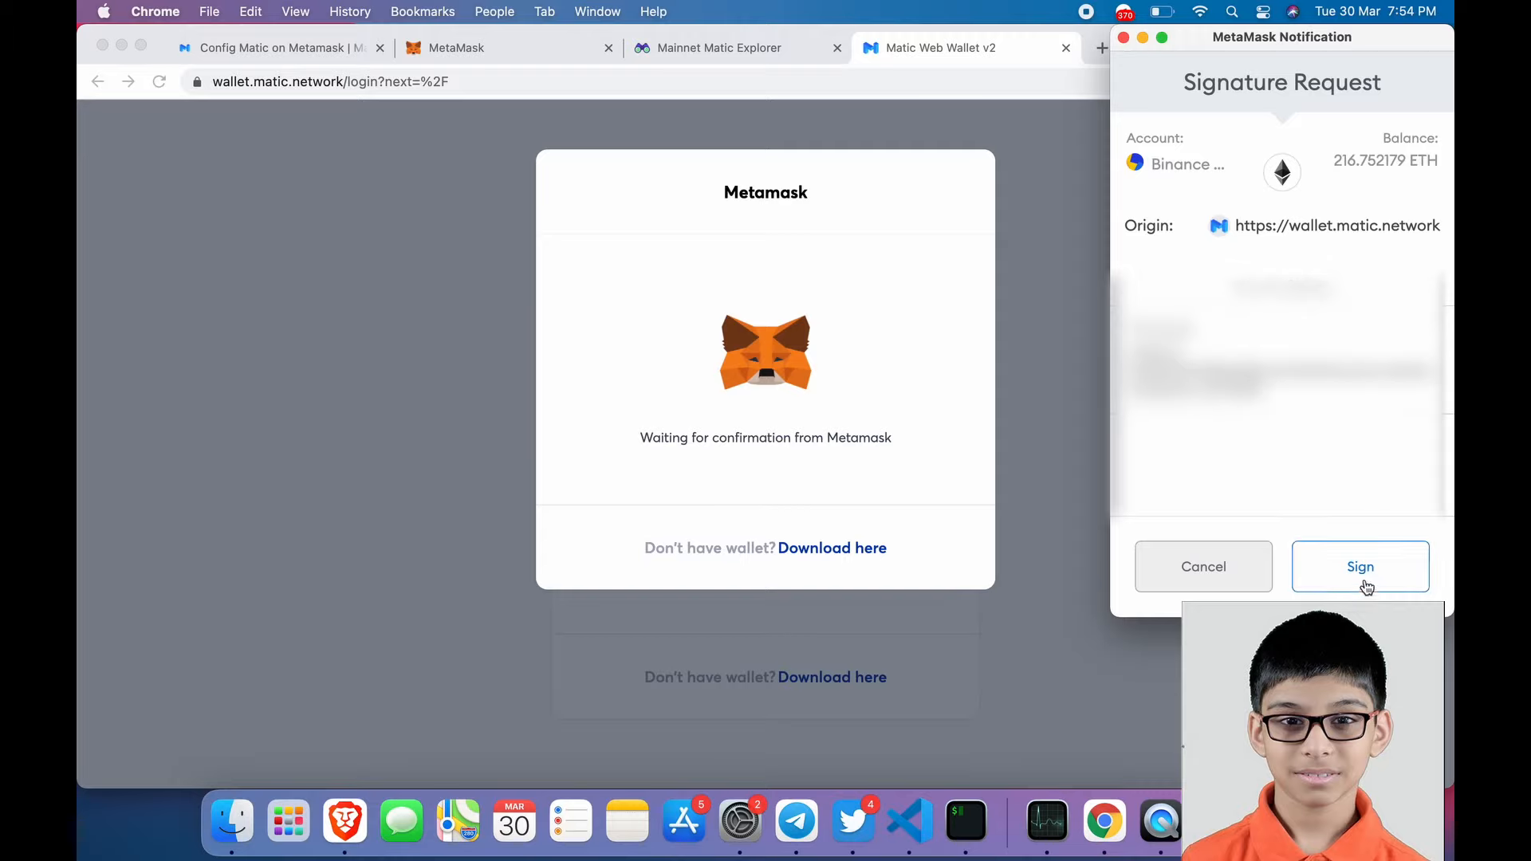
click(1359, 566)
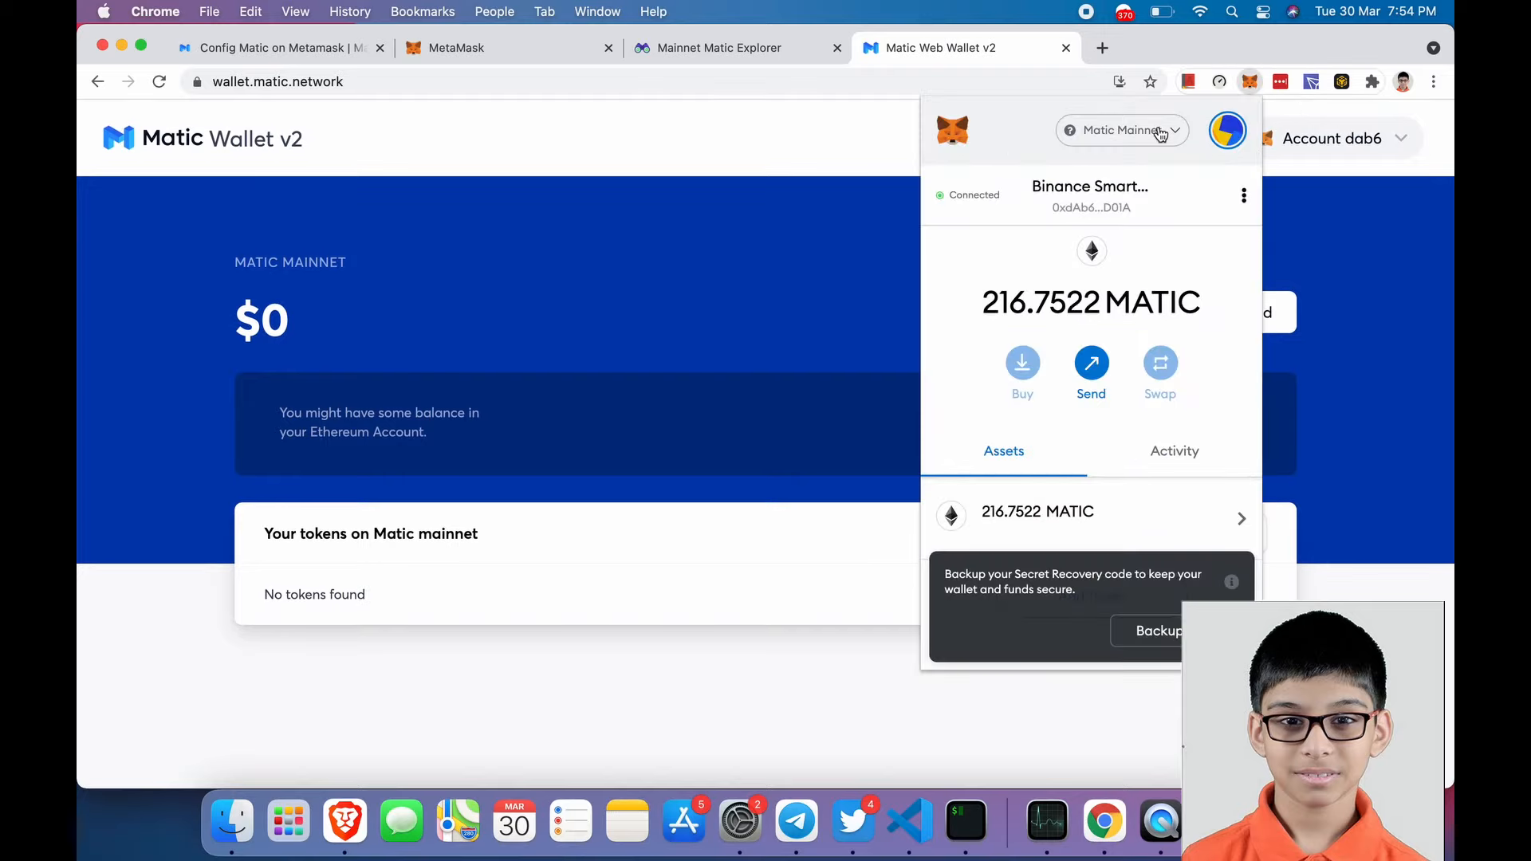
- Confirm MetaMask is on Matic Mainnet and check the Matic Web Wallet account details
click(1122, 129)
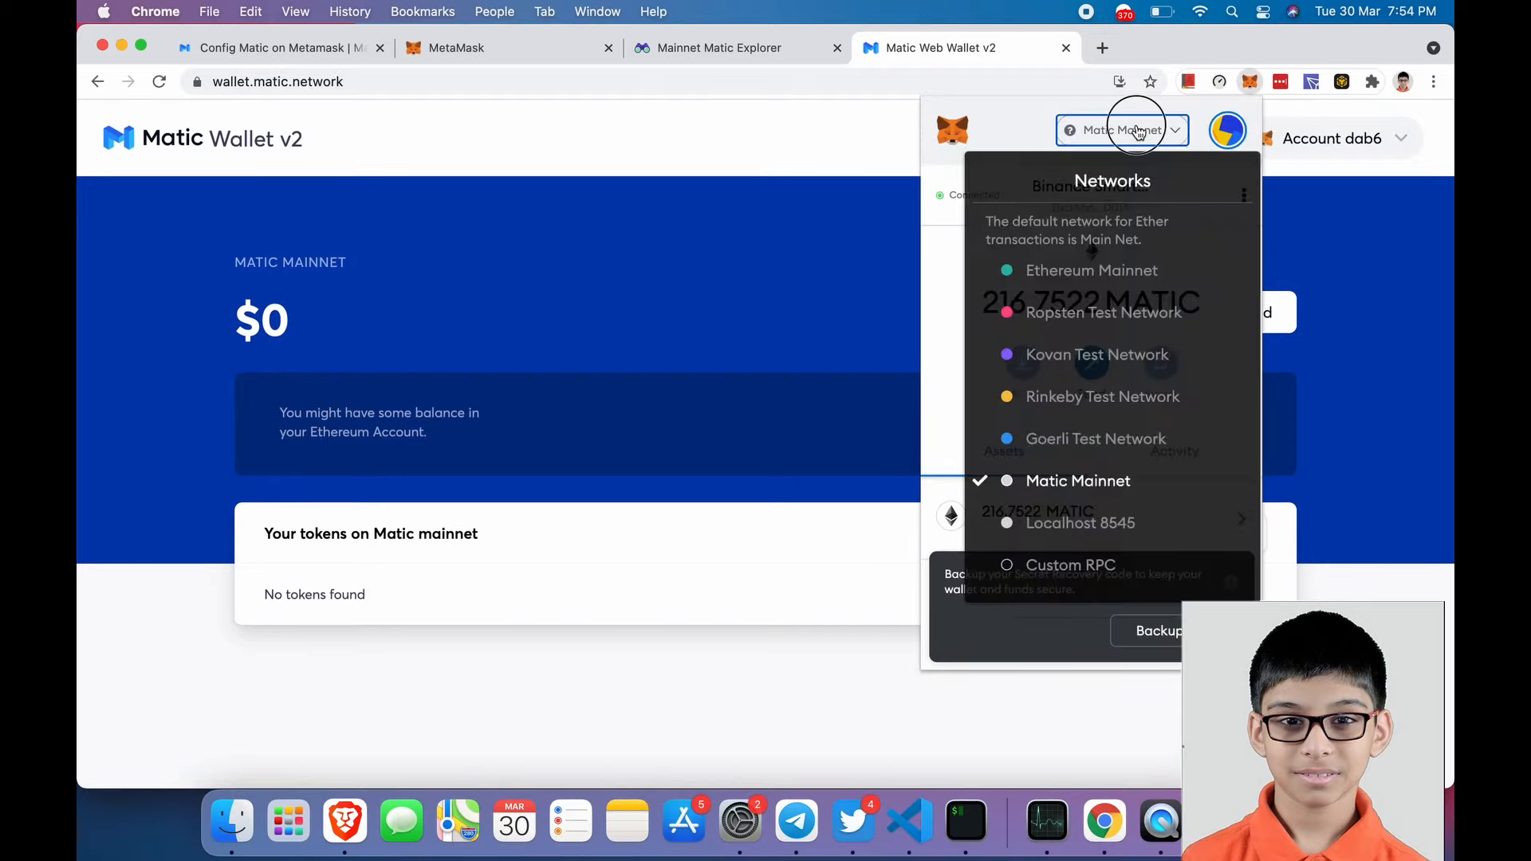
mouse_move(848, 293)
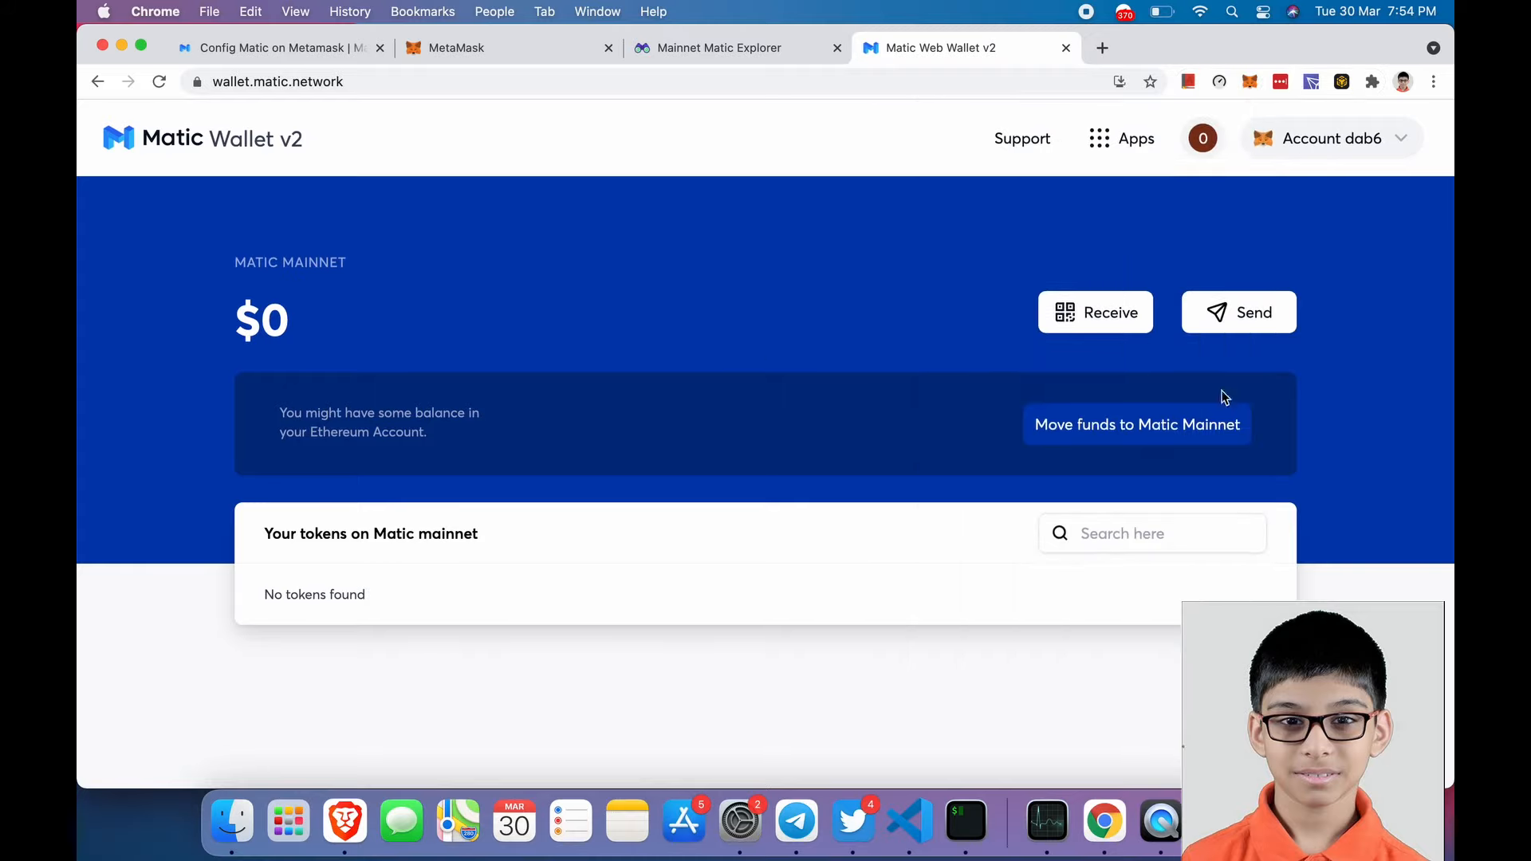
click(1329, 137)
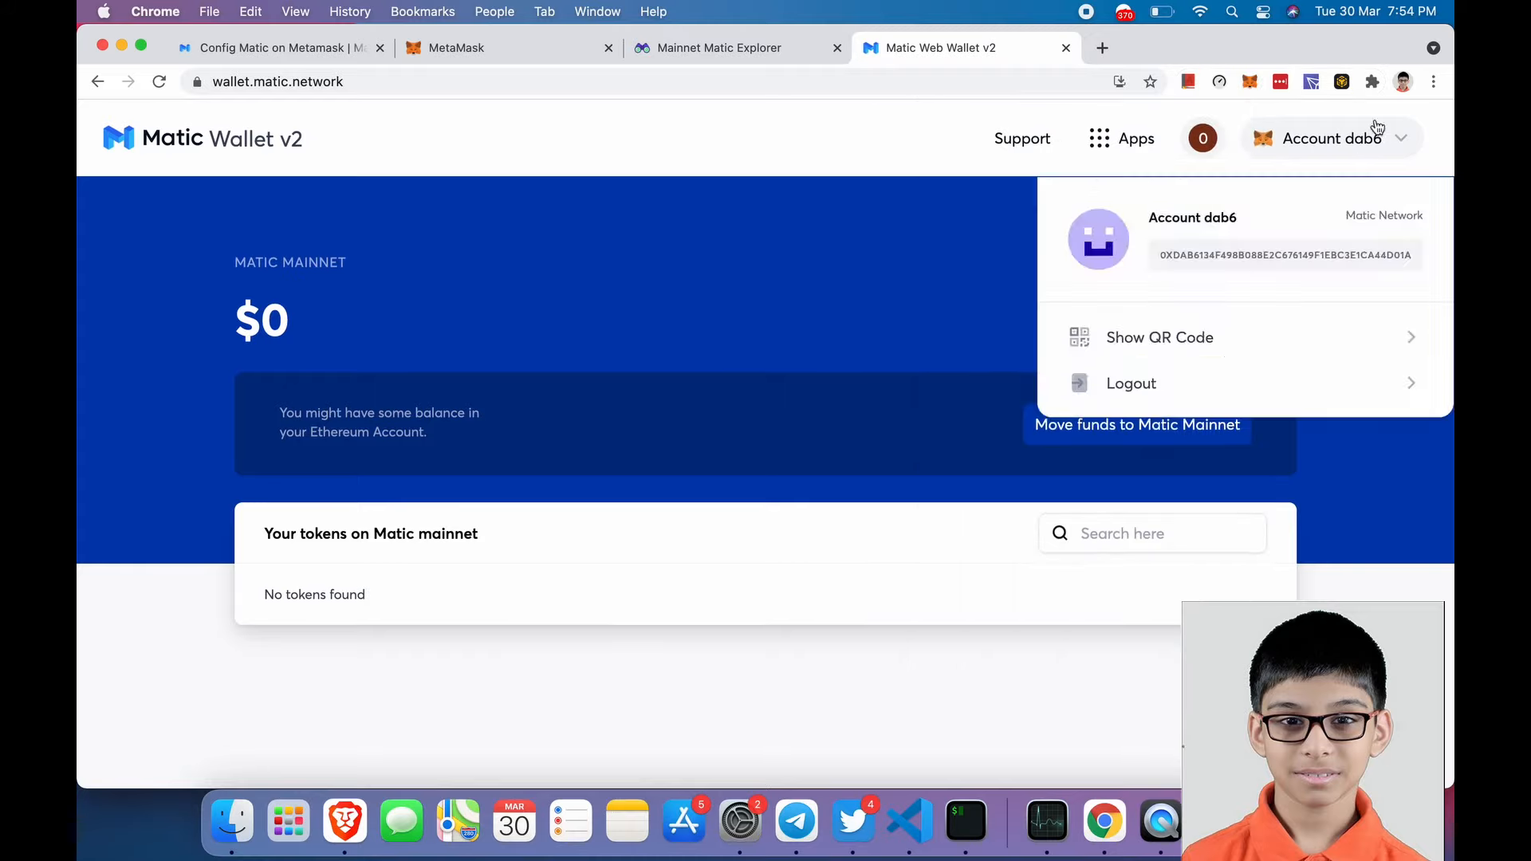
click(1330, 137)
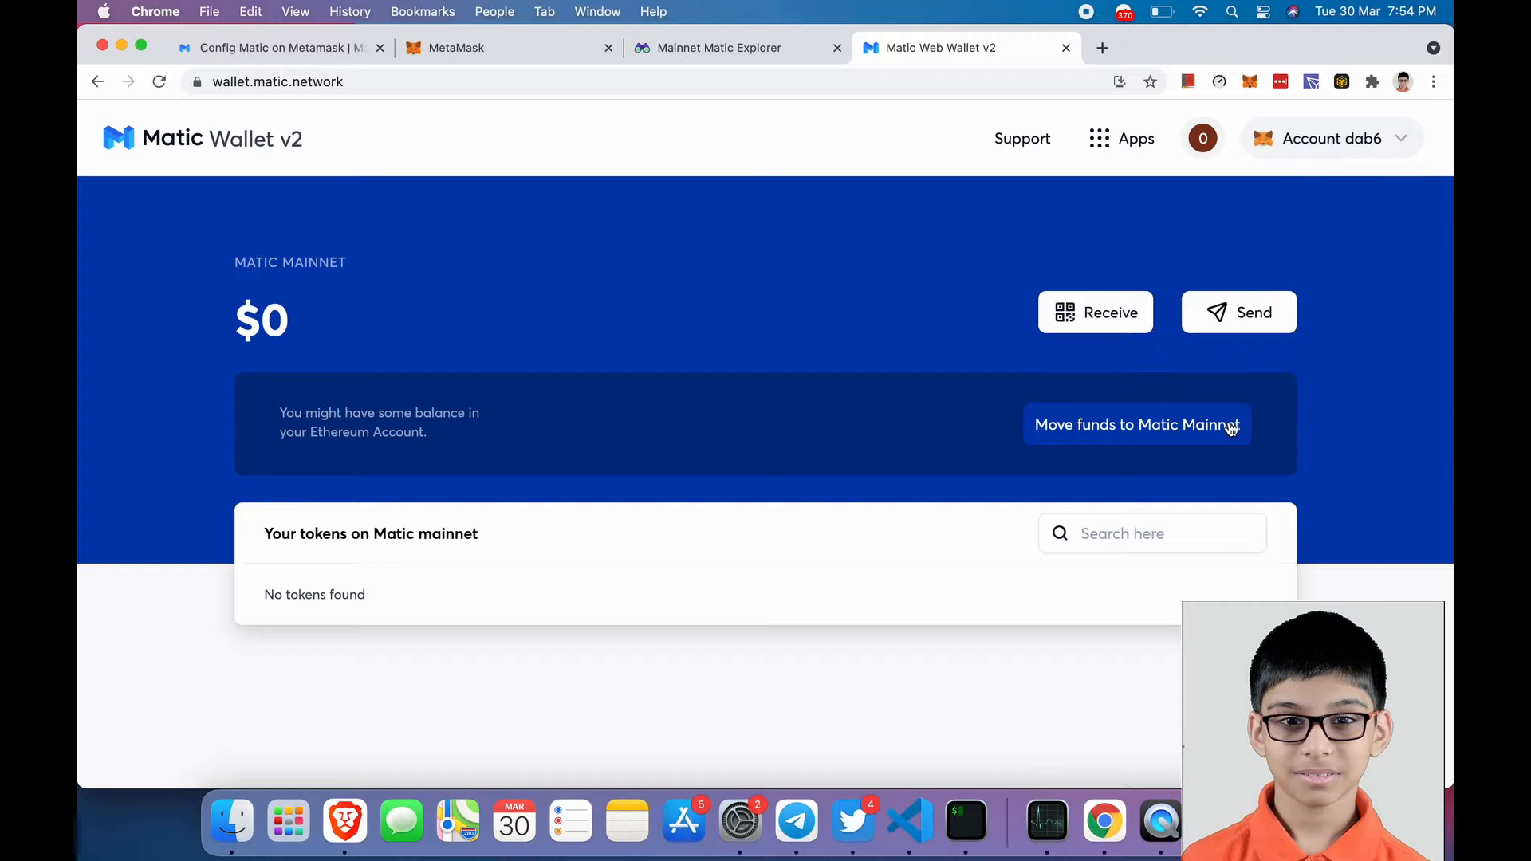
click(1137, 424)
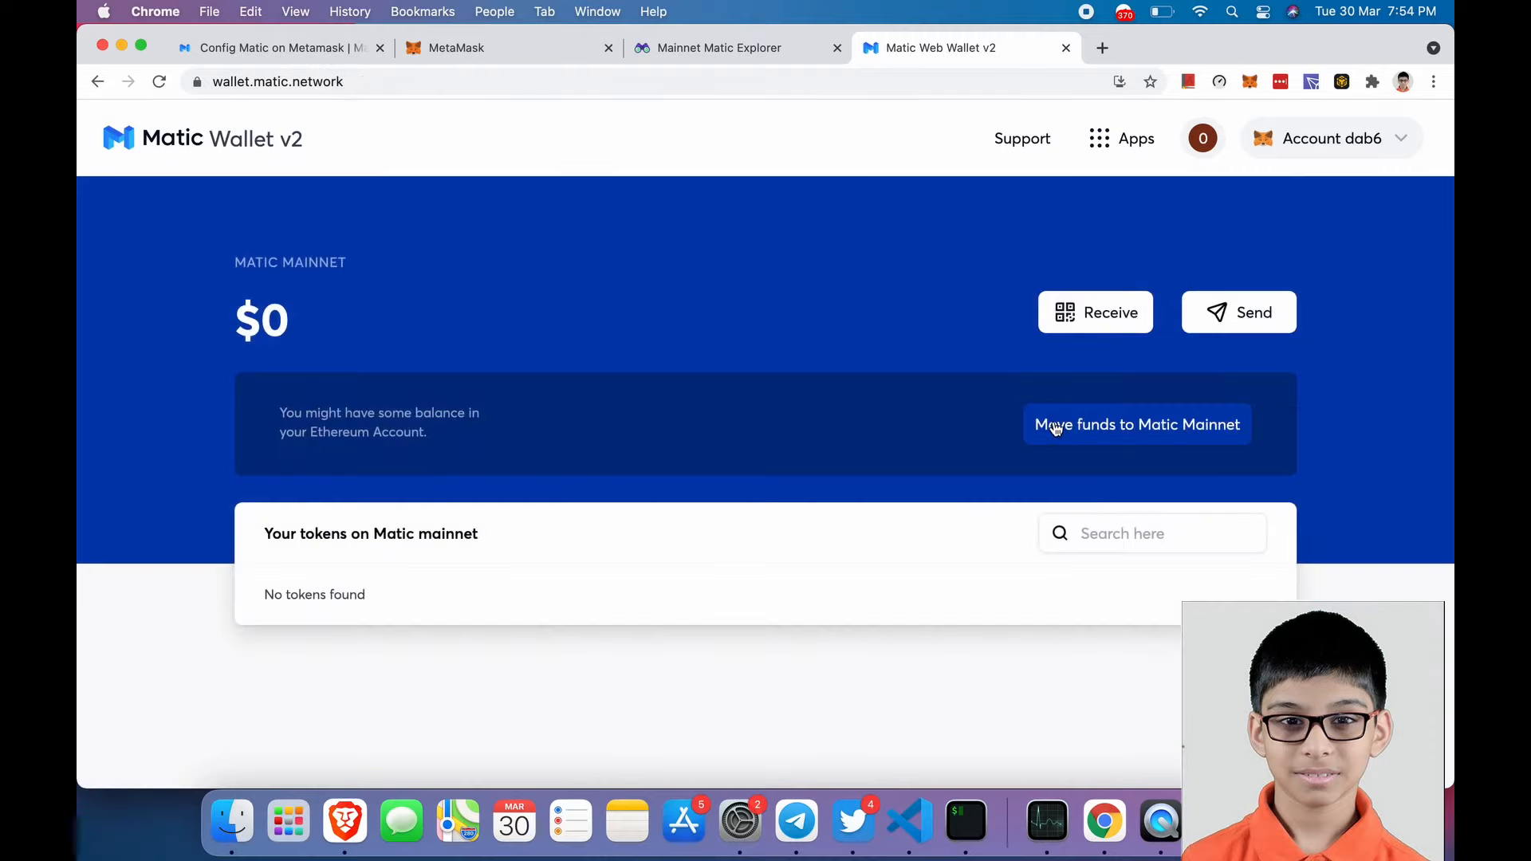
mouse_move(1188, 441)
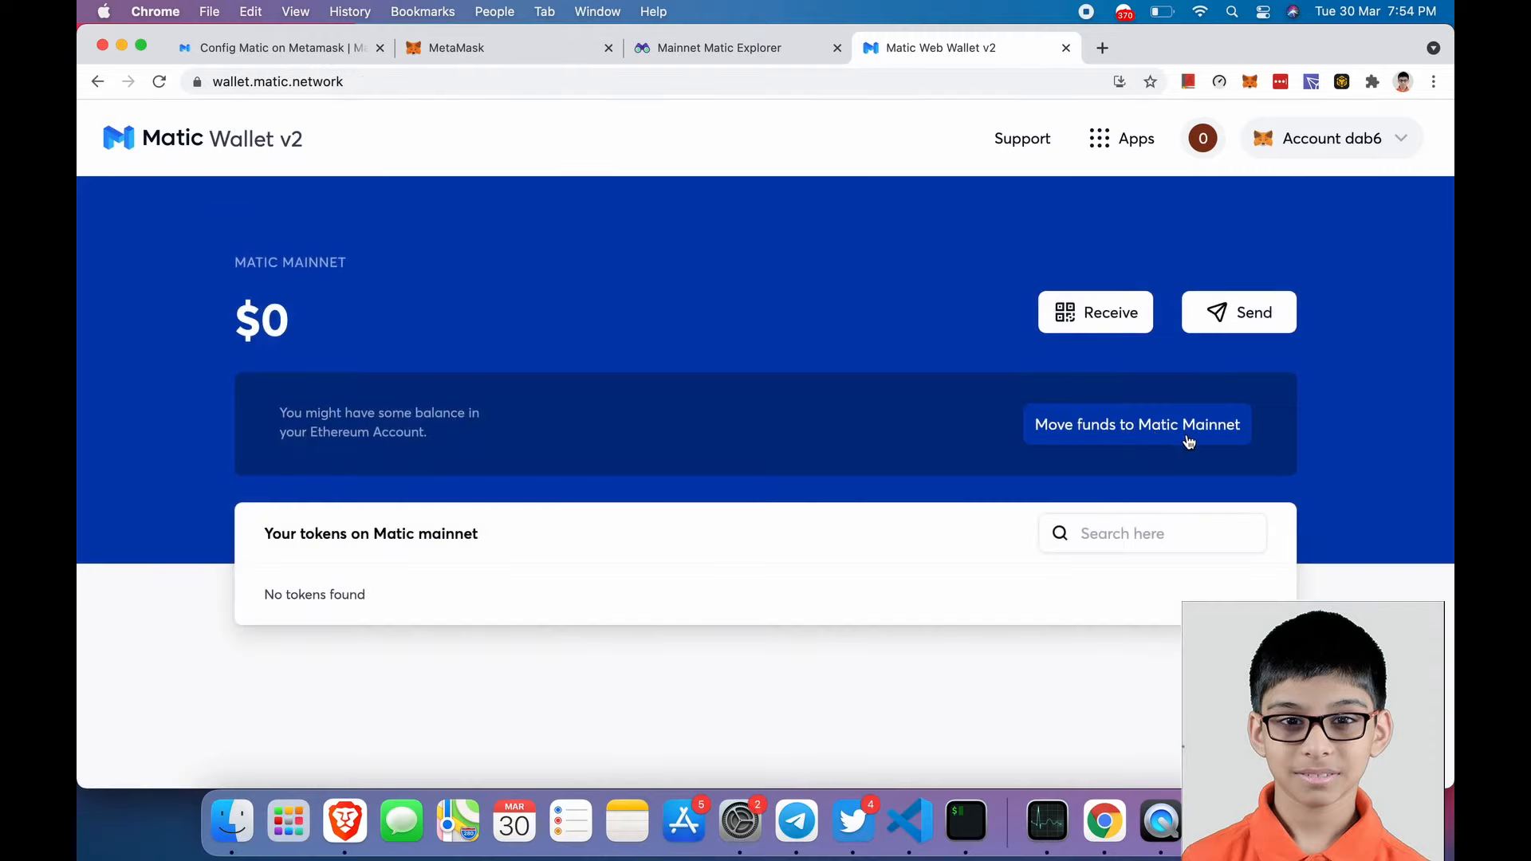
- In Matic Bridge, fill the Ethereum-to-Matic amount with the full 0.018 ETH balance via MAX
click(1137, 424)
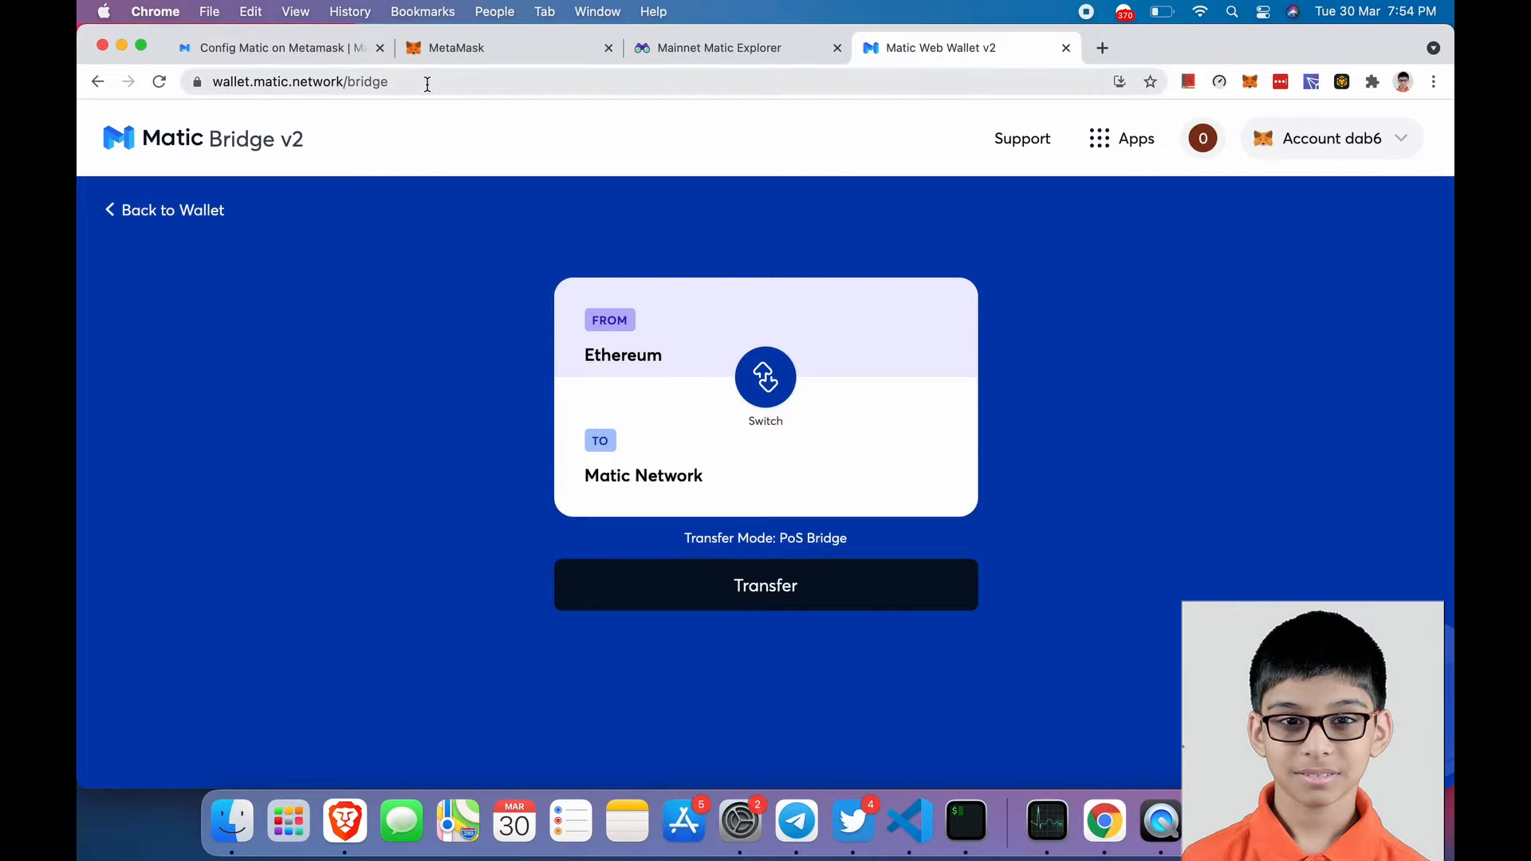
click(300, 81)
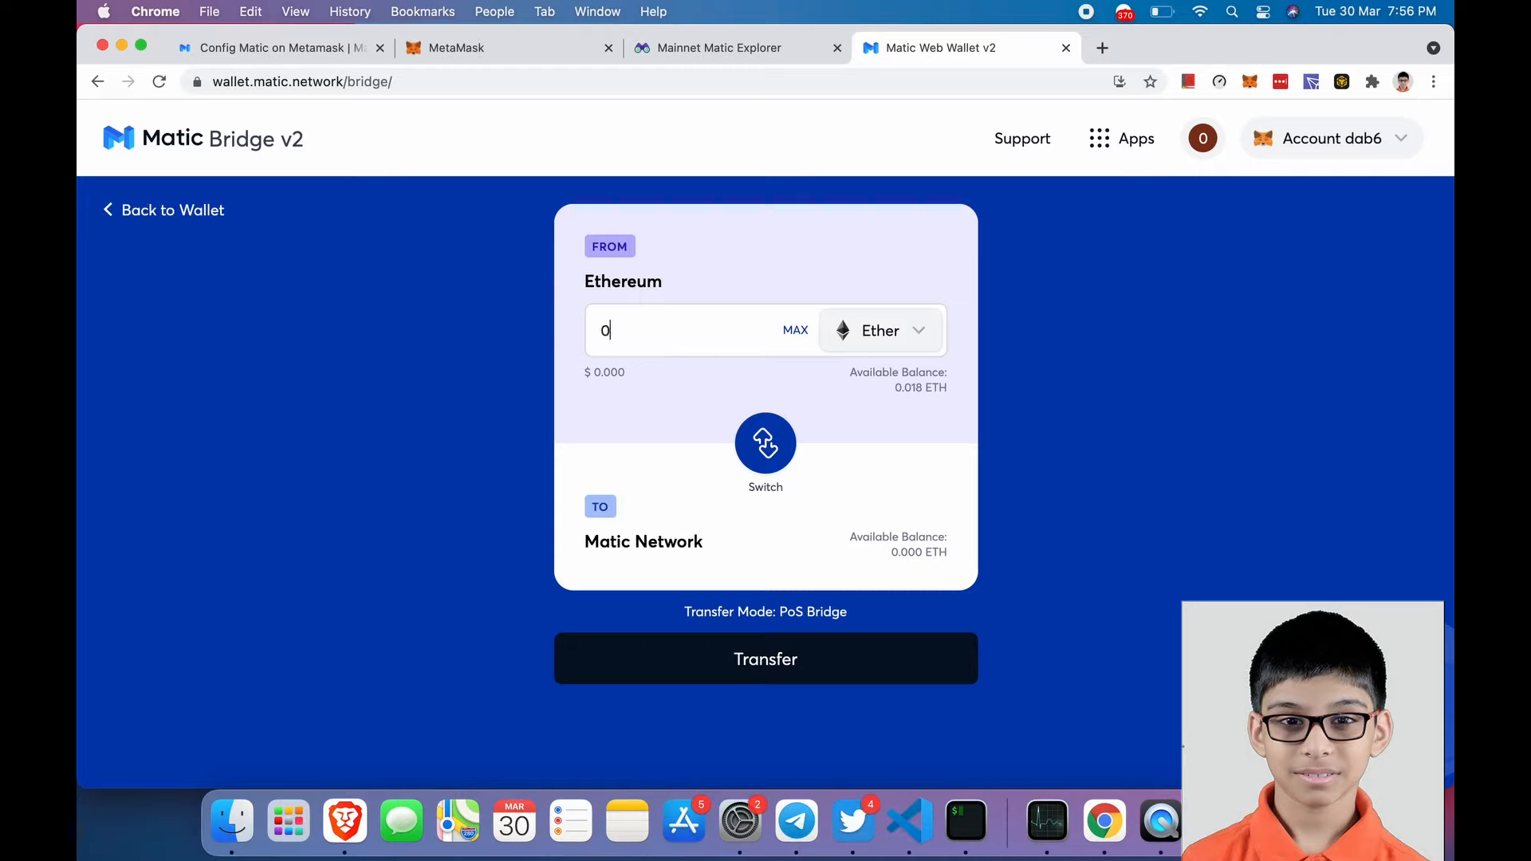
click(794, 330)
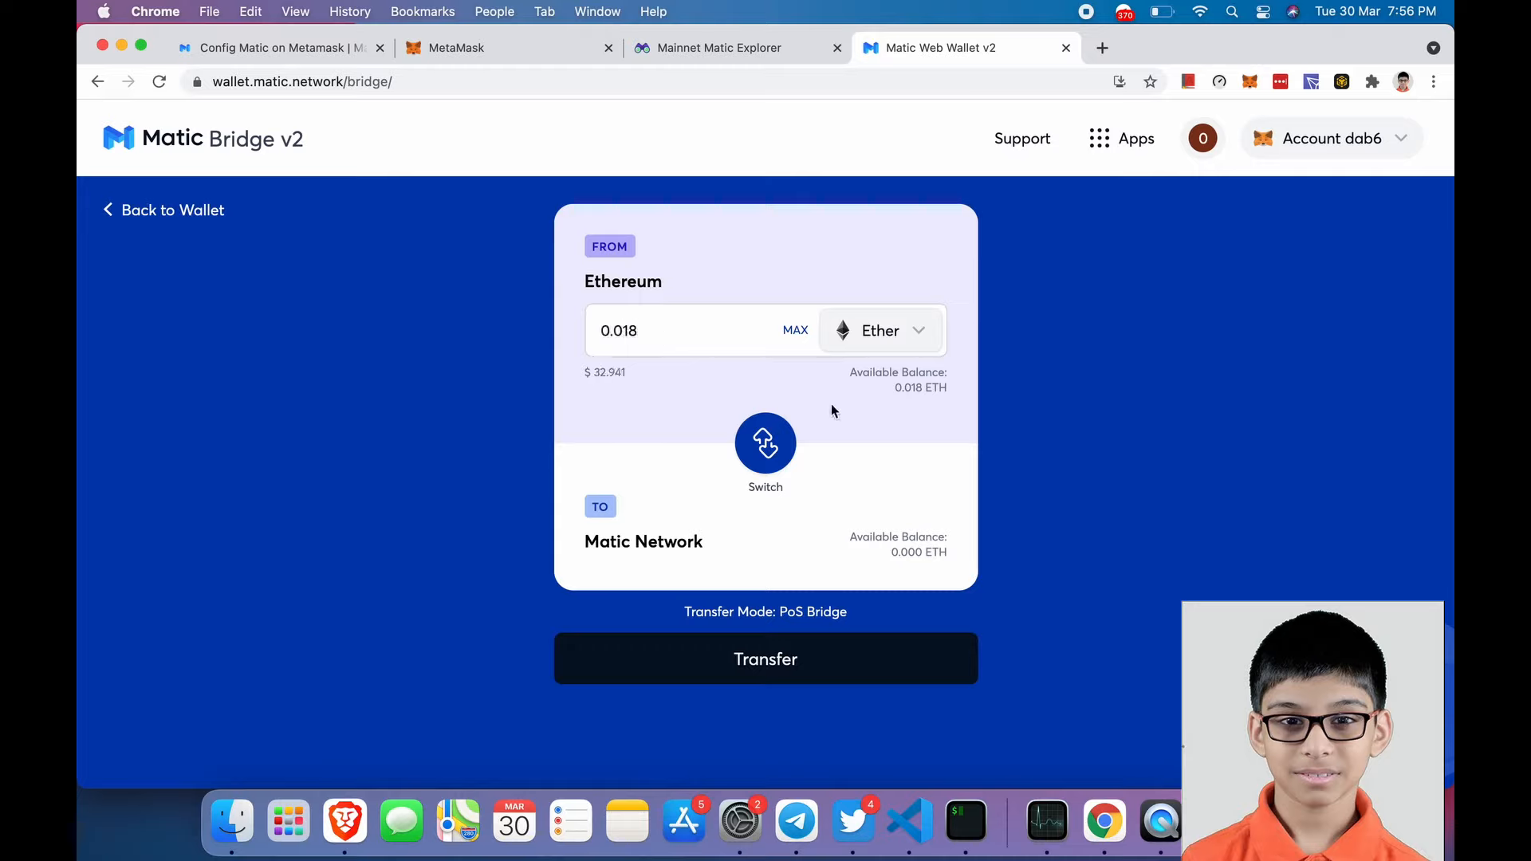
click(684, 330)
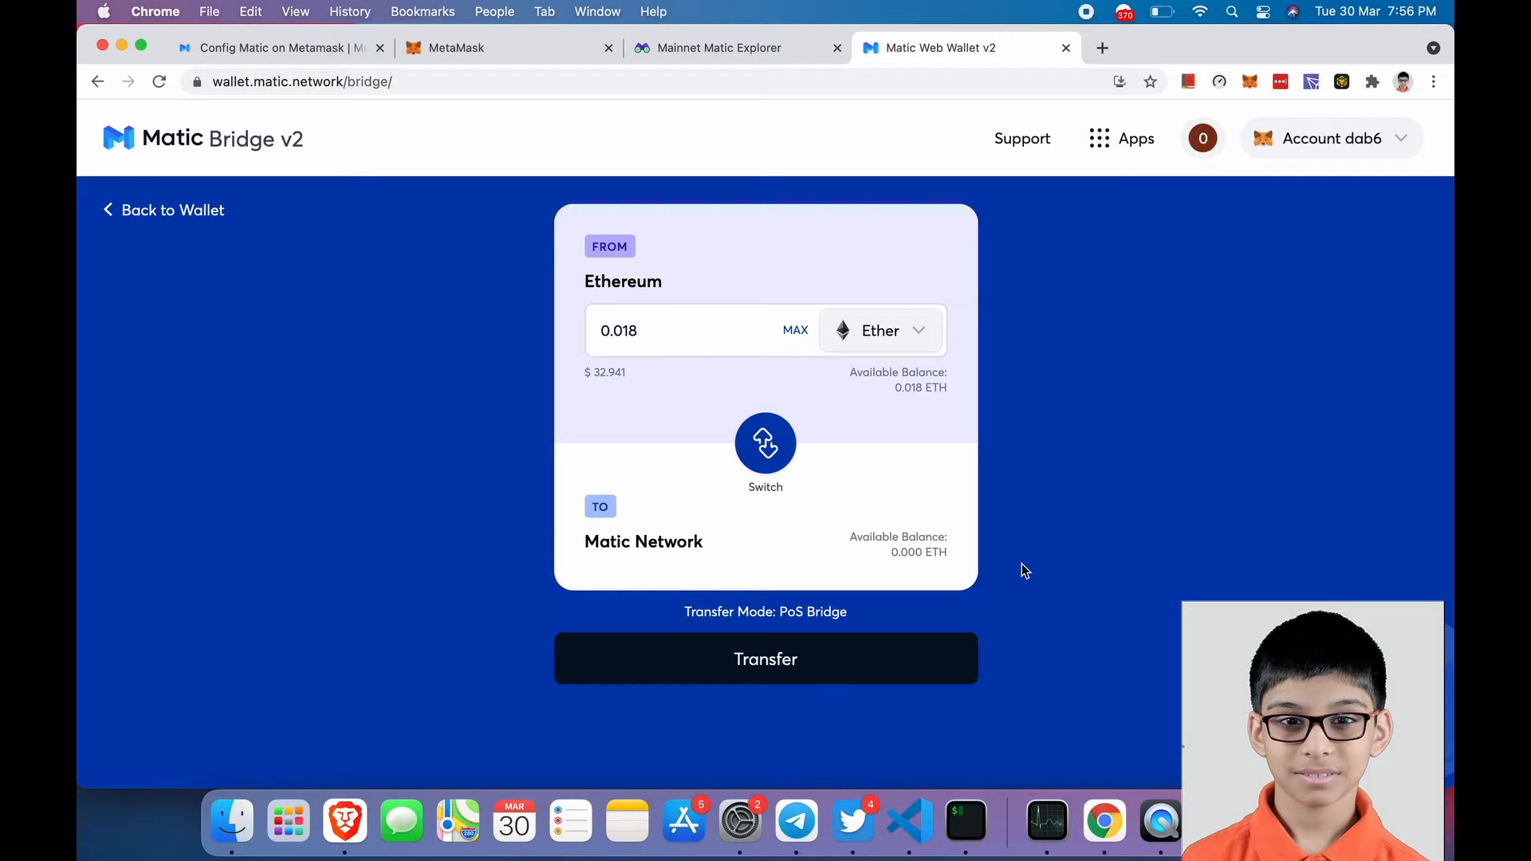
mouse_move(352, 170)
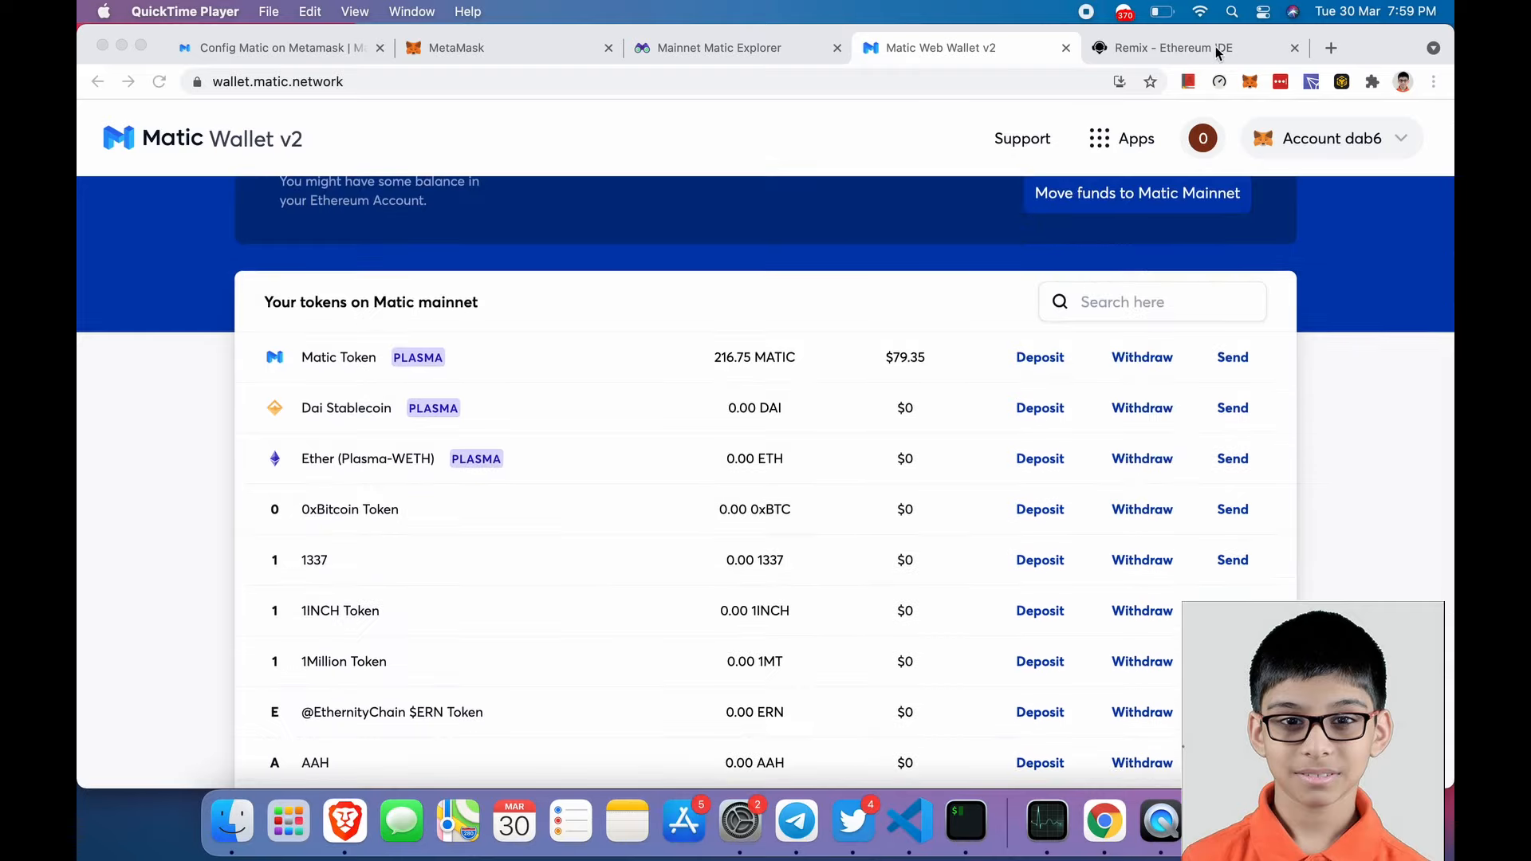
- Switch over to the Remix Ethereum IDE browser tab
click(1172, 46)
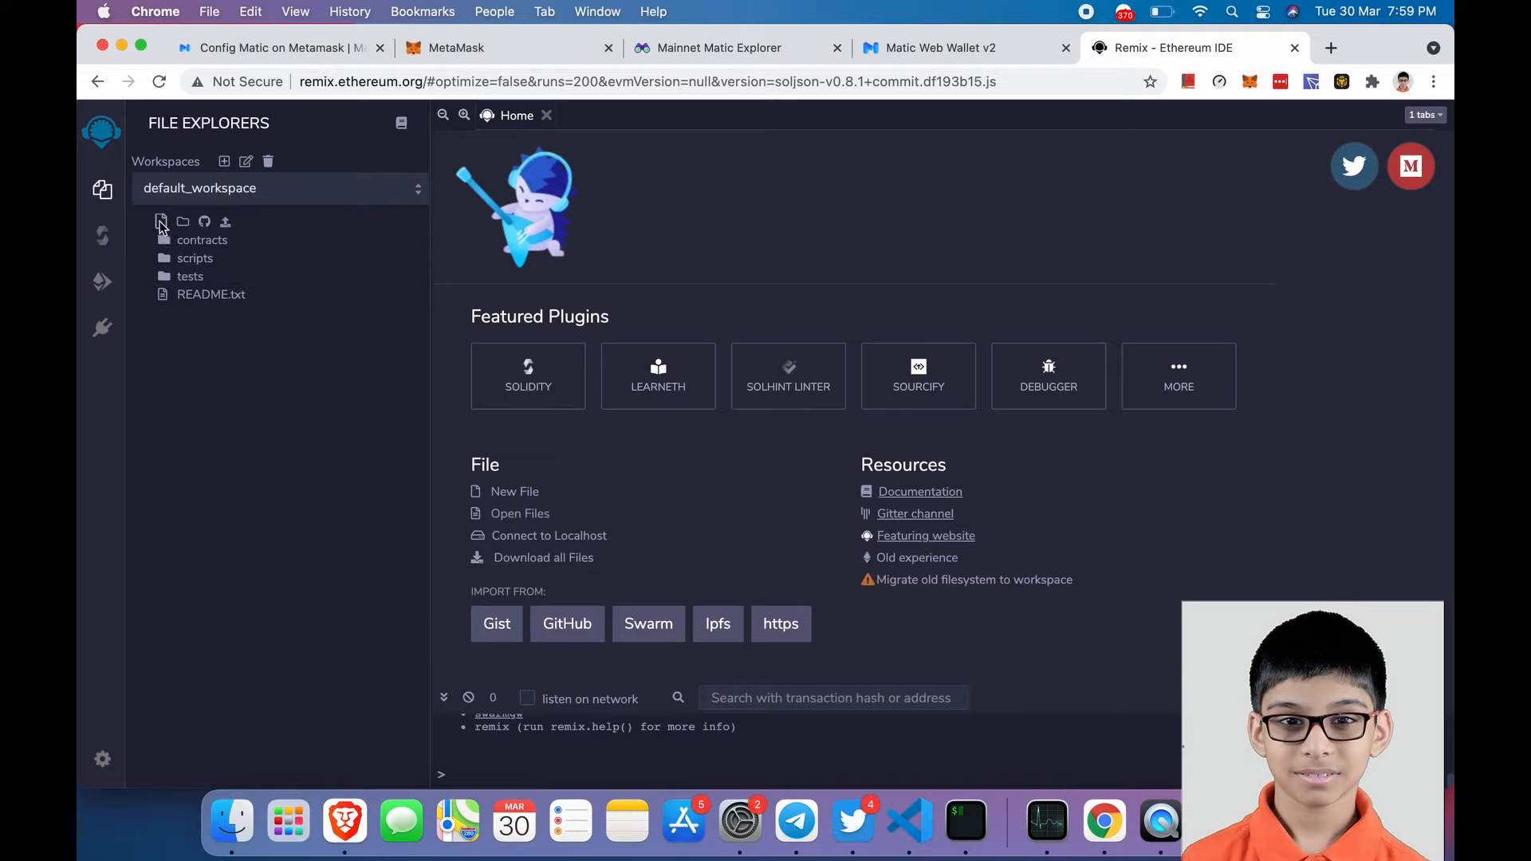
- Create a new file token.sol in the default workspace and close the Home tab
click(161, 222)
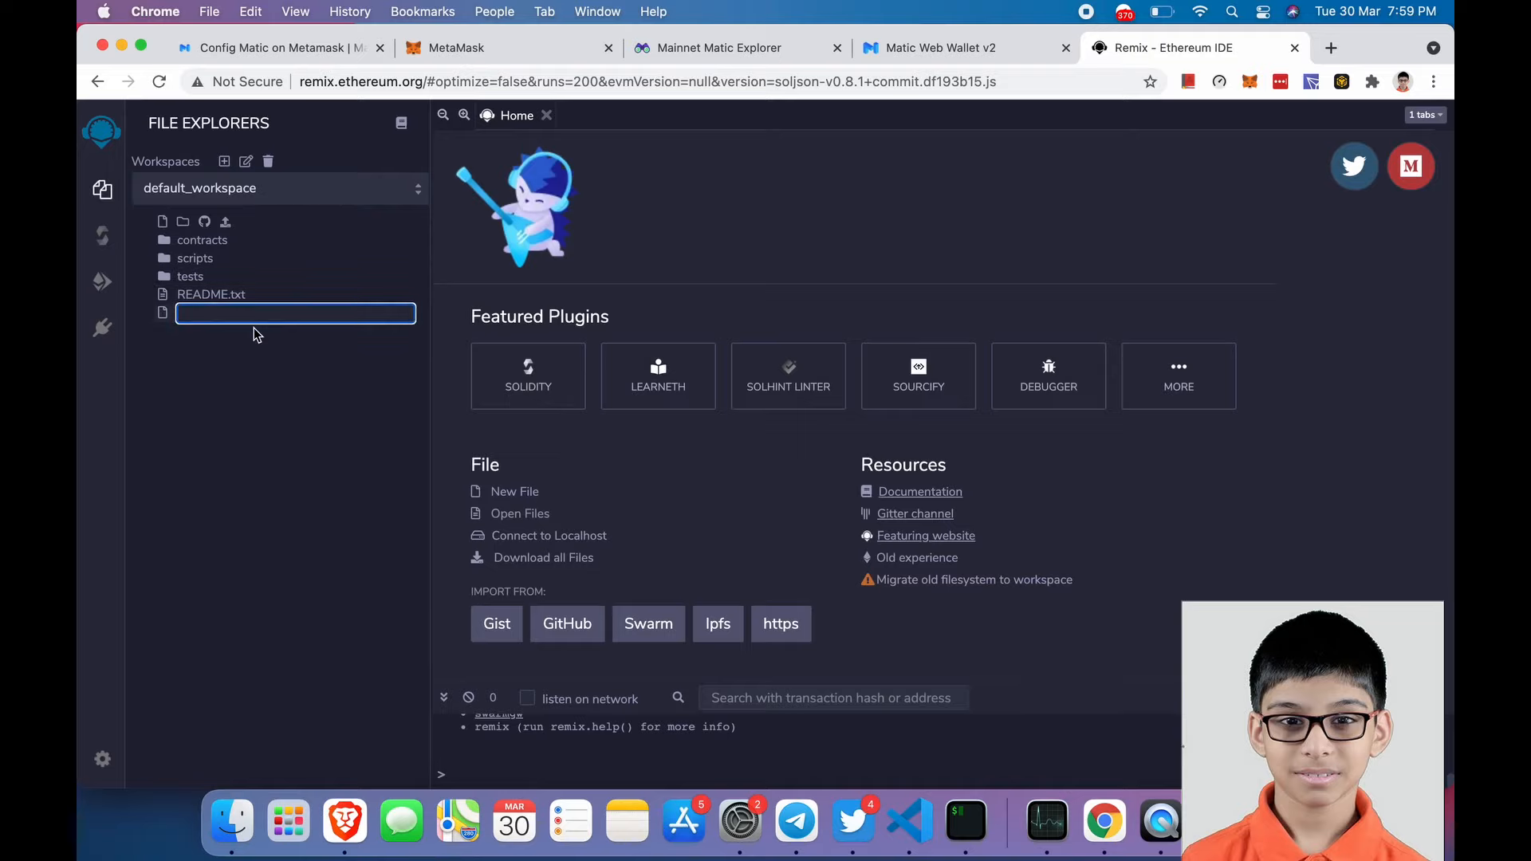
text(token.sol)
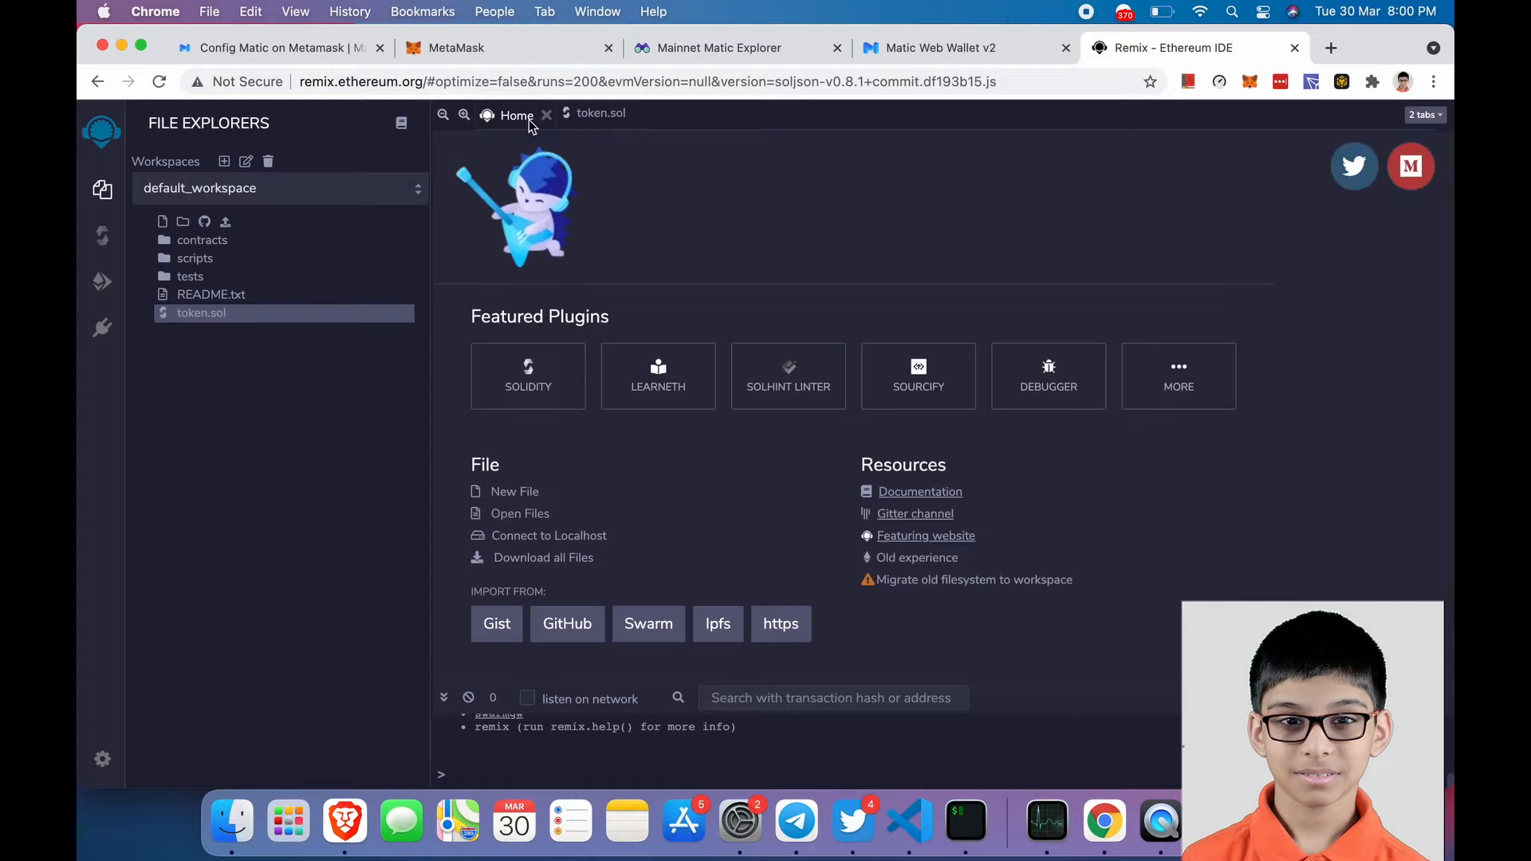
click(546, 113)
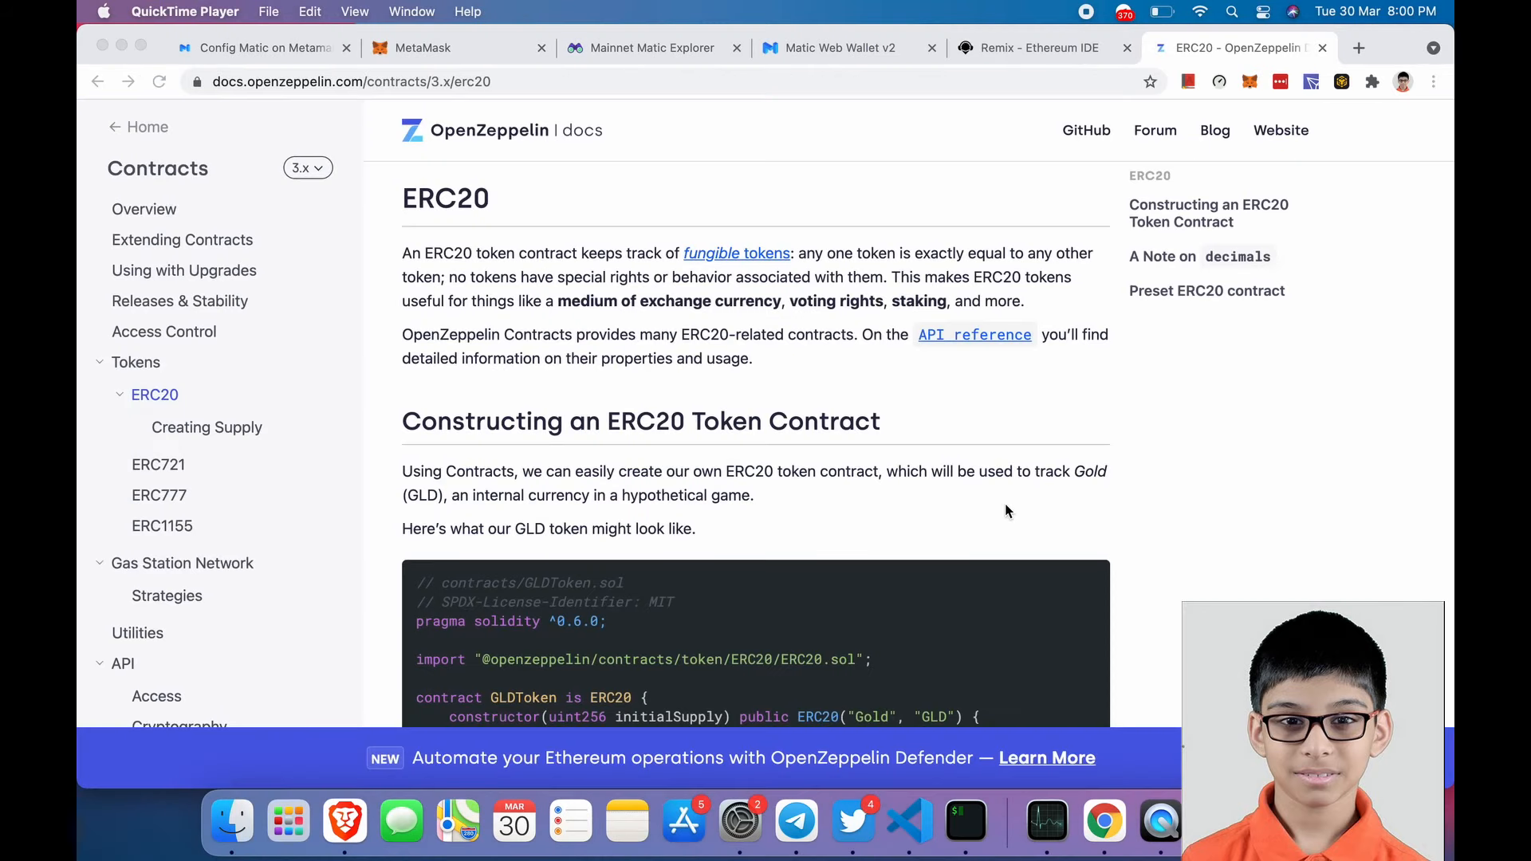
mouse_move(1011, 409)
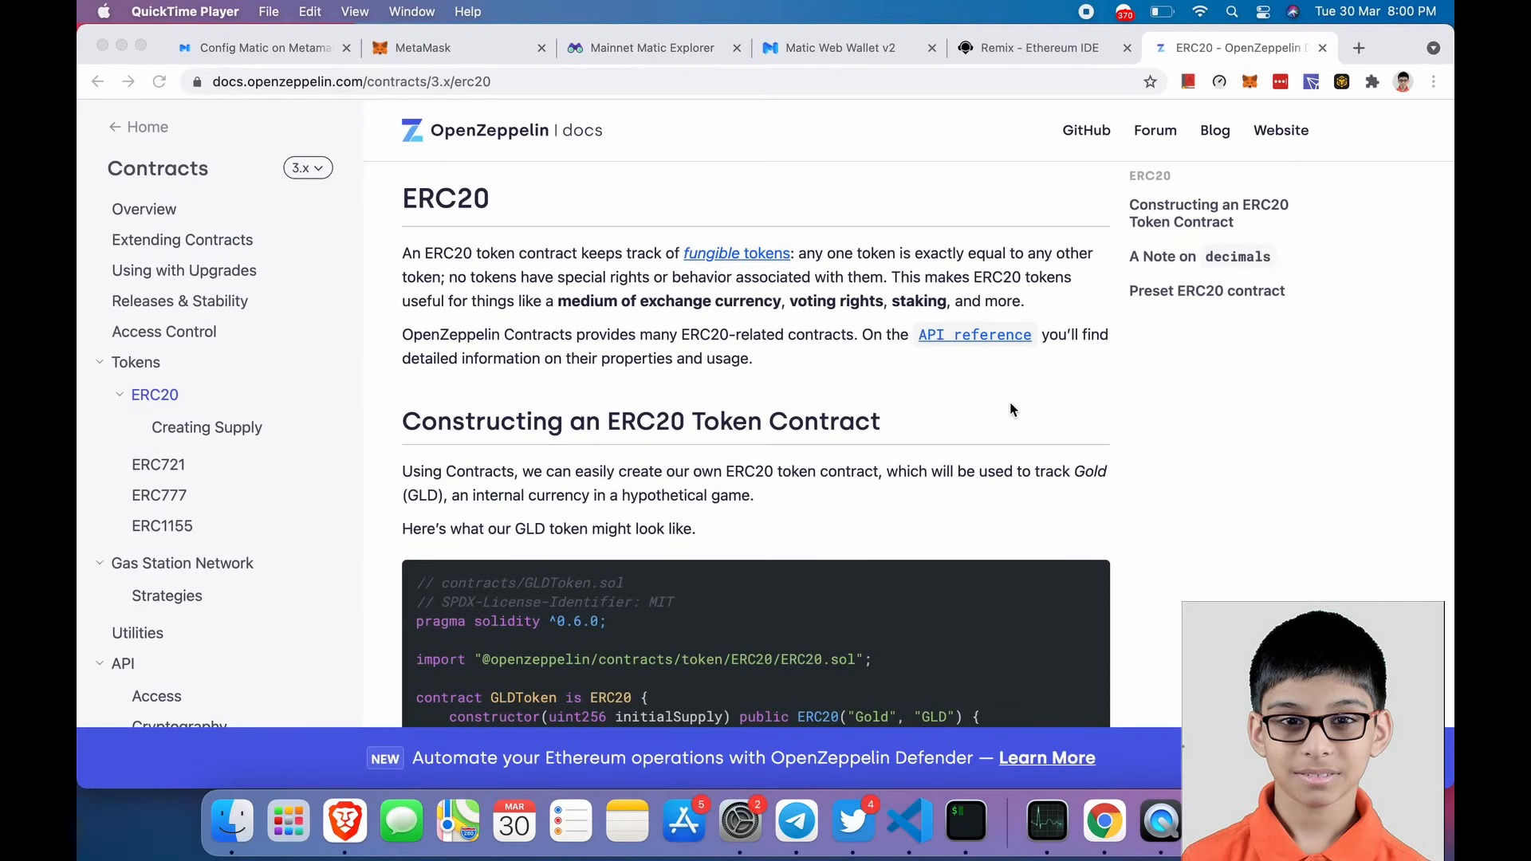
mouse_move(1012, 381)
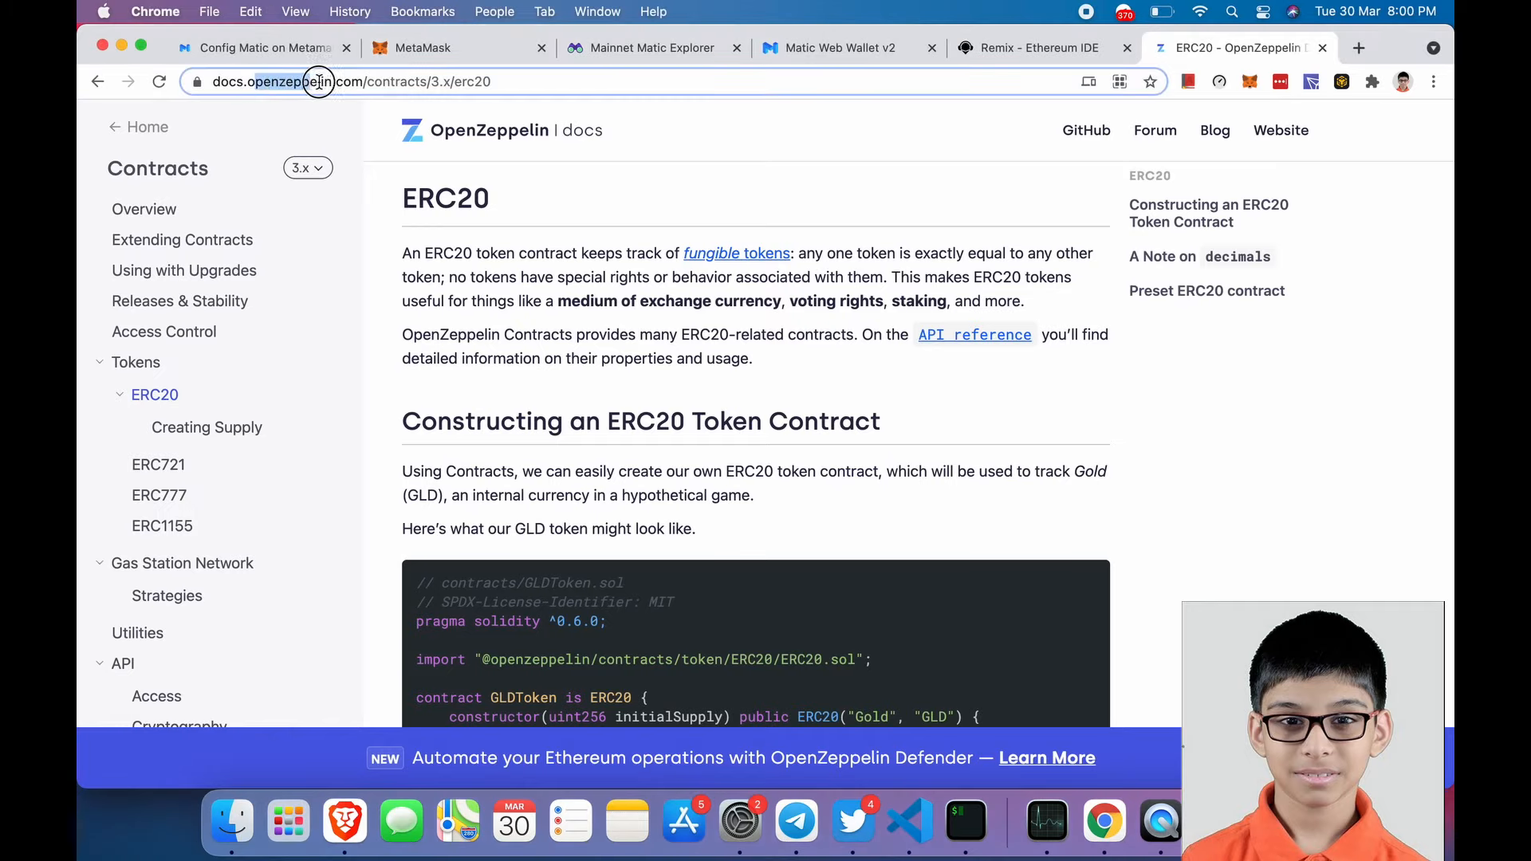
- Copy the GLDToken ERC20 example code from the OpenZeppelin ERC20 docs page
scroll(down, 3)
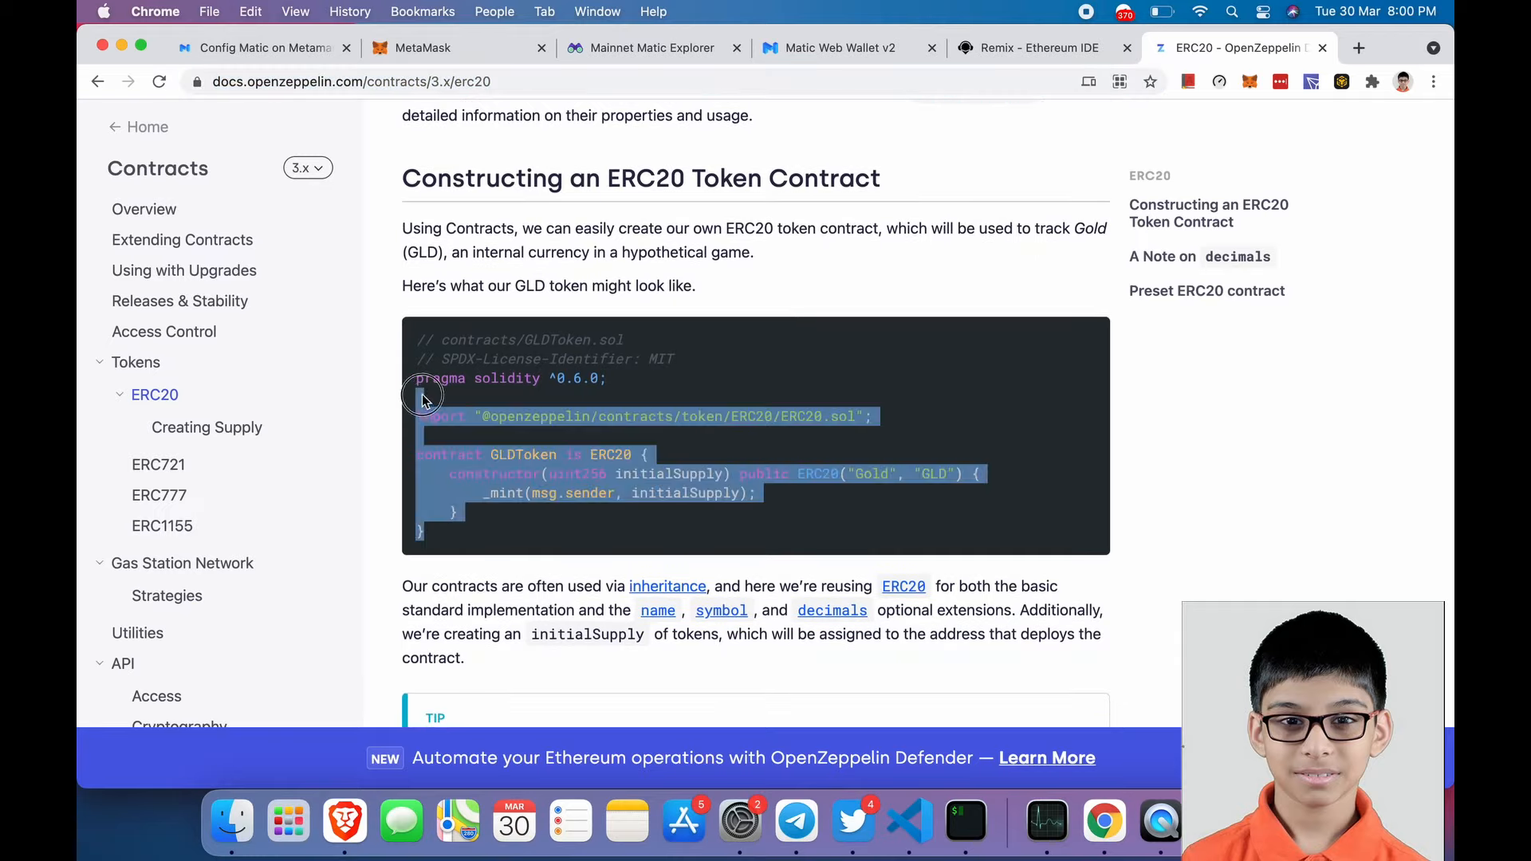
click(1038, 47)
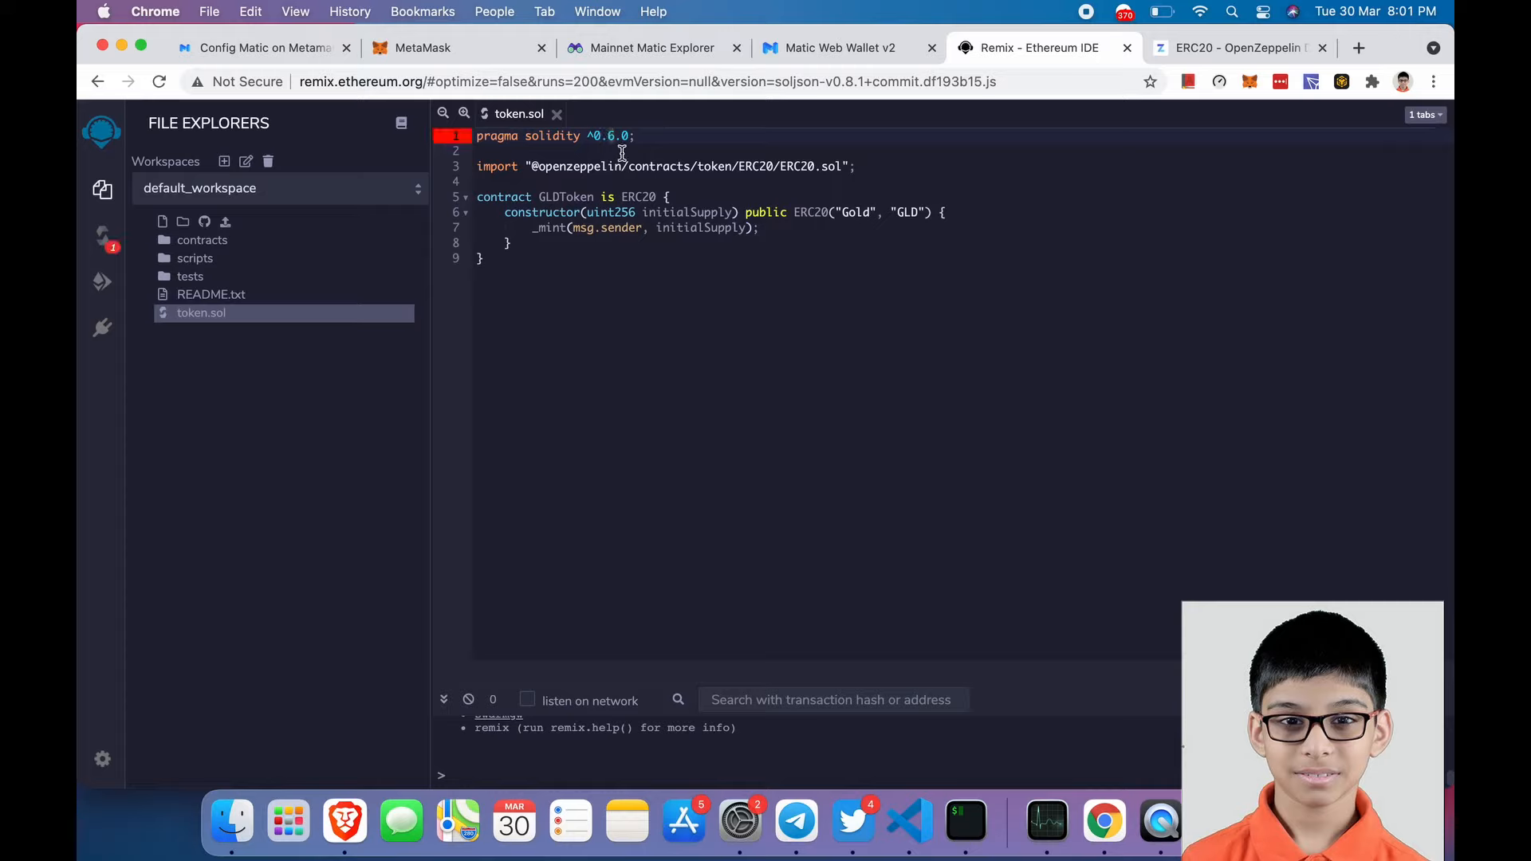
- Change pragma to ^0.8.0, rename the contract GajToken and set ERC20("Gaj", "GAJ")
text(8)
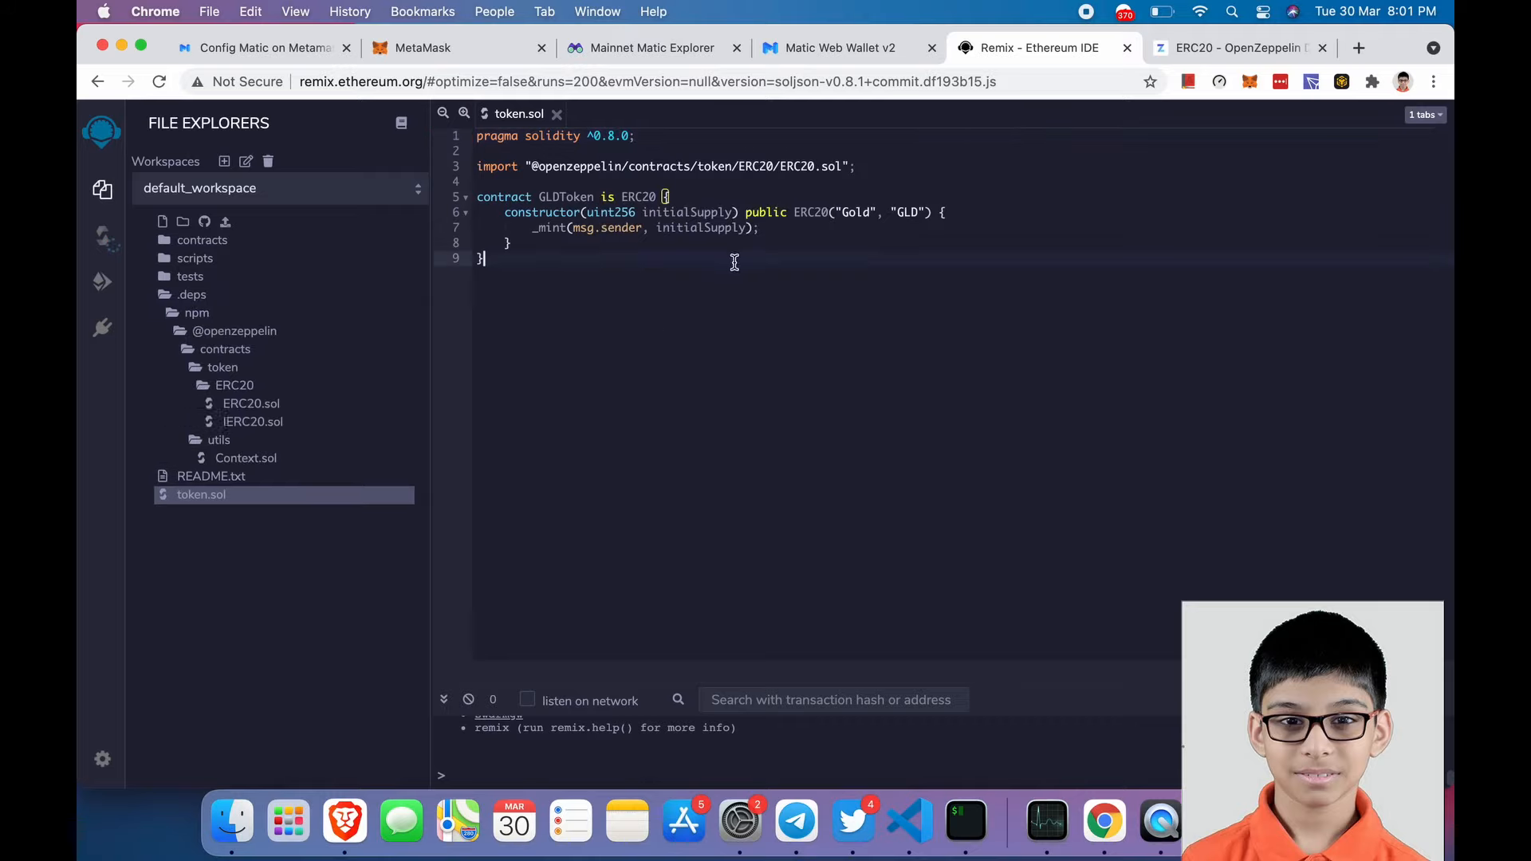
click(102, 283)
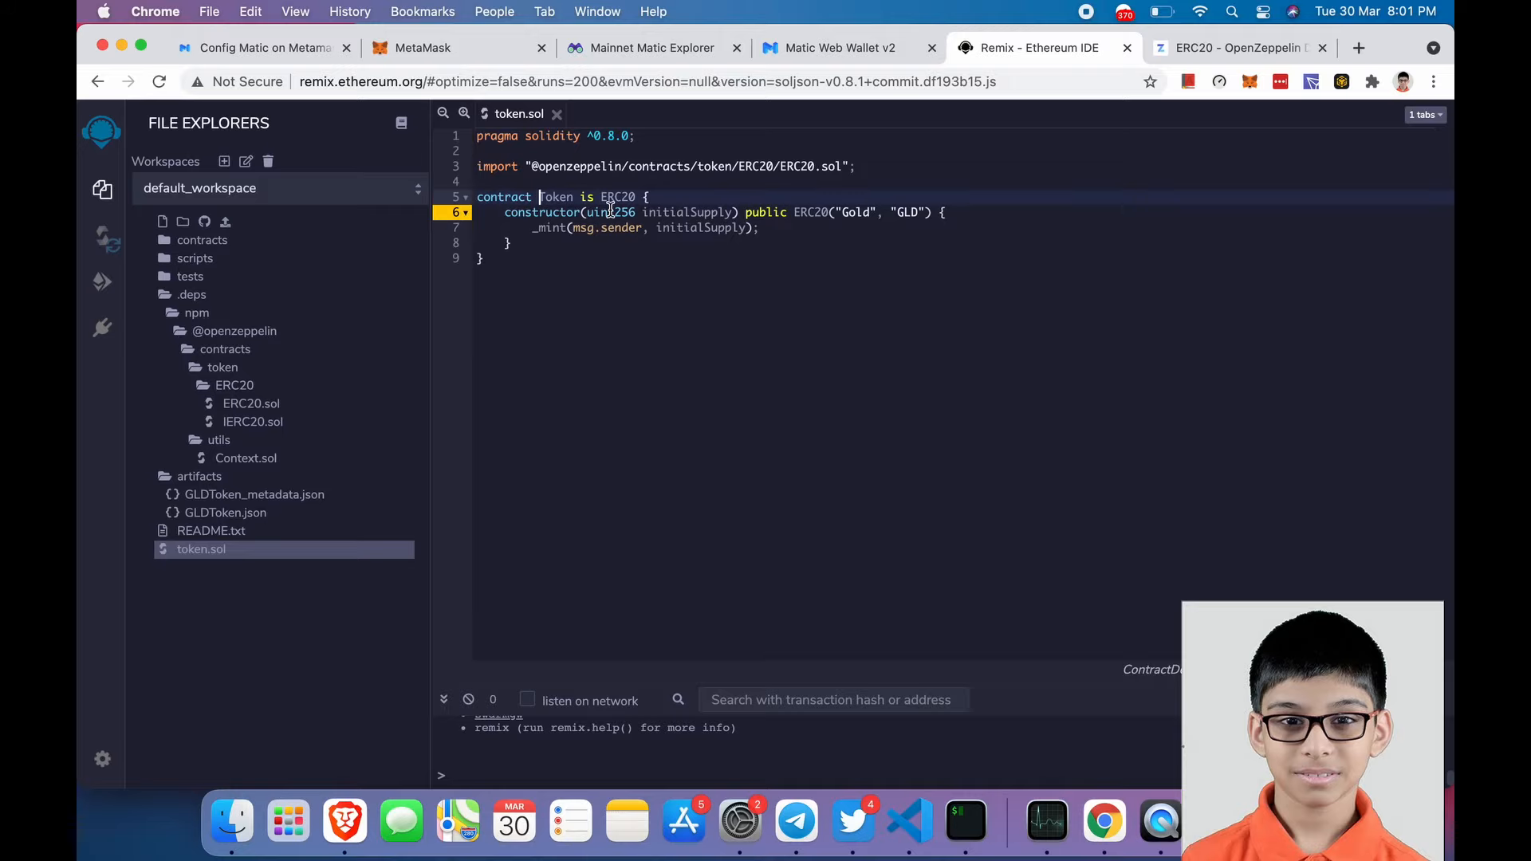
text(GajToken)
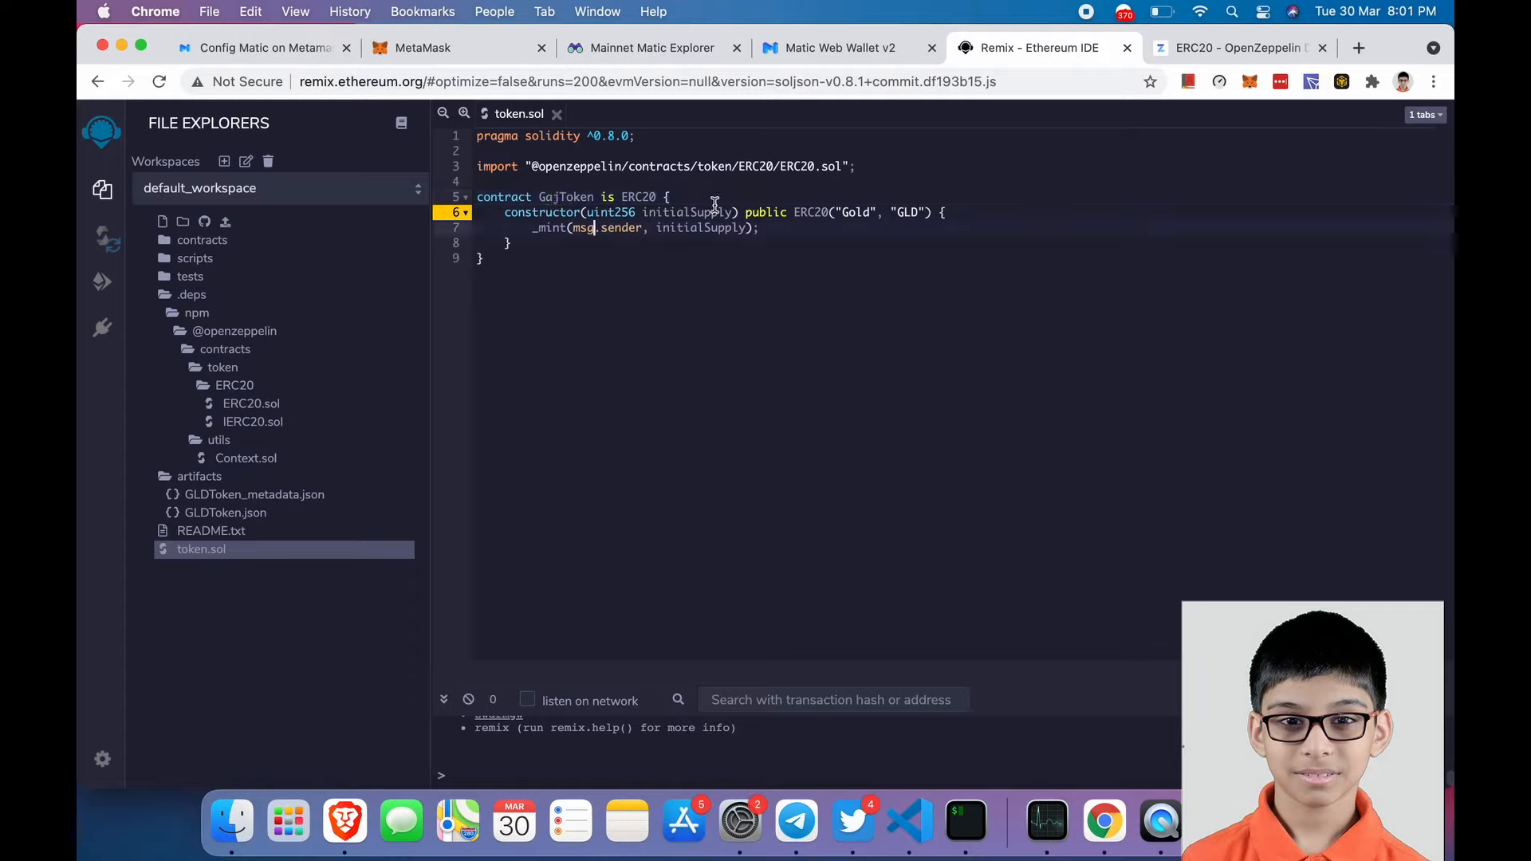
text(G)
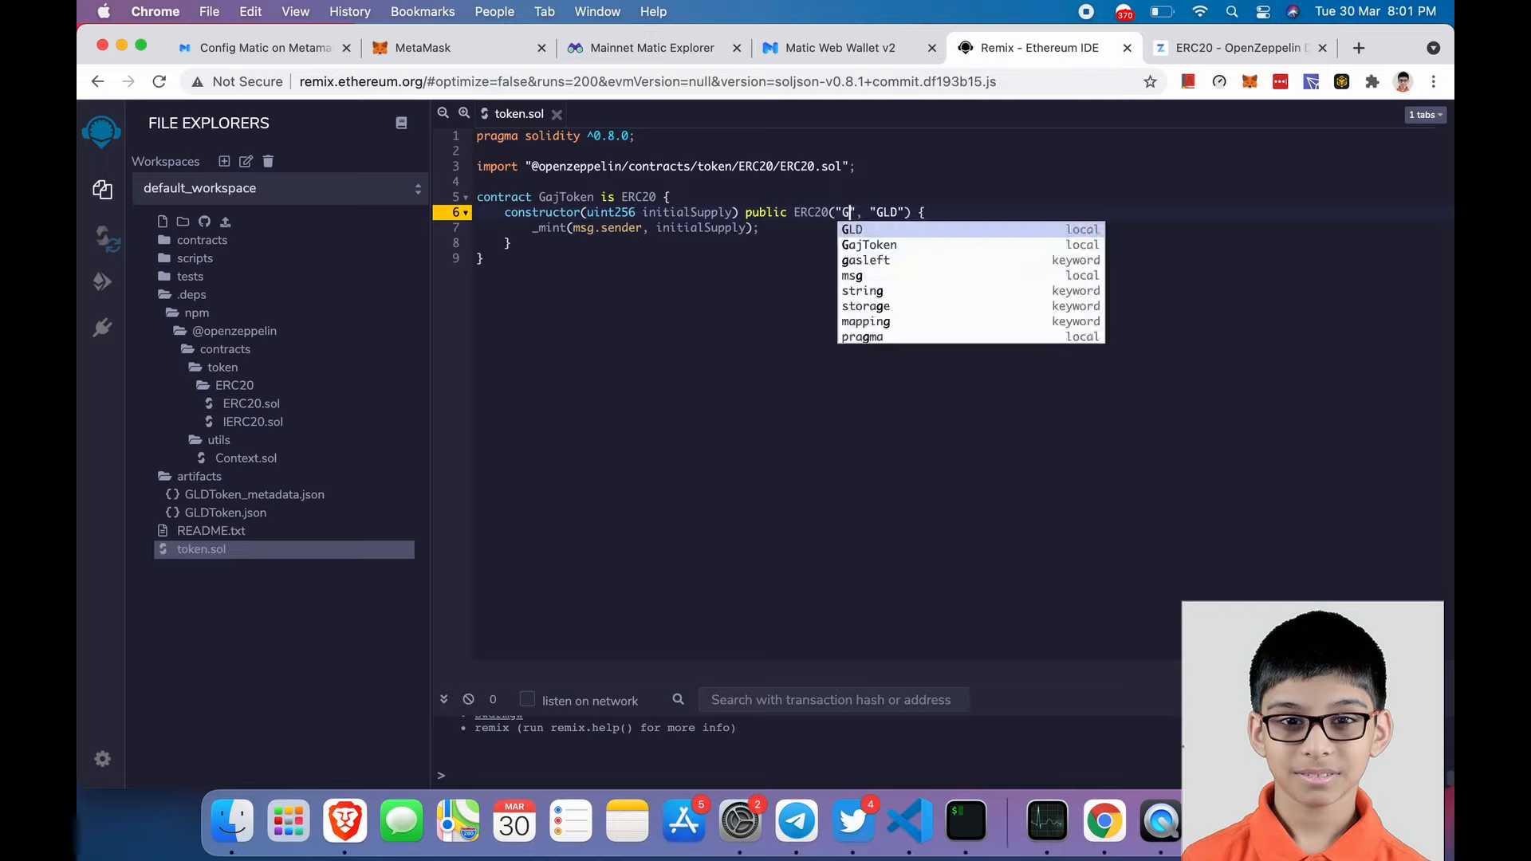
text(aj)
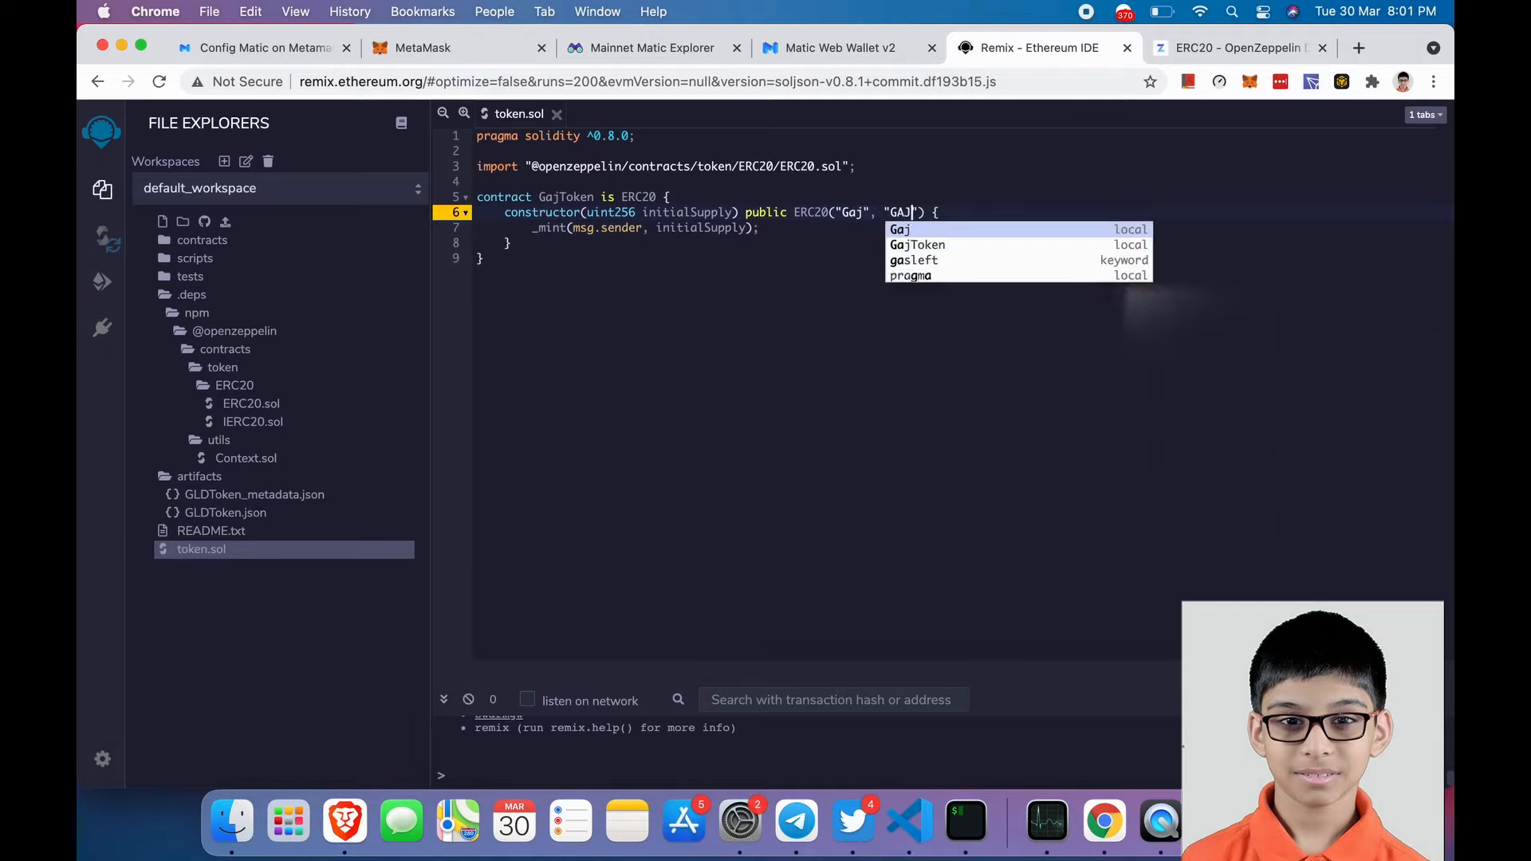
text(J)
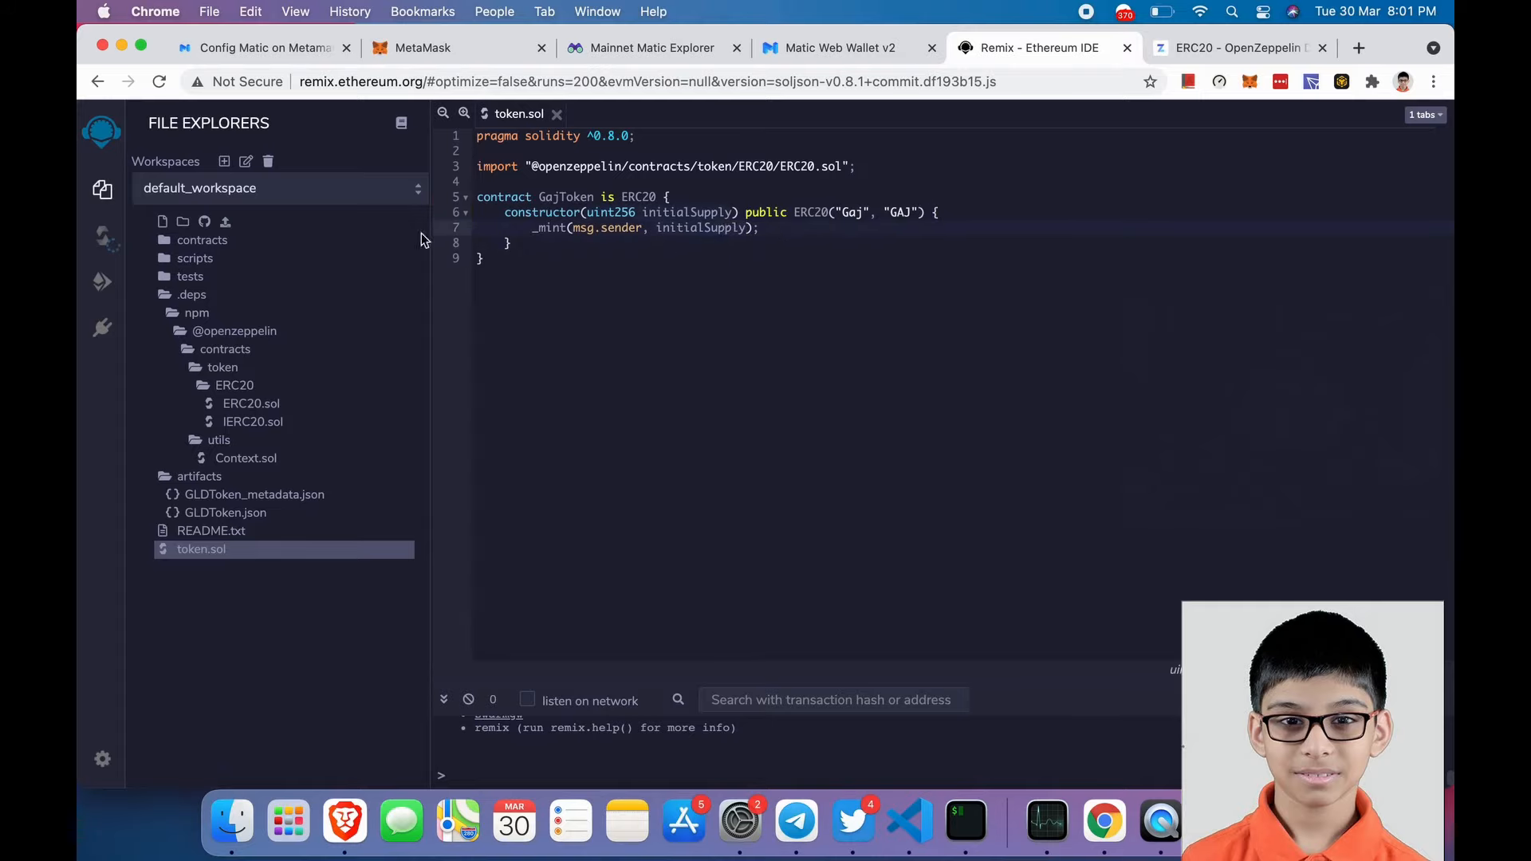
click(102, 237)
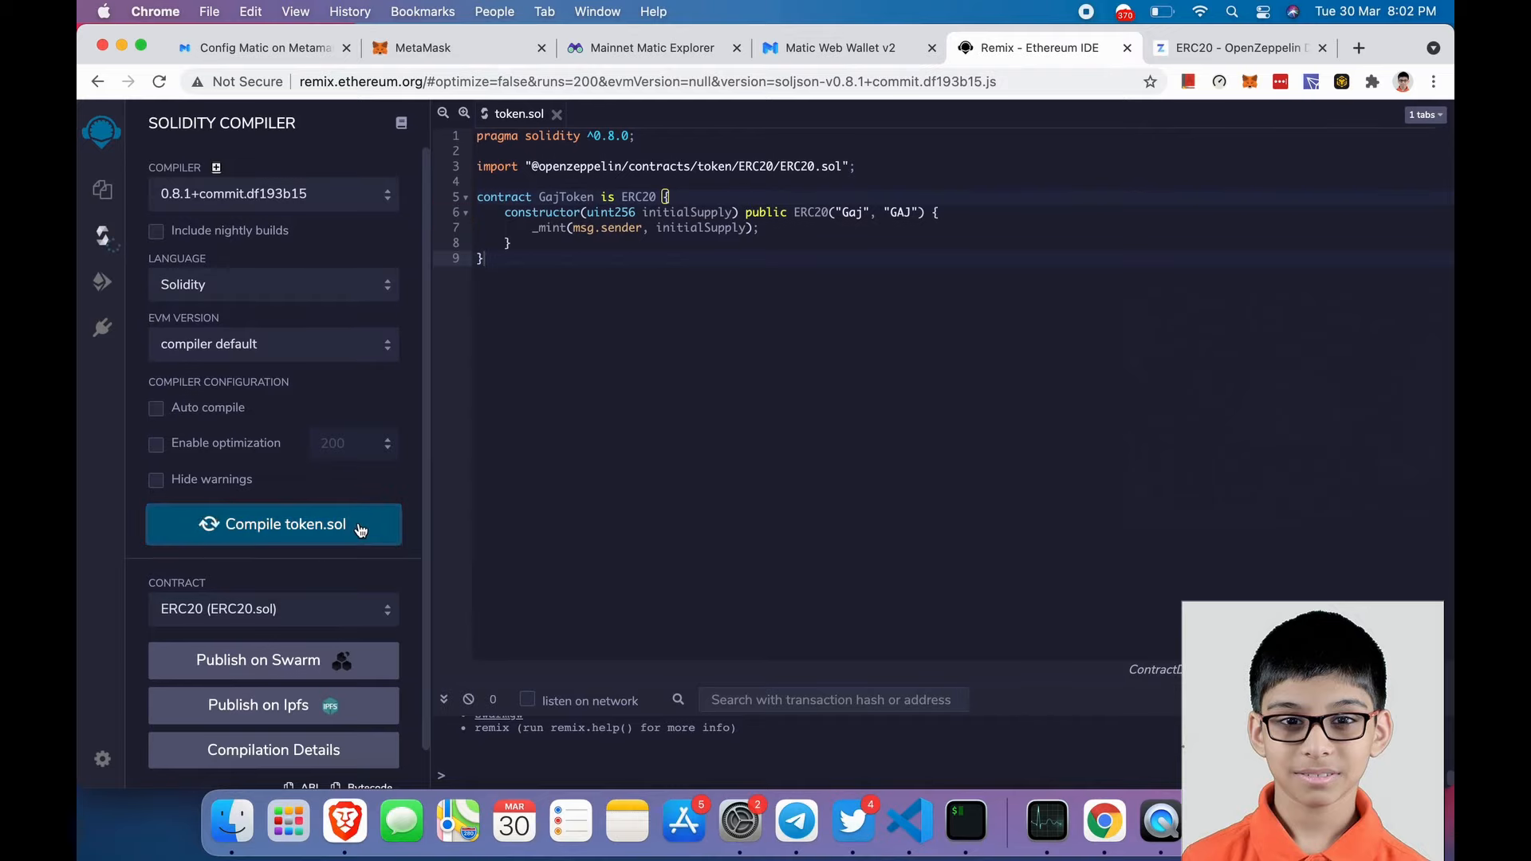
- Compile token.sol and set the deploy environment to Injected Web3 via the MetaMask account
click(102, 284)
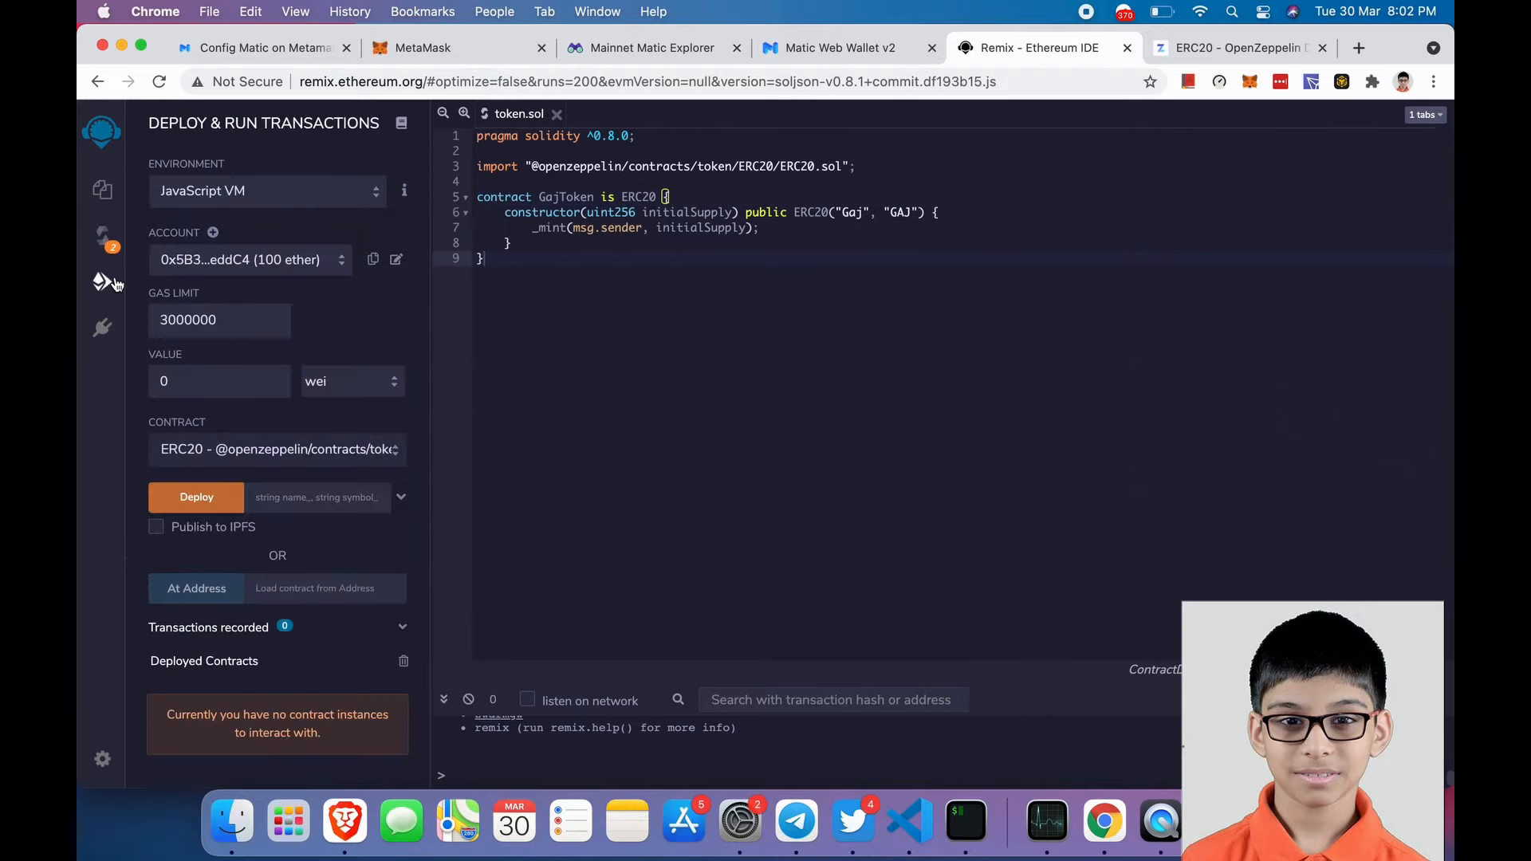
click(266, 190)
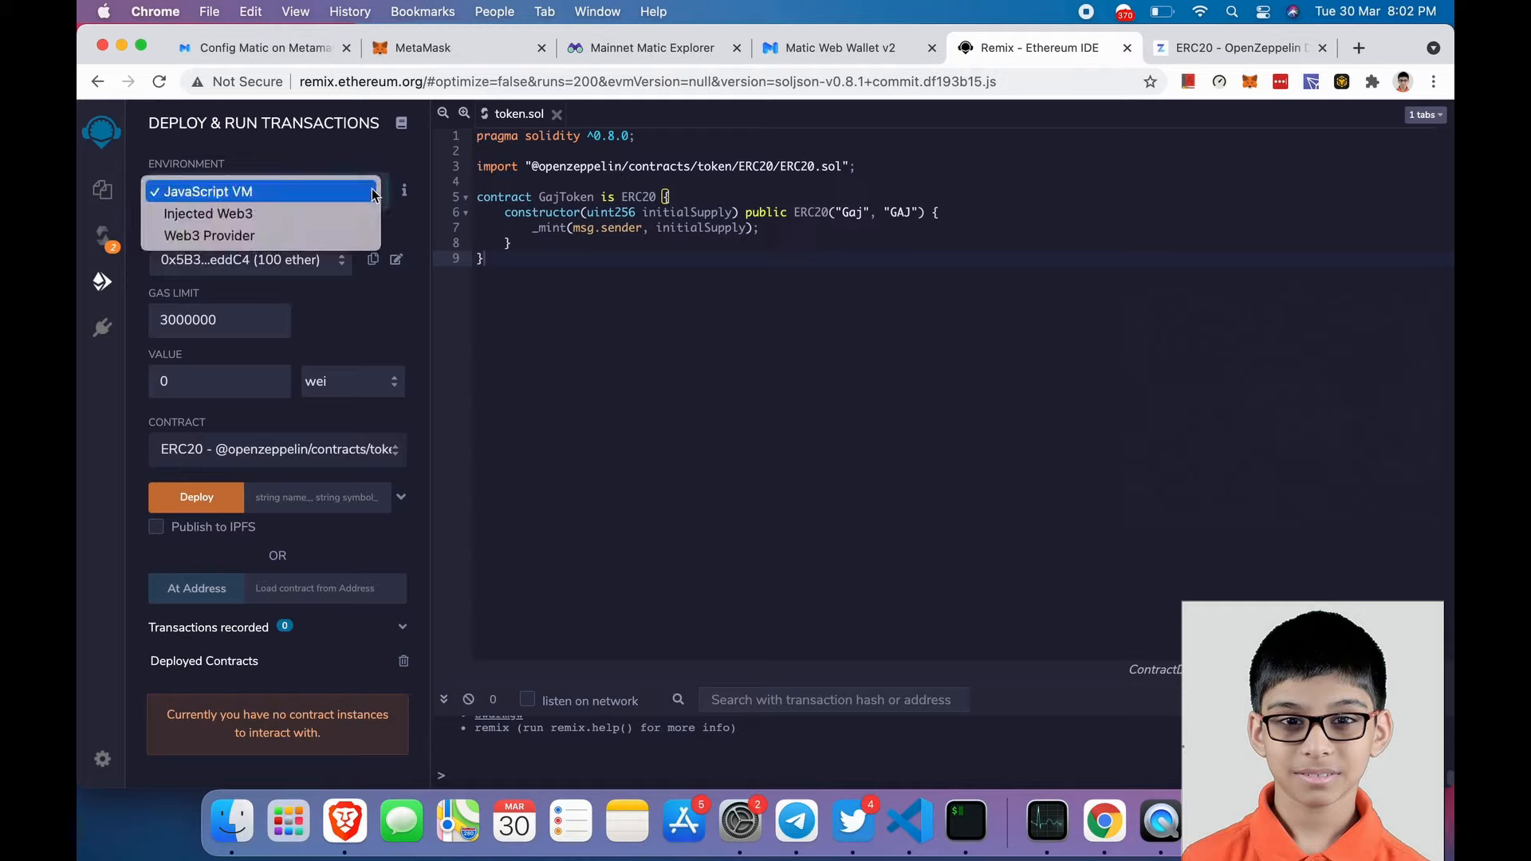
mouse_move(207, 212)
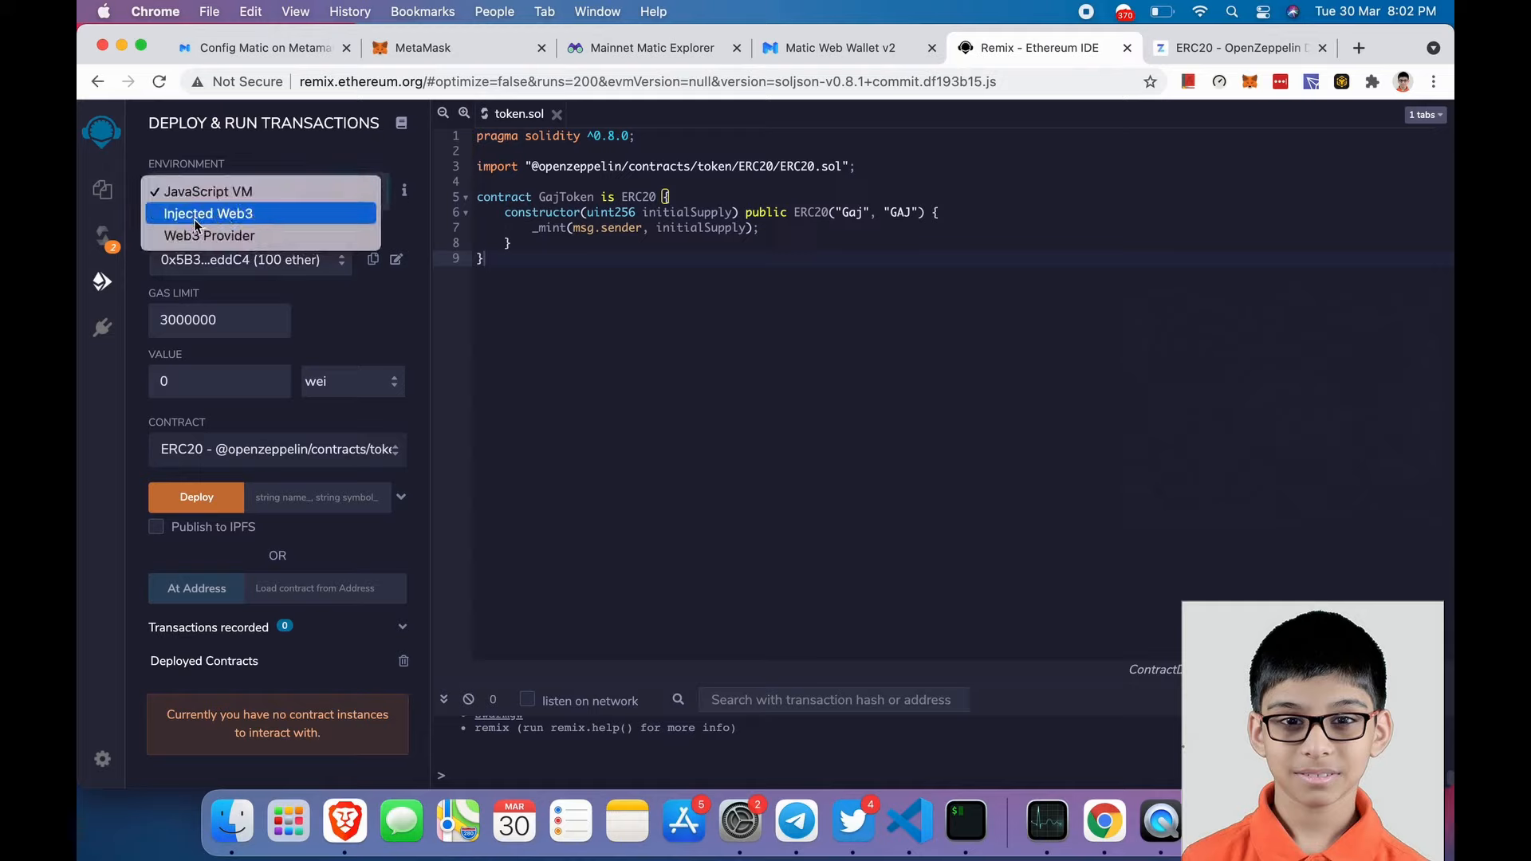
click(208, 212)
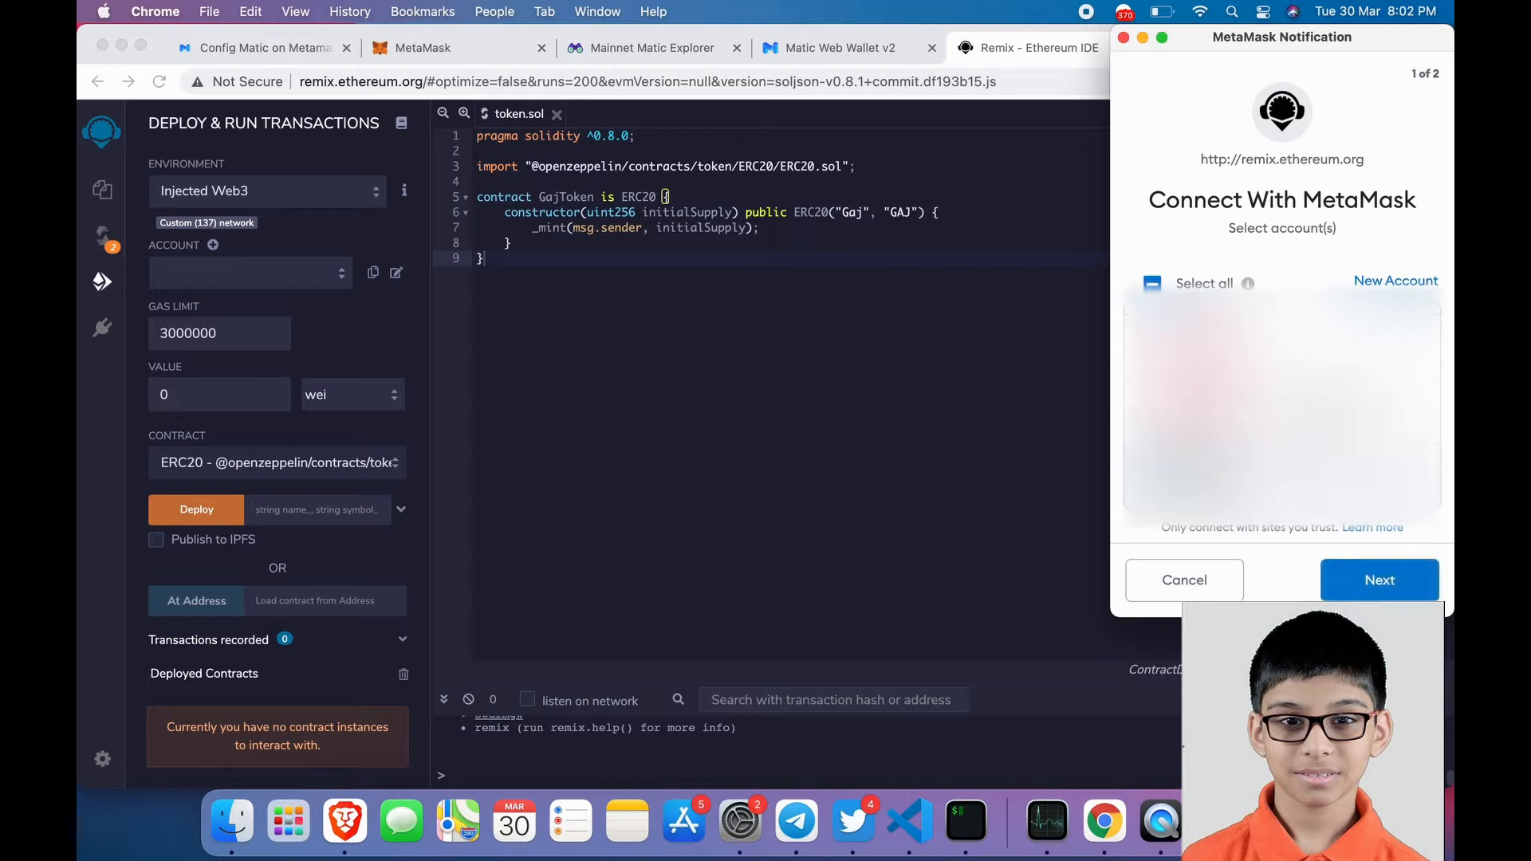
click(1378, 579)
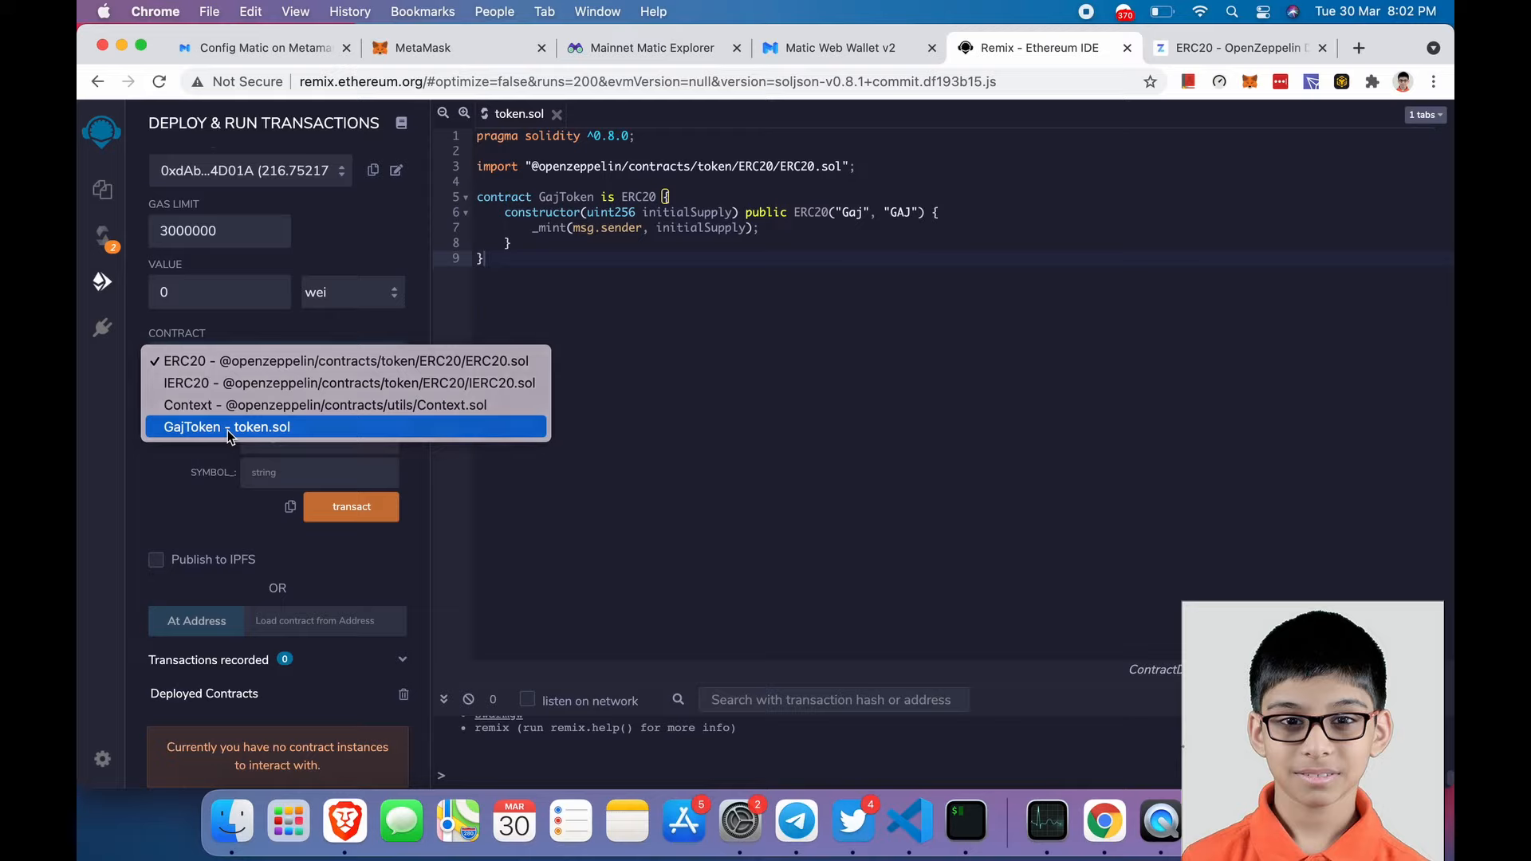
click(228, 427)
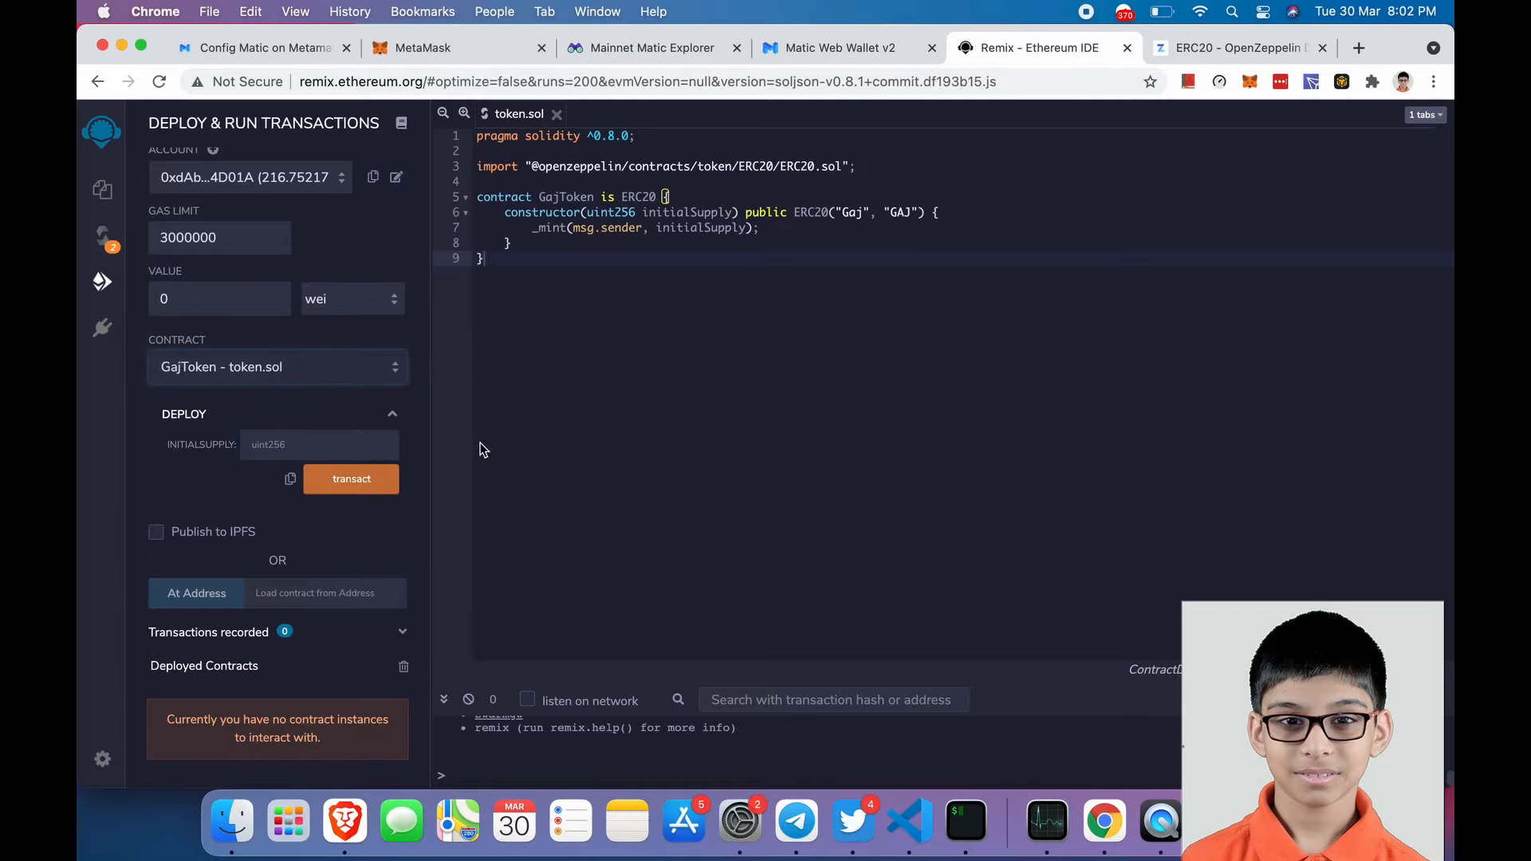
click(317, 445)
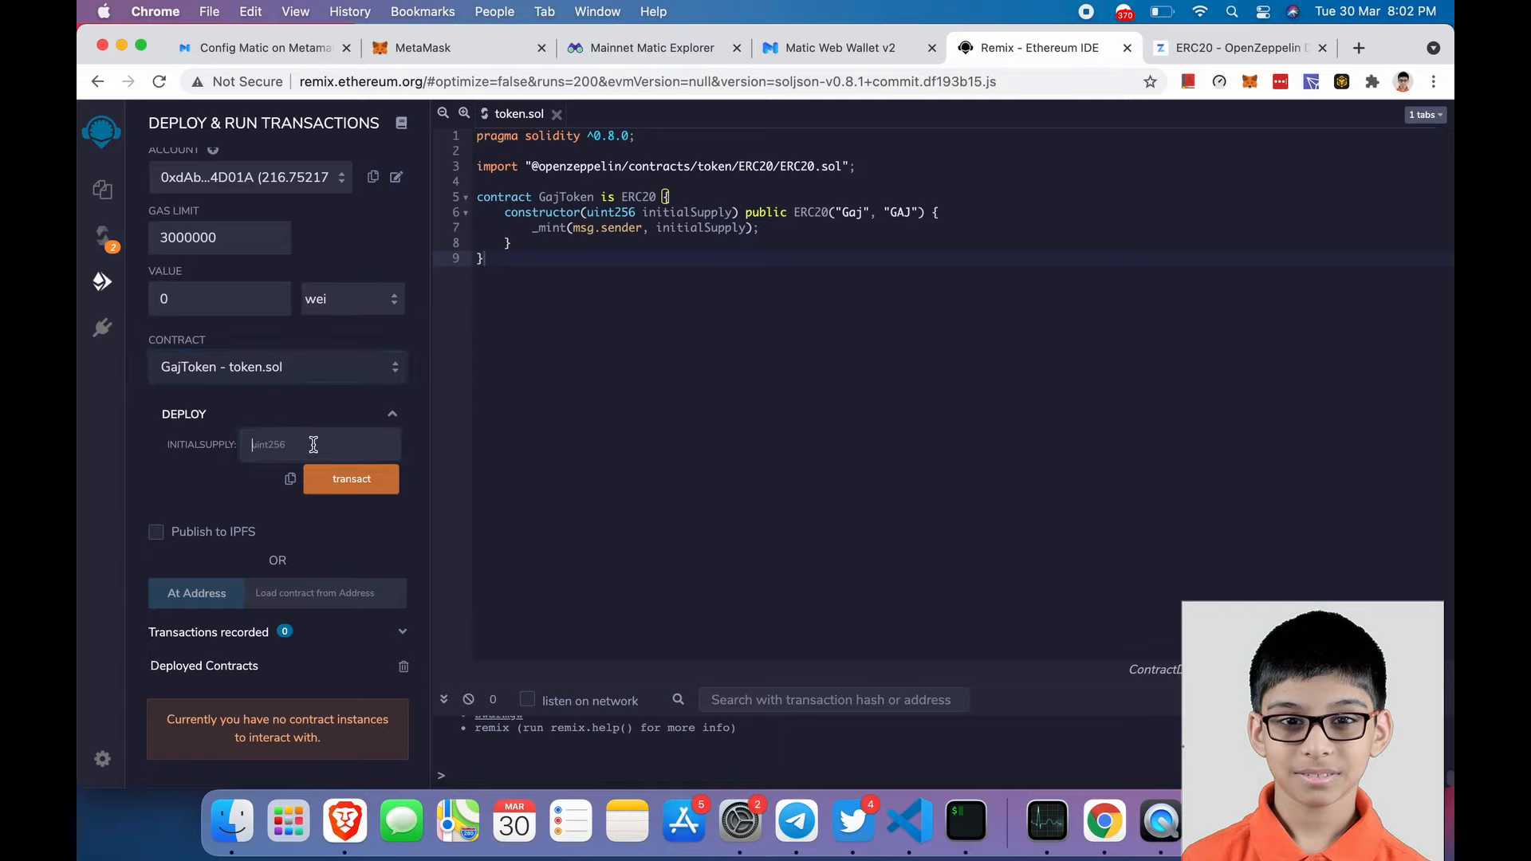
text(50)
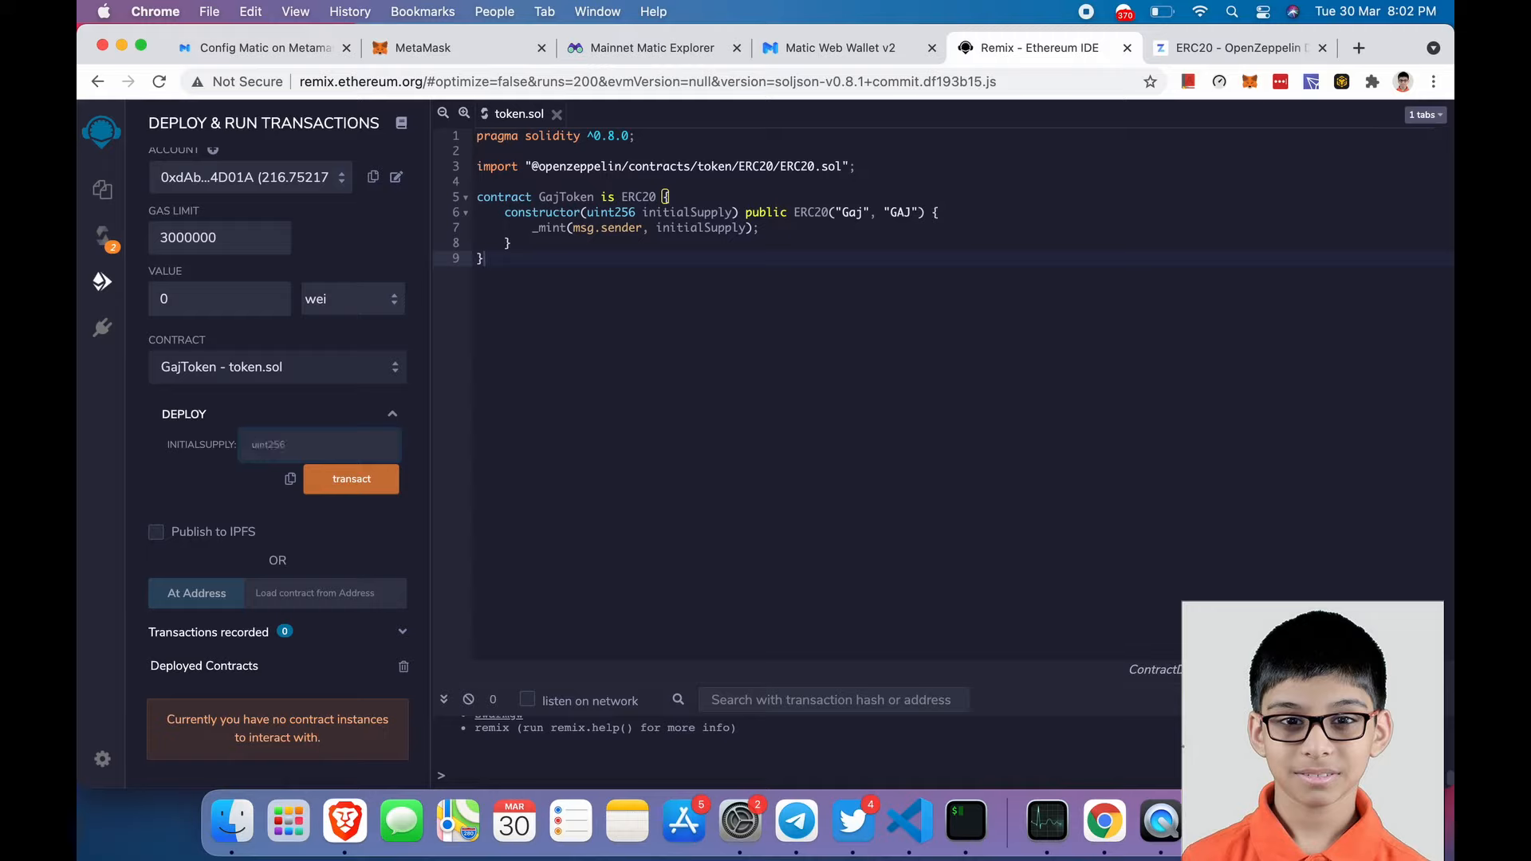
text(1)
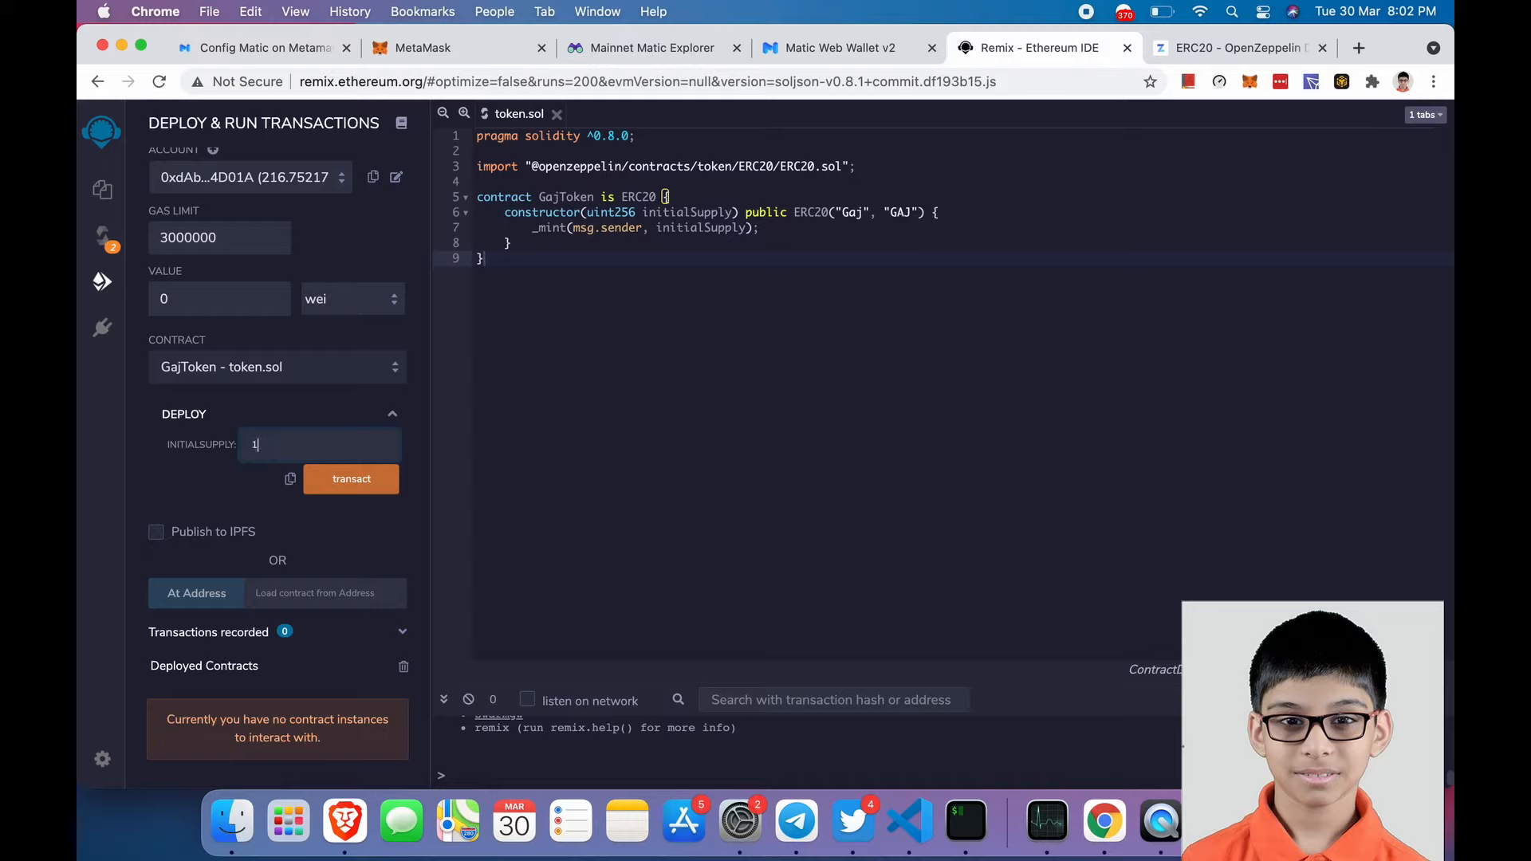
text(000)
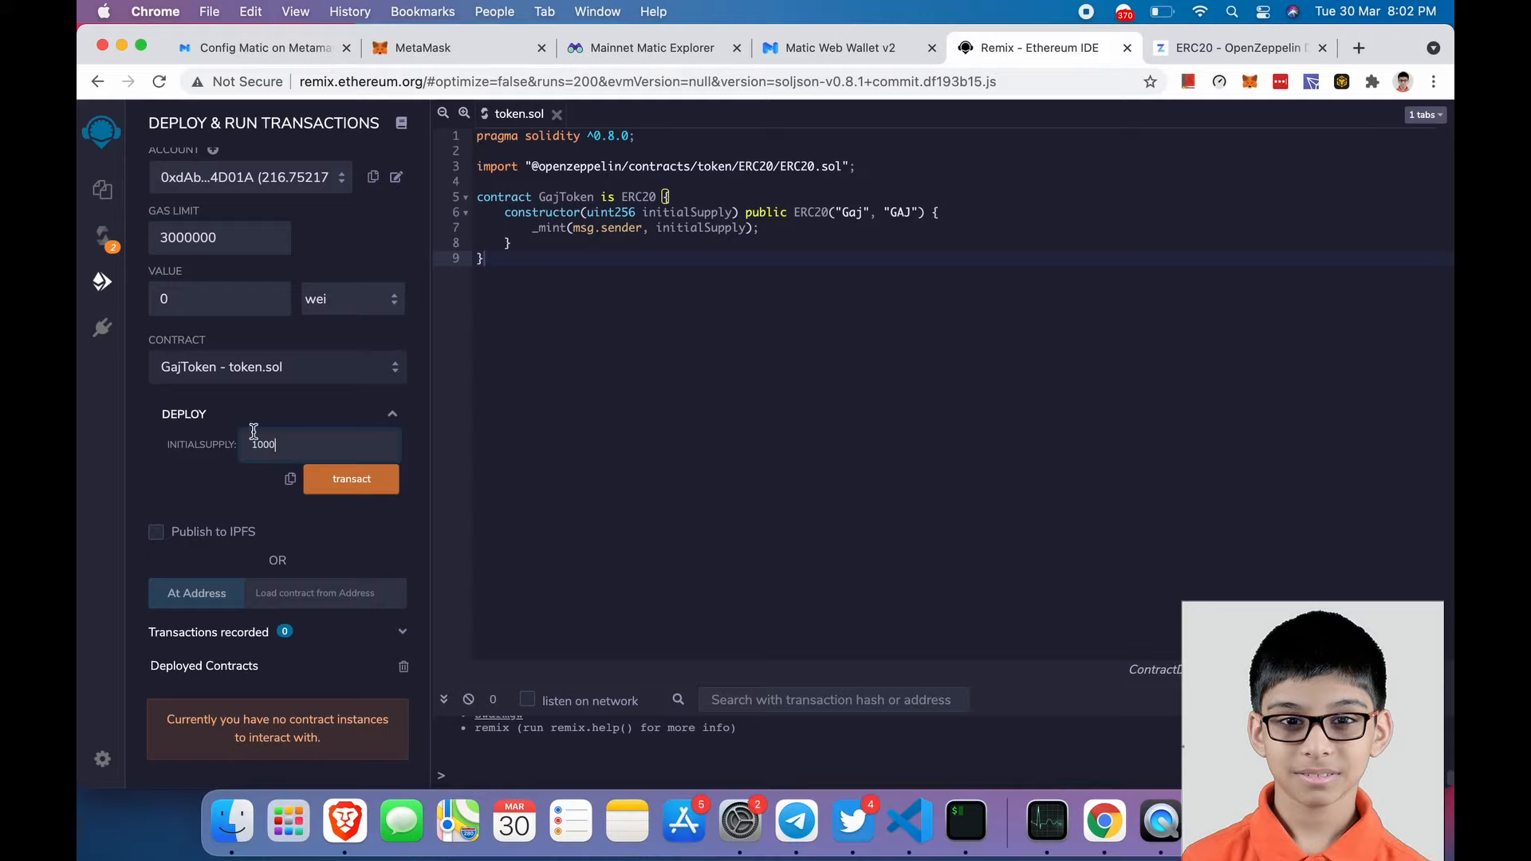
text(,)
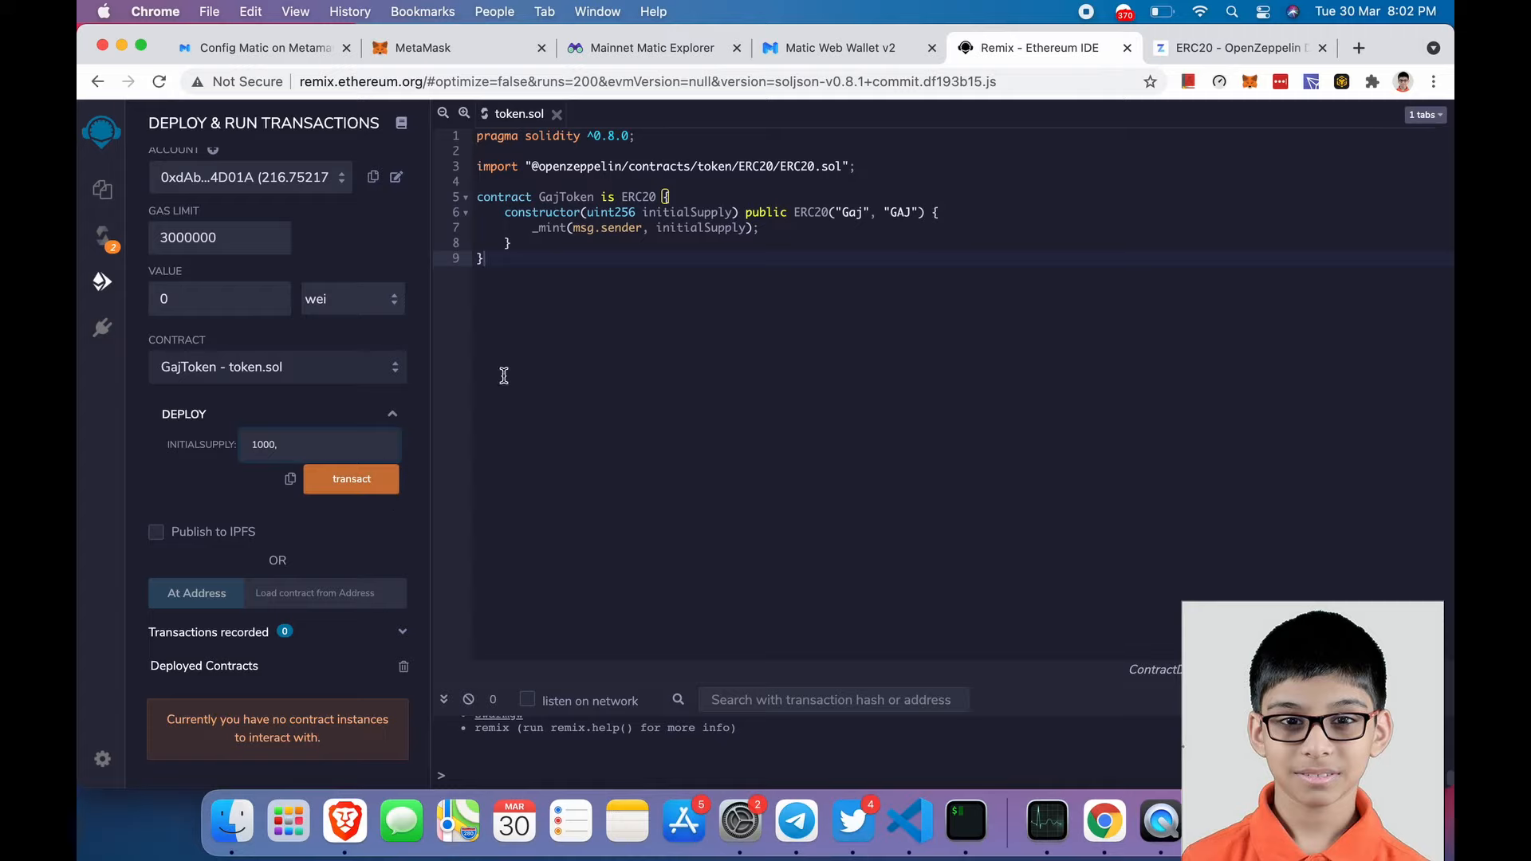
mouse_move(759, 228)
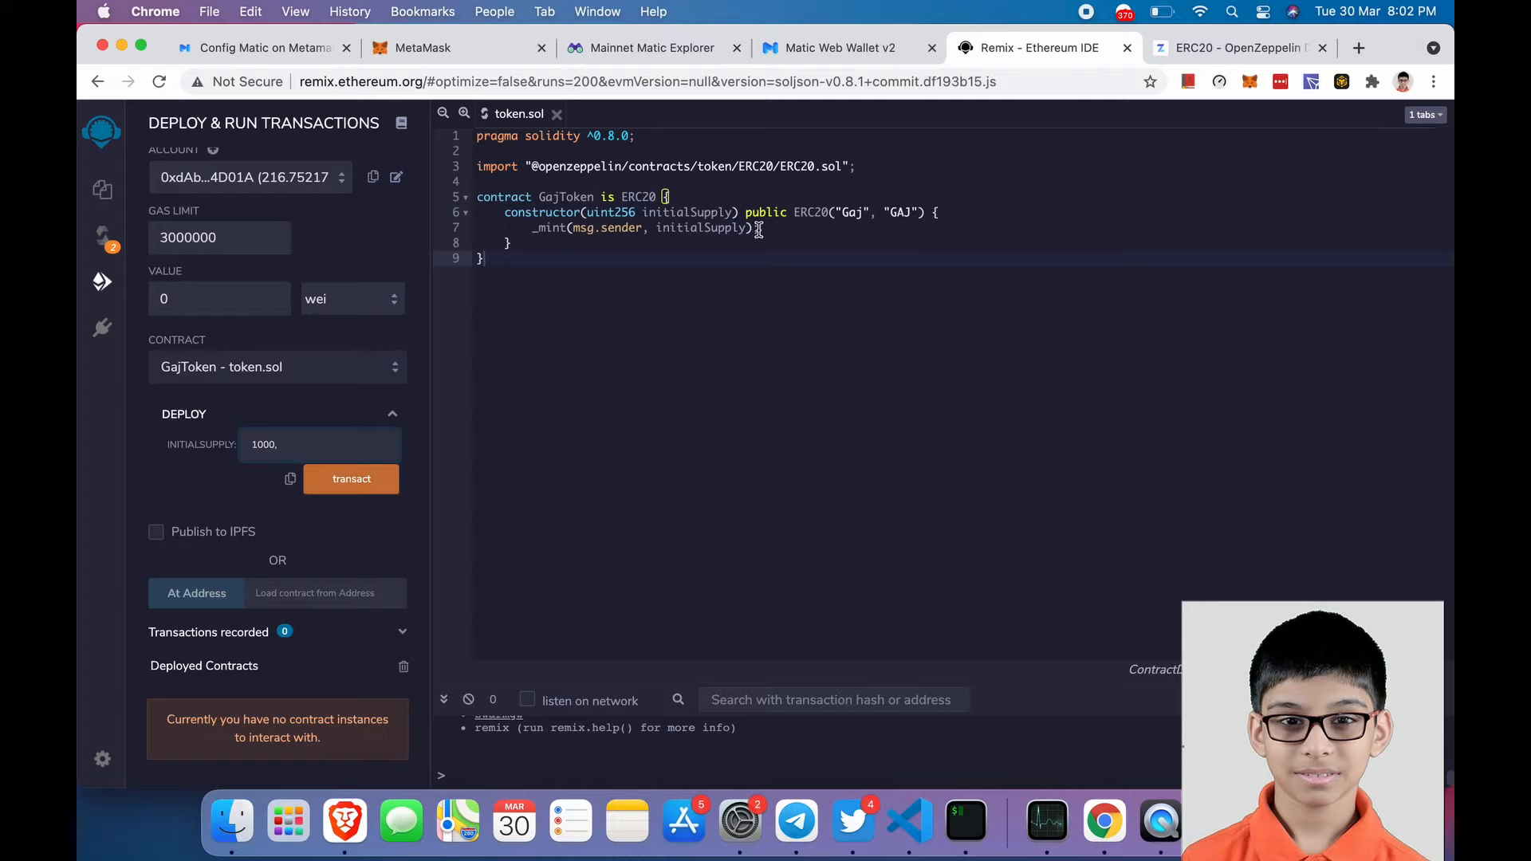
text(000)
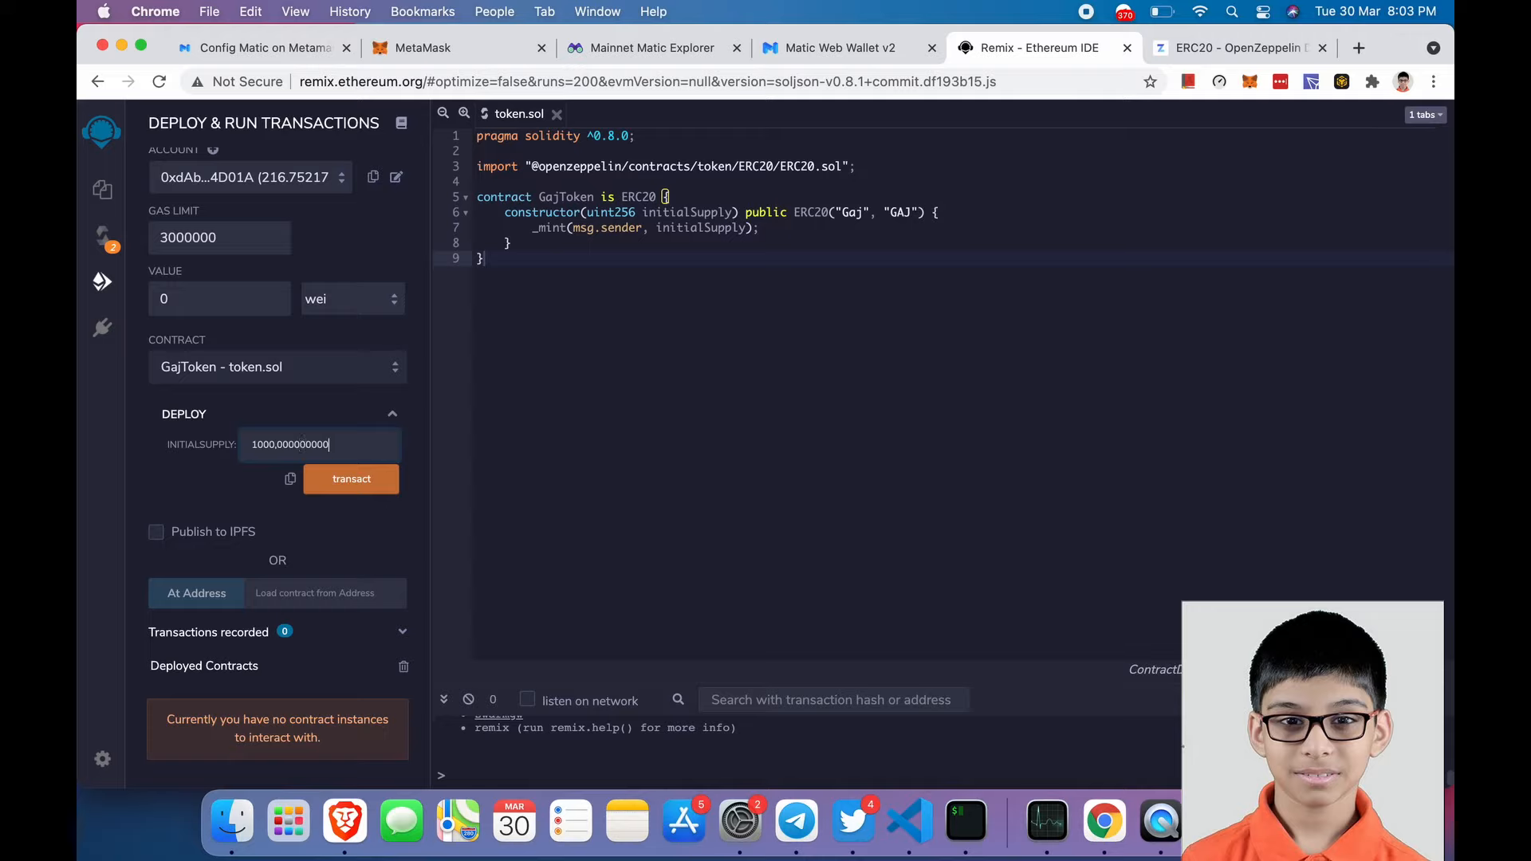
text(00000)
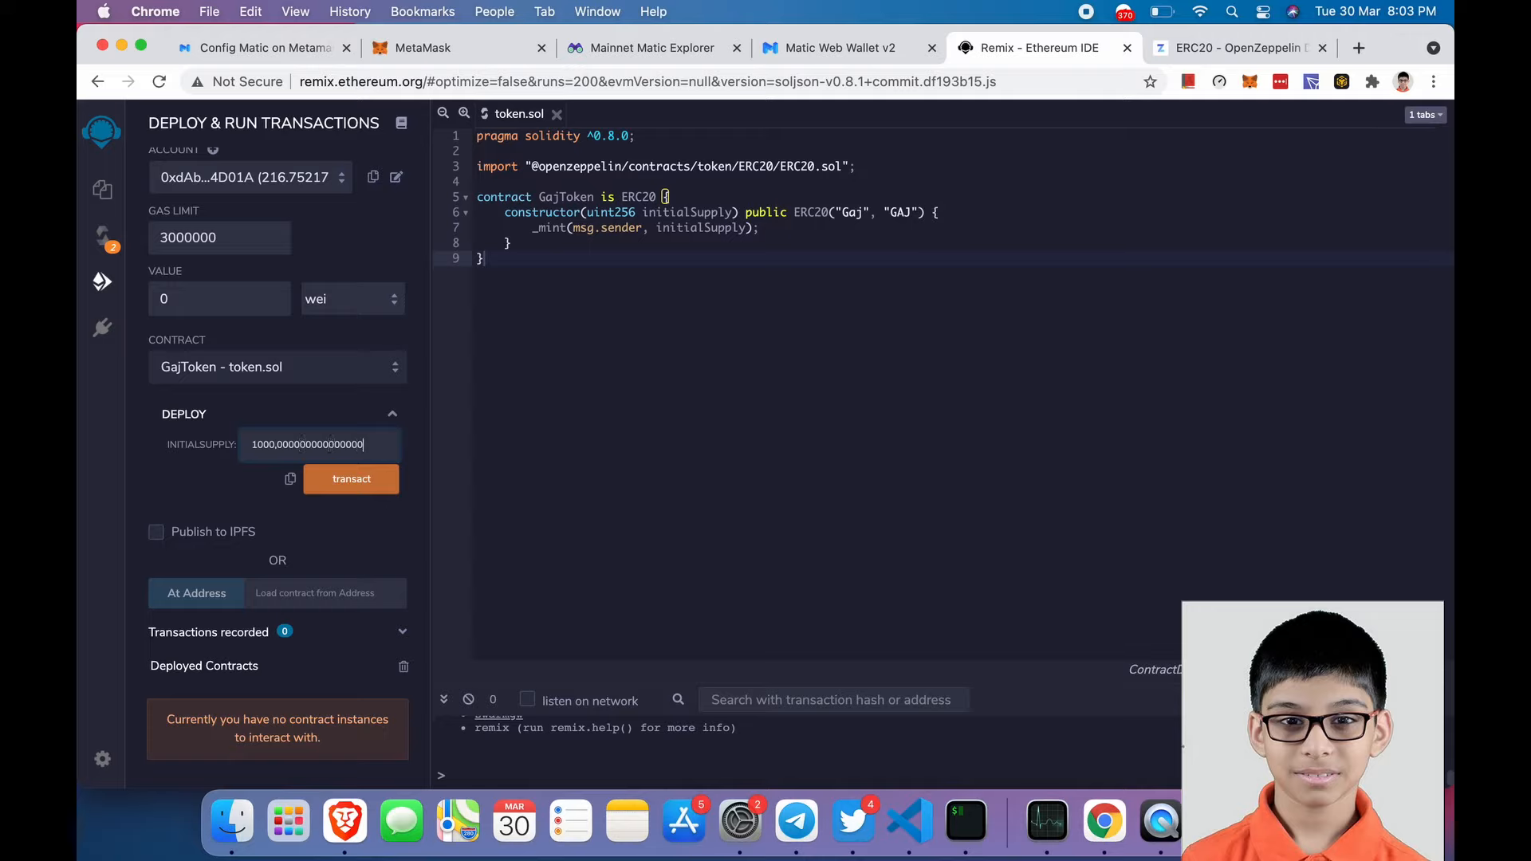
text(000000)
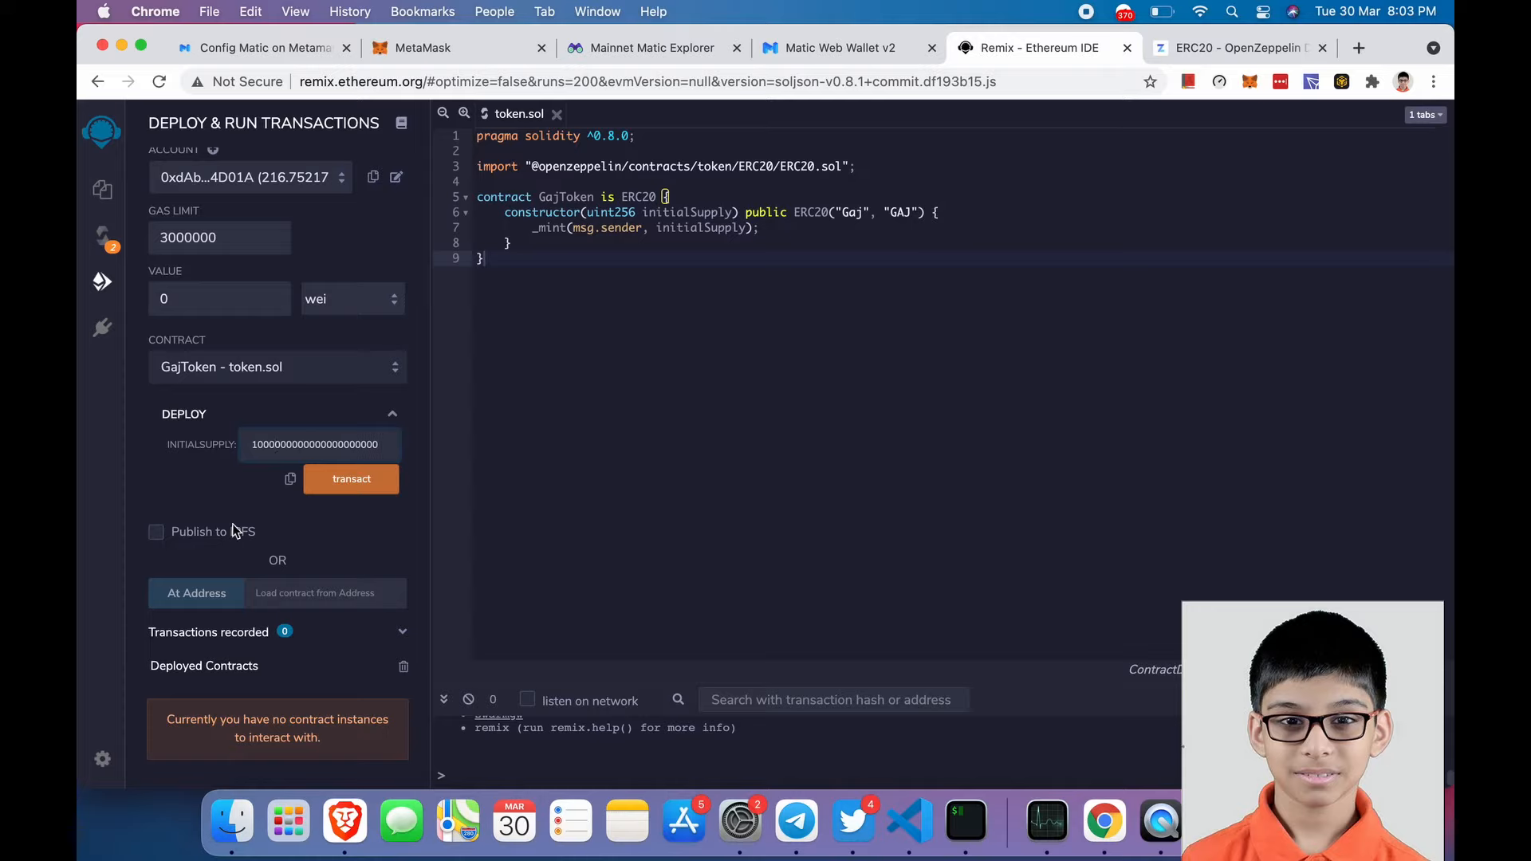
click(313, 445)
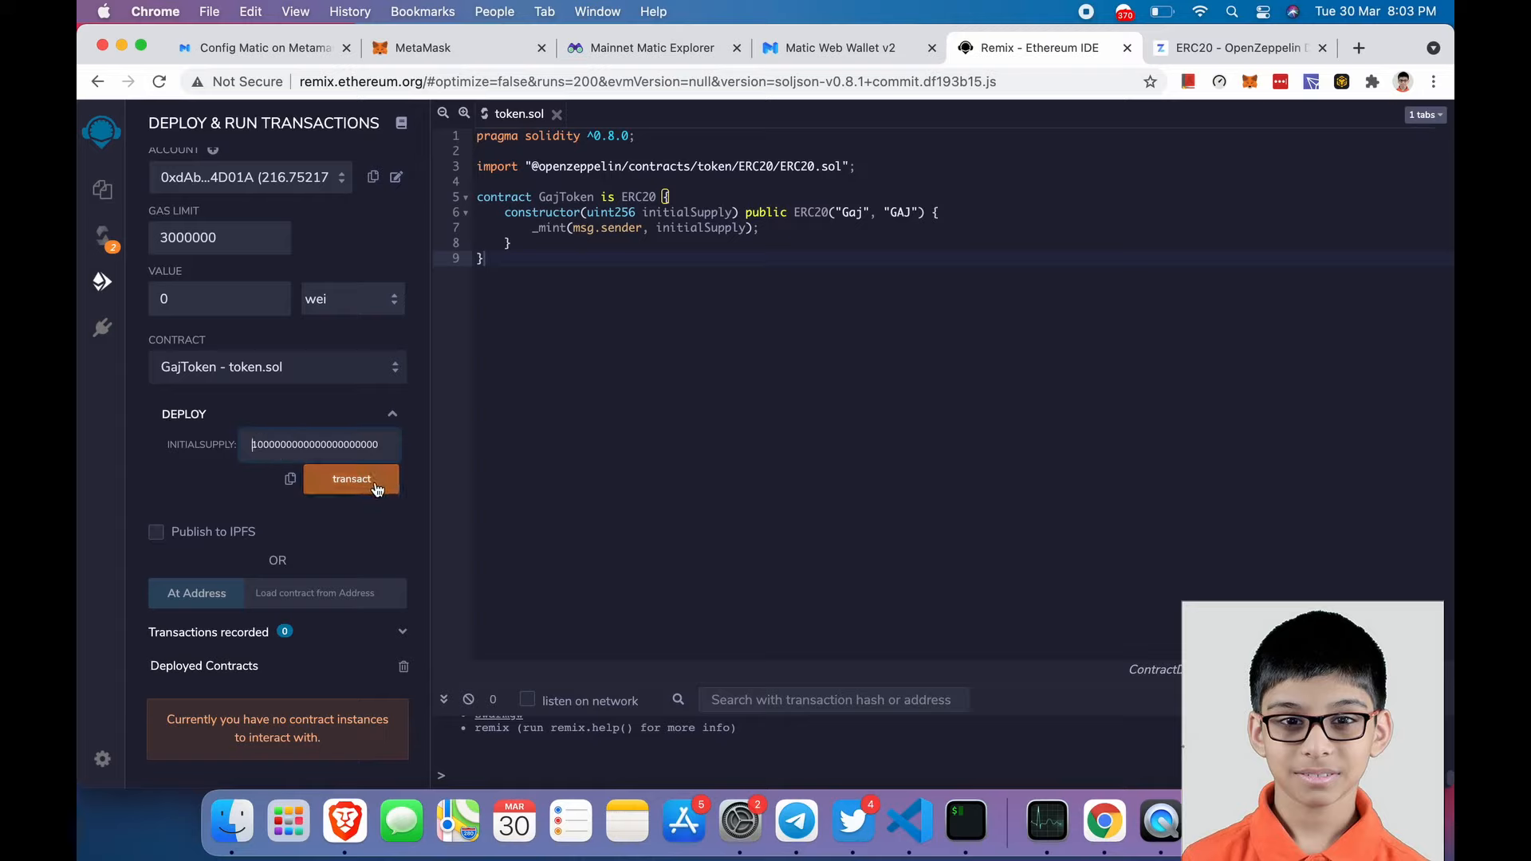
click(351, 478)
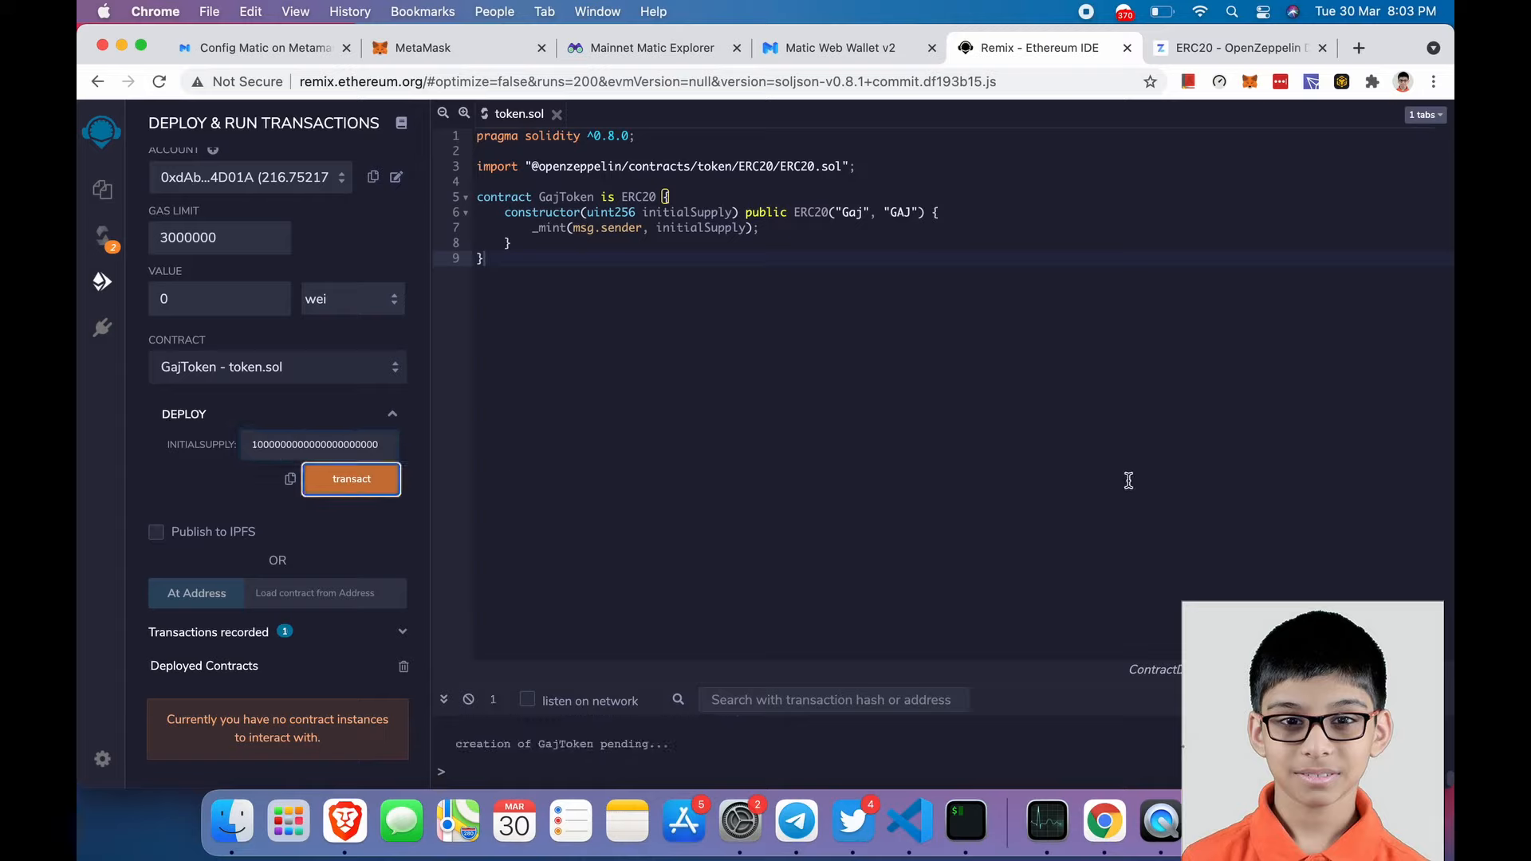
- Confirm the GajToken deployment transaction in MetaMask so it deploys to Matic Mainnet
click(351, 478)
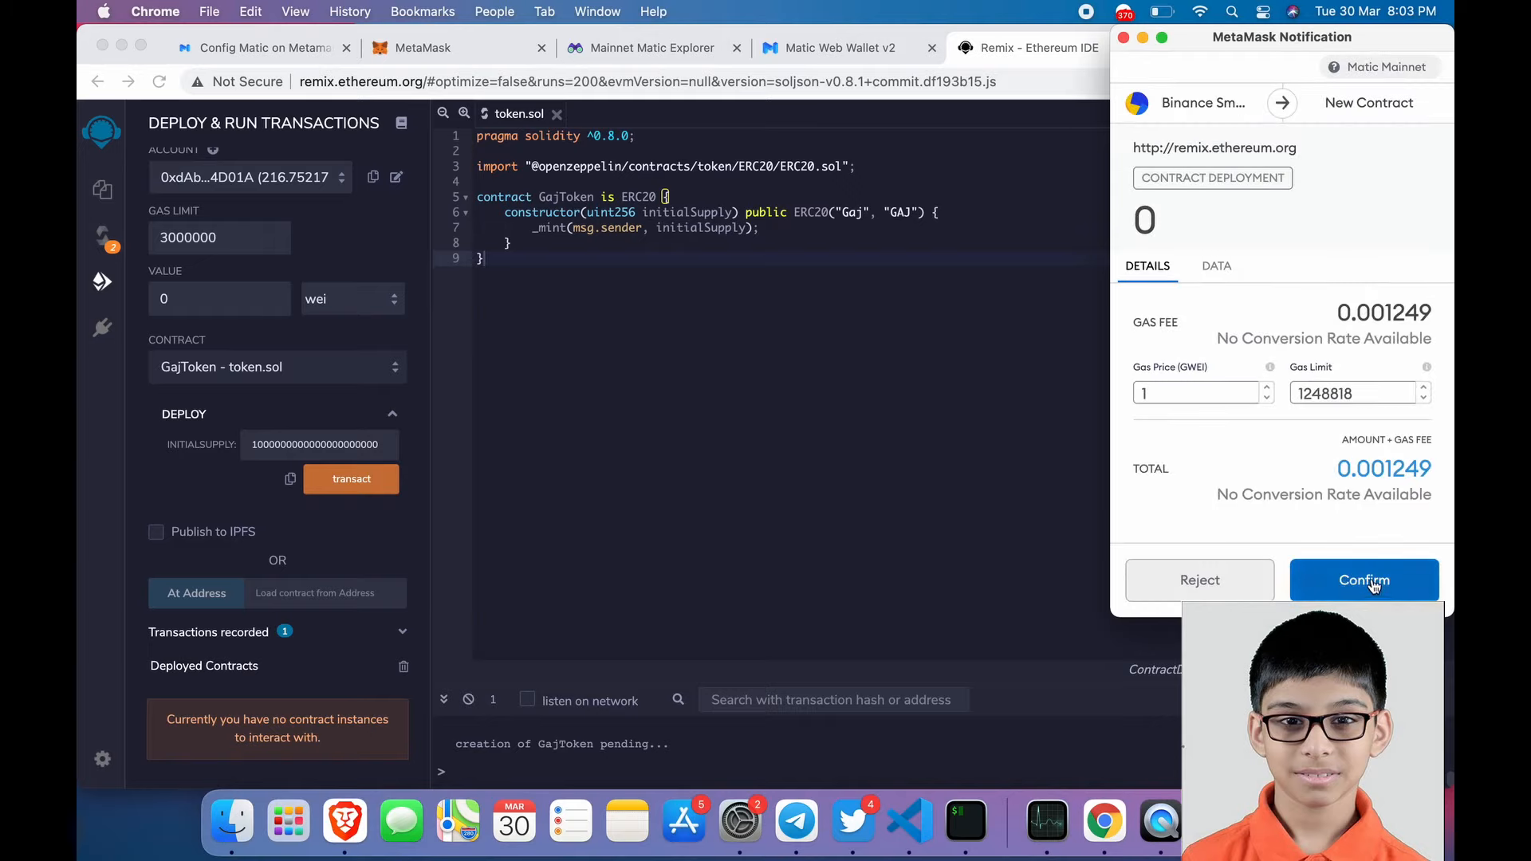
mouse_move(1341, 467)
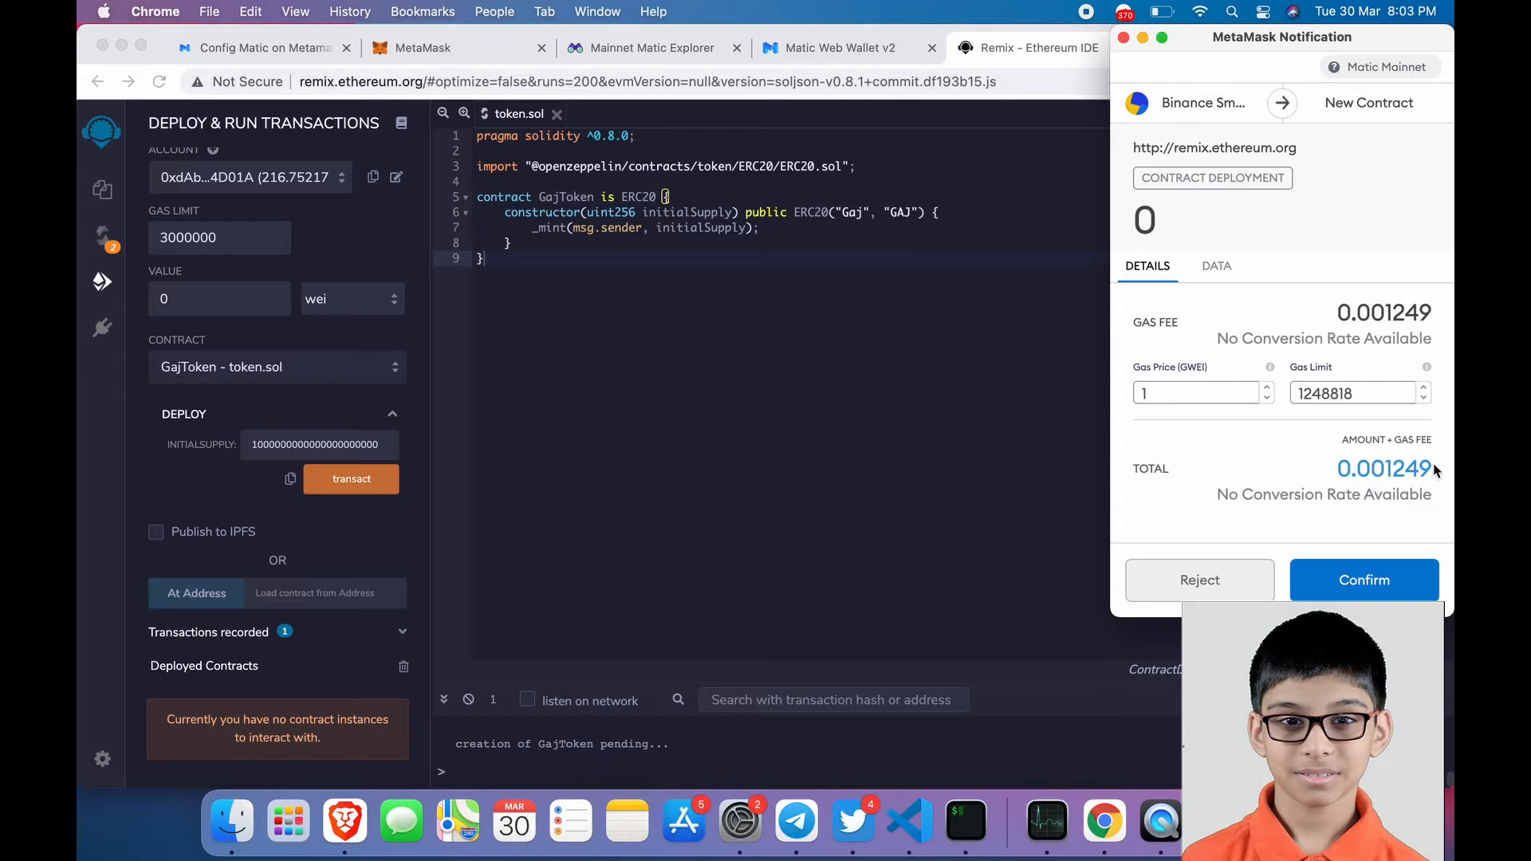
click(1363, 578)
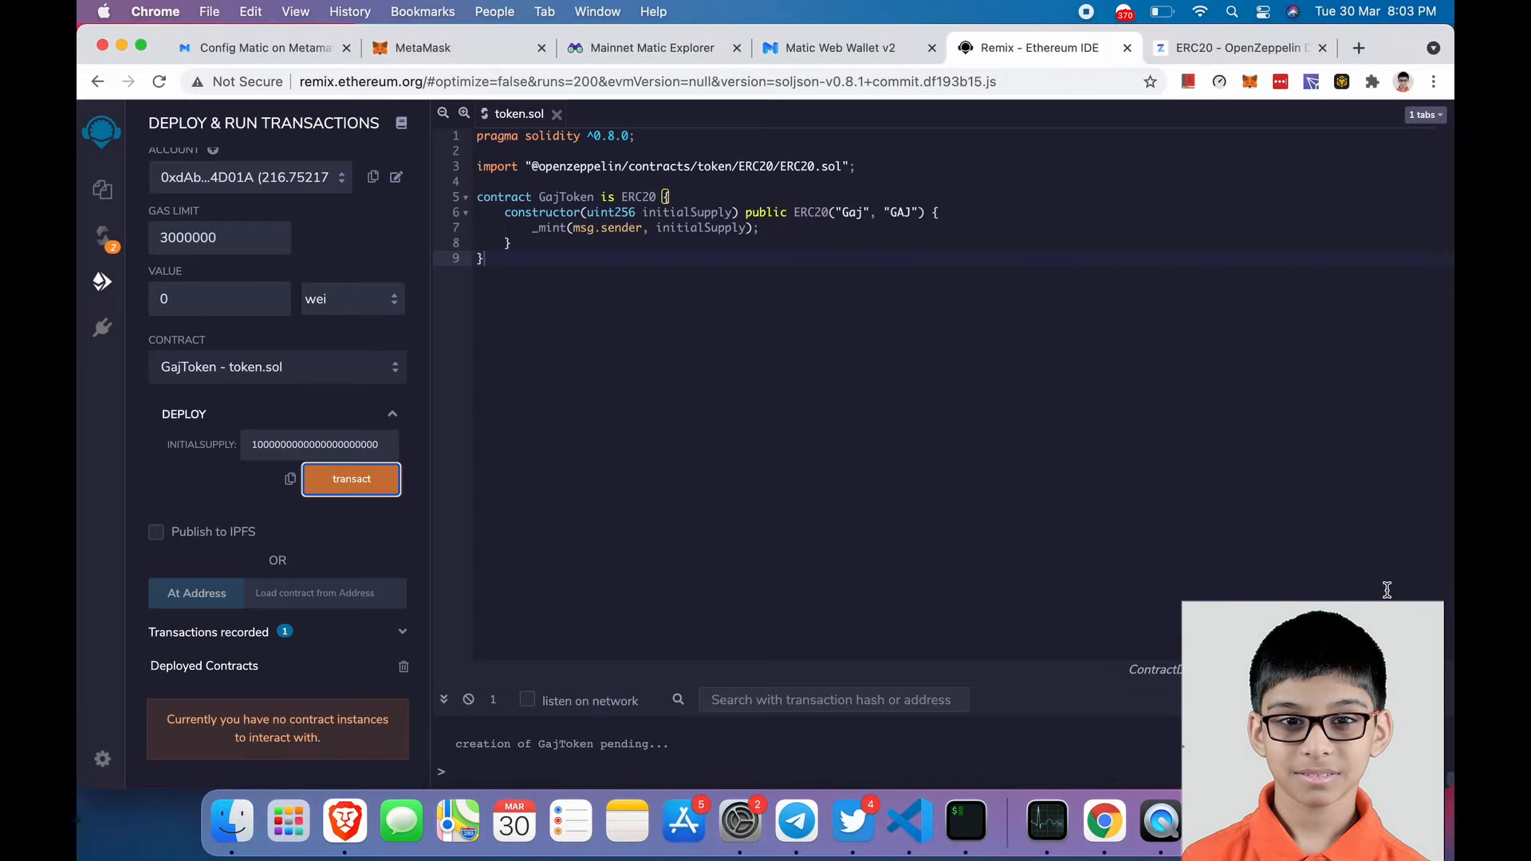
mouse_move(1350, 398)
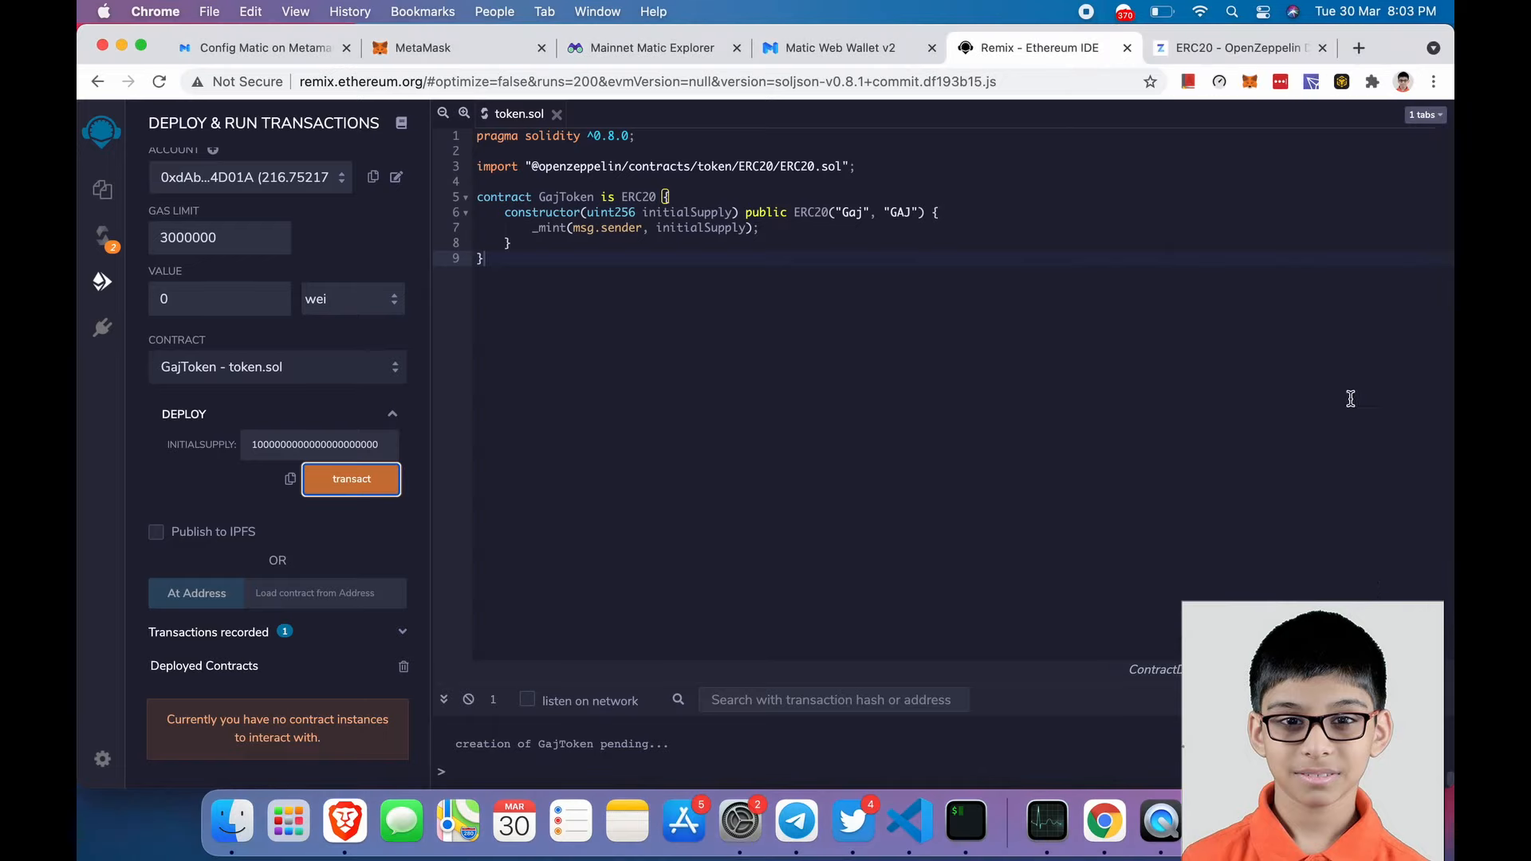
click(1241, 46)
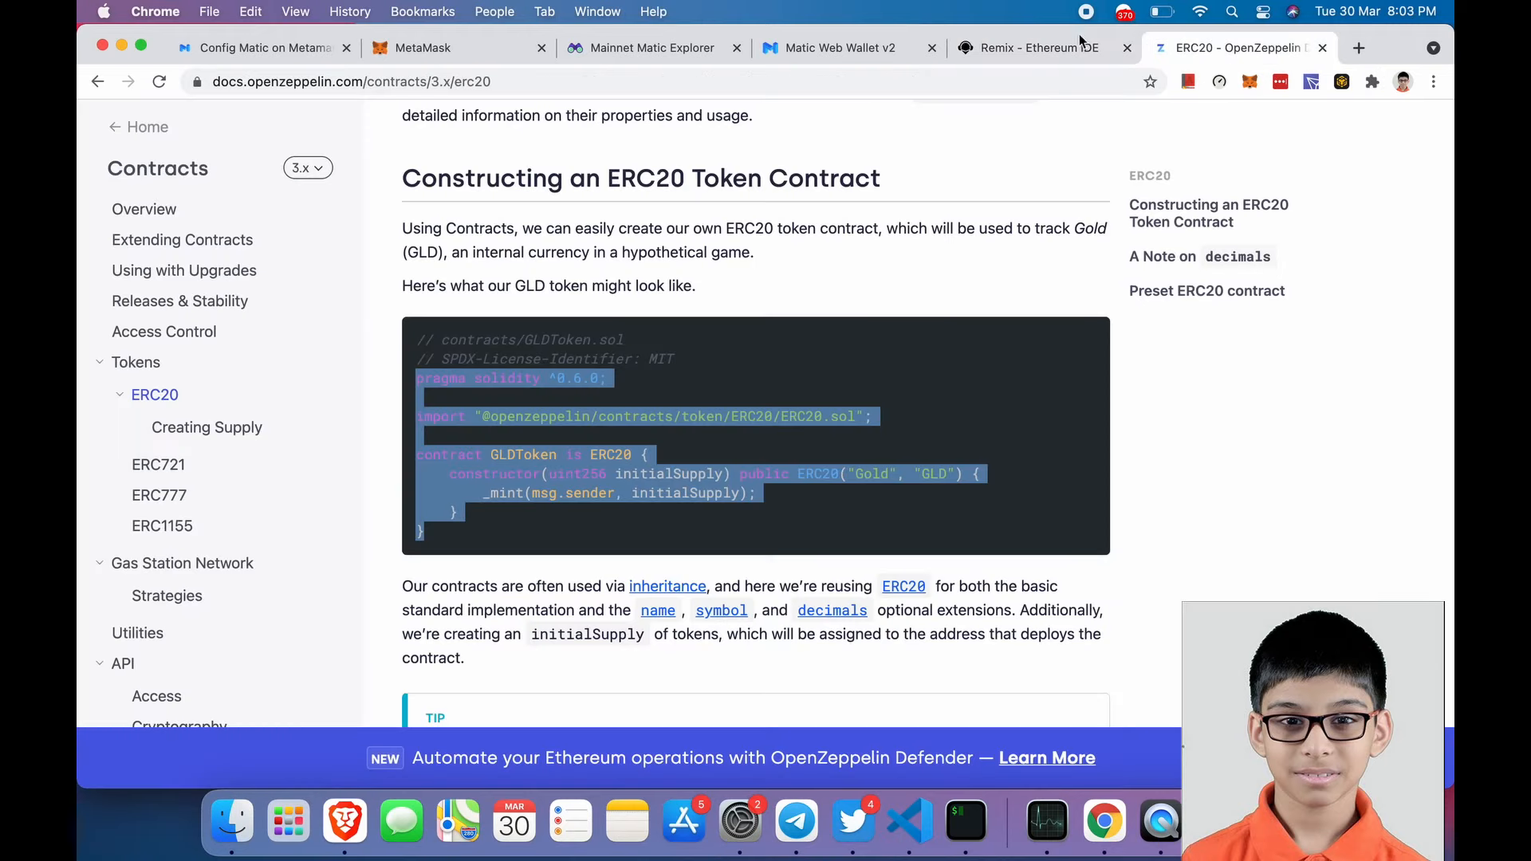
click(1039, 46)
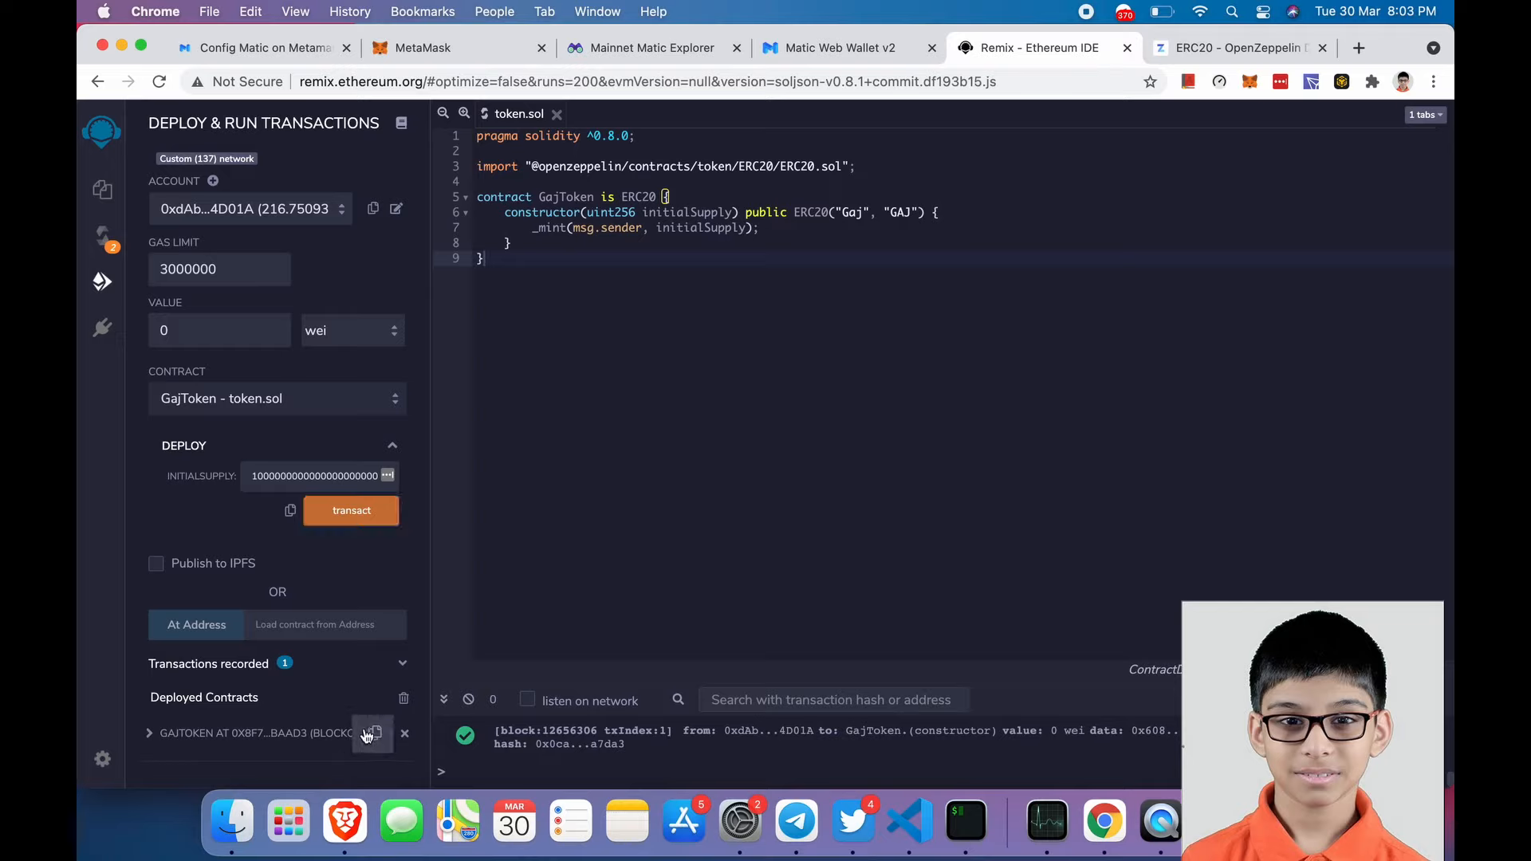
- Copy the deployed GajToken contract address from the Deployed Contracts list
click(371, 733)
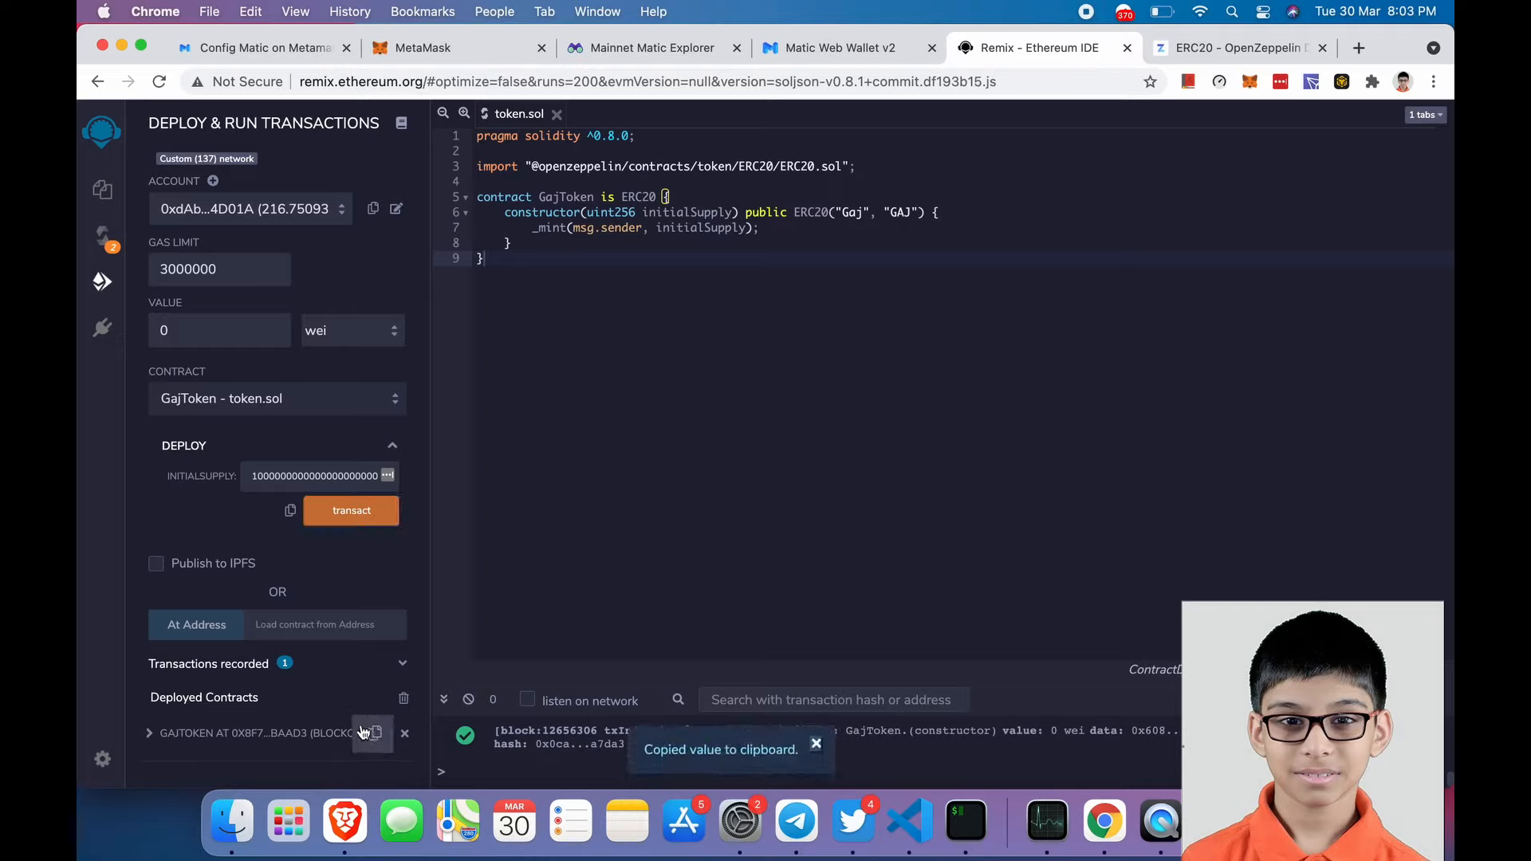
click(373, 733)
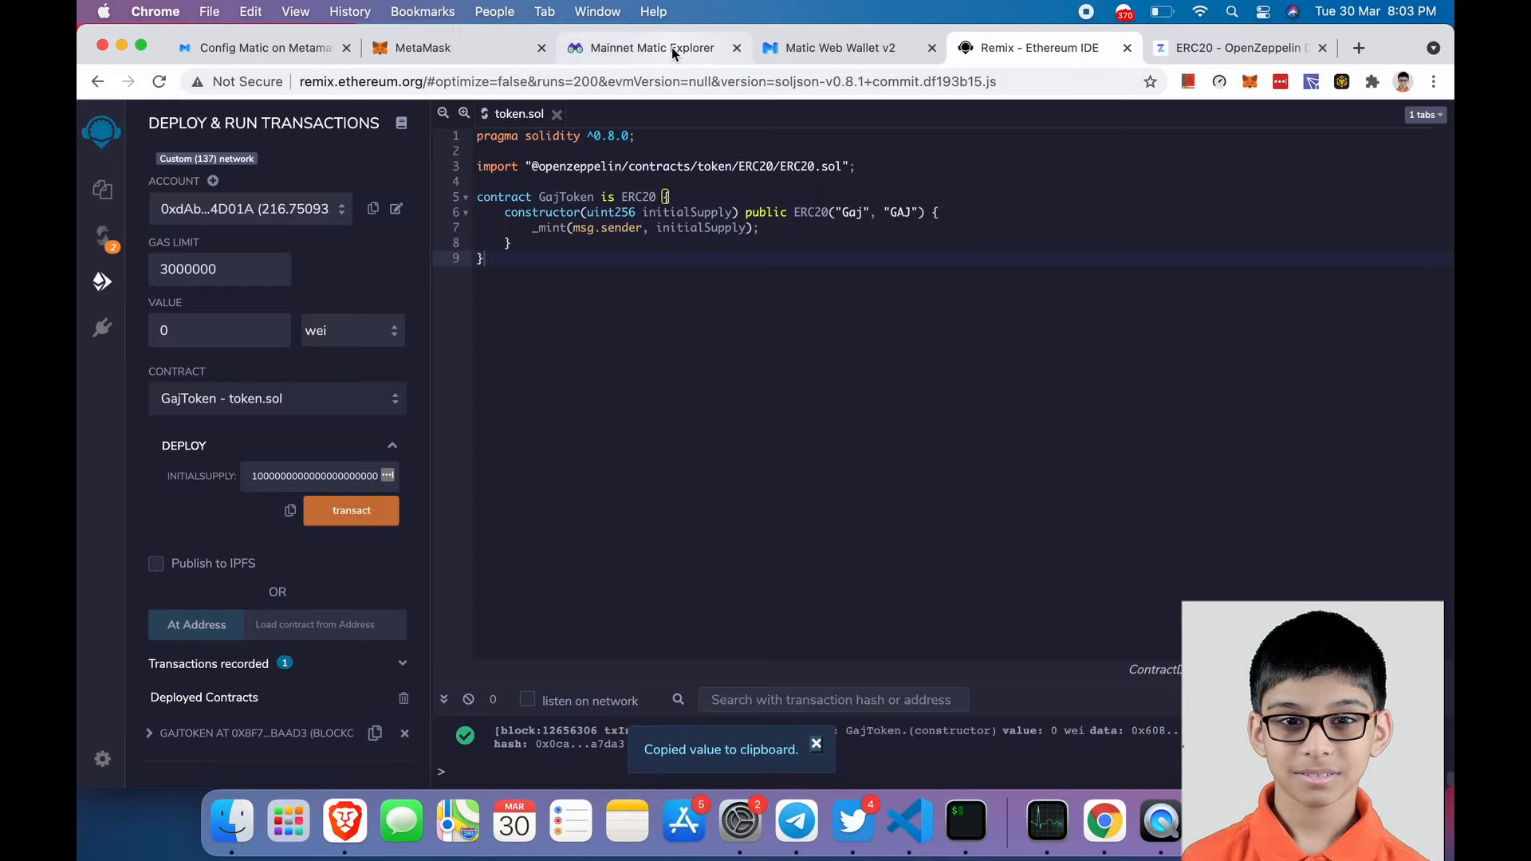
- Search the contract address 0x8f73AD6a...Baad3 in Matic Explorer and view its creation transaction
click(649, 46)
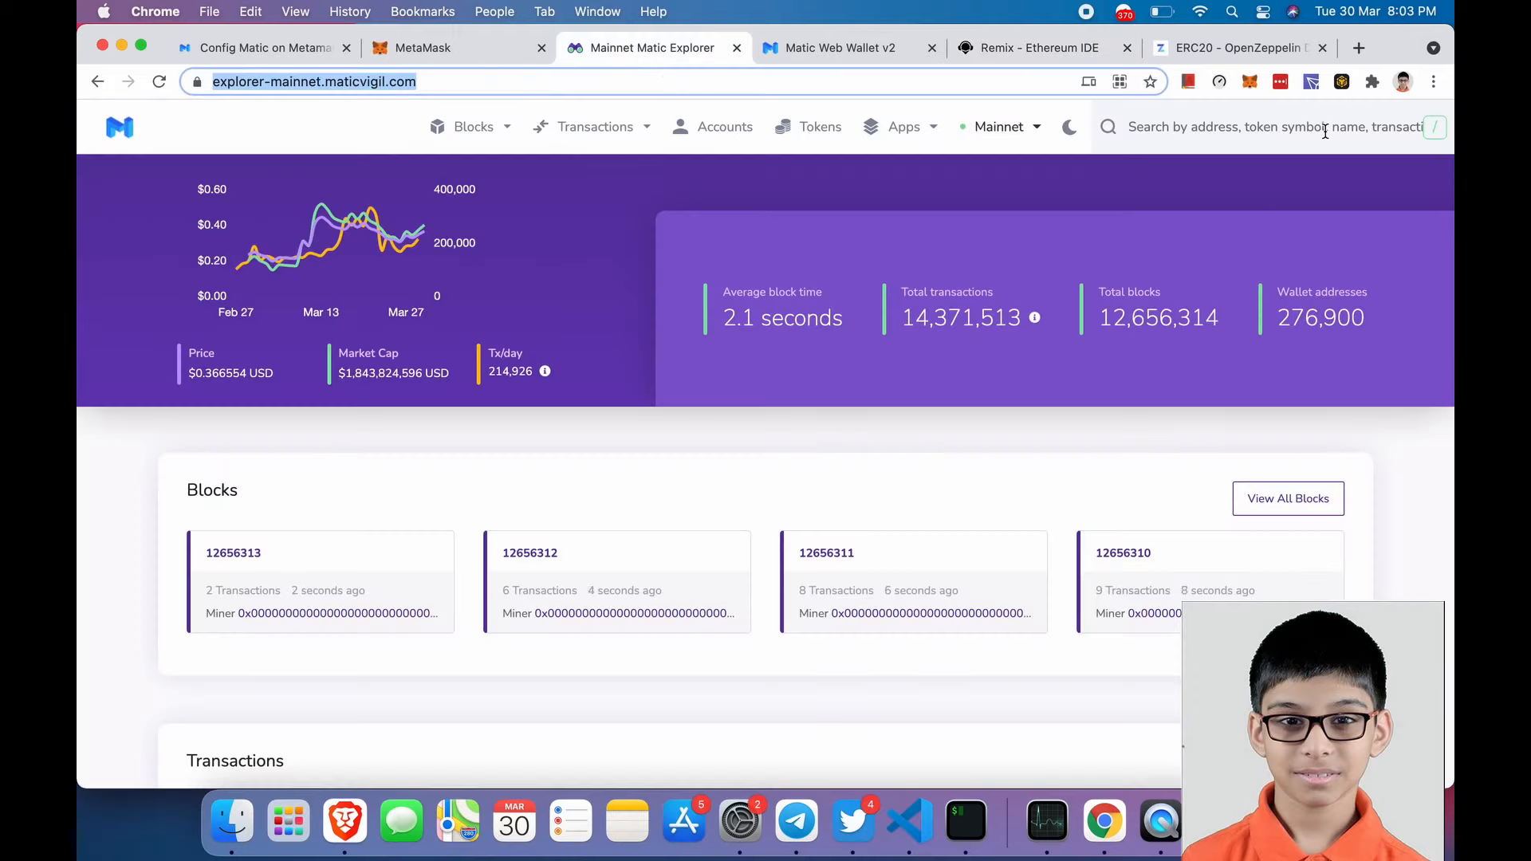
text(x8f73AD6a6Aa07a82Eeb6f6cFc3CF2FD6677Baad3)
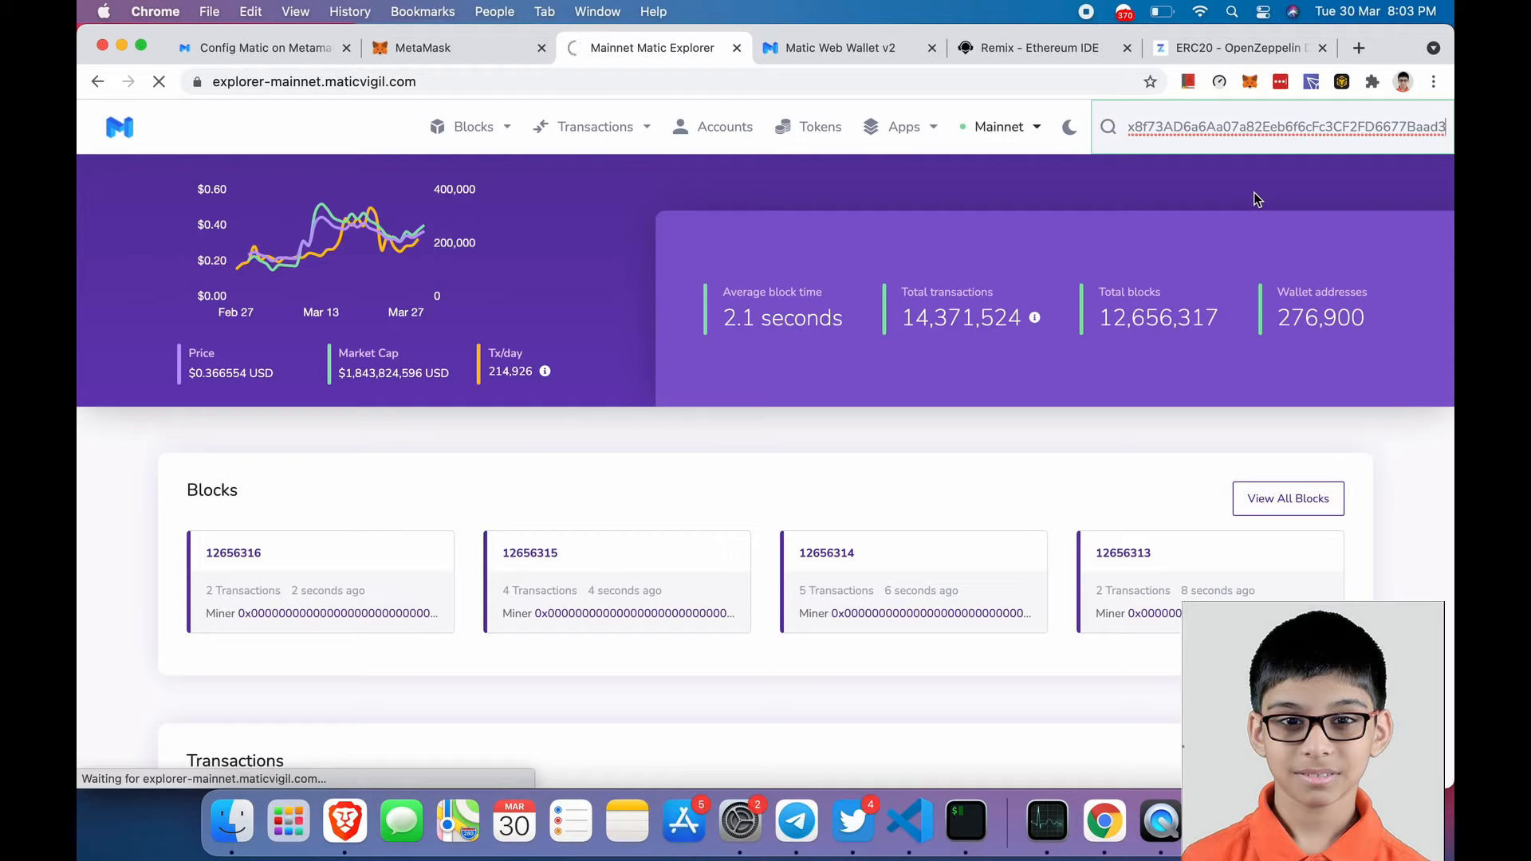
mouse_move(1270, 285)
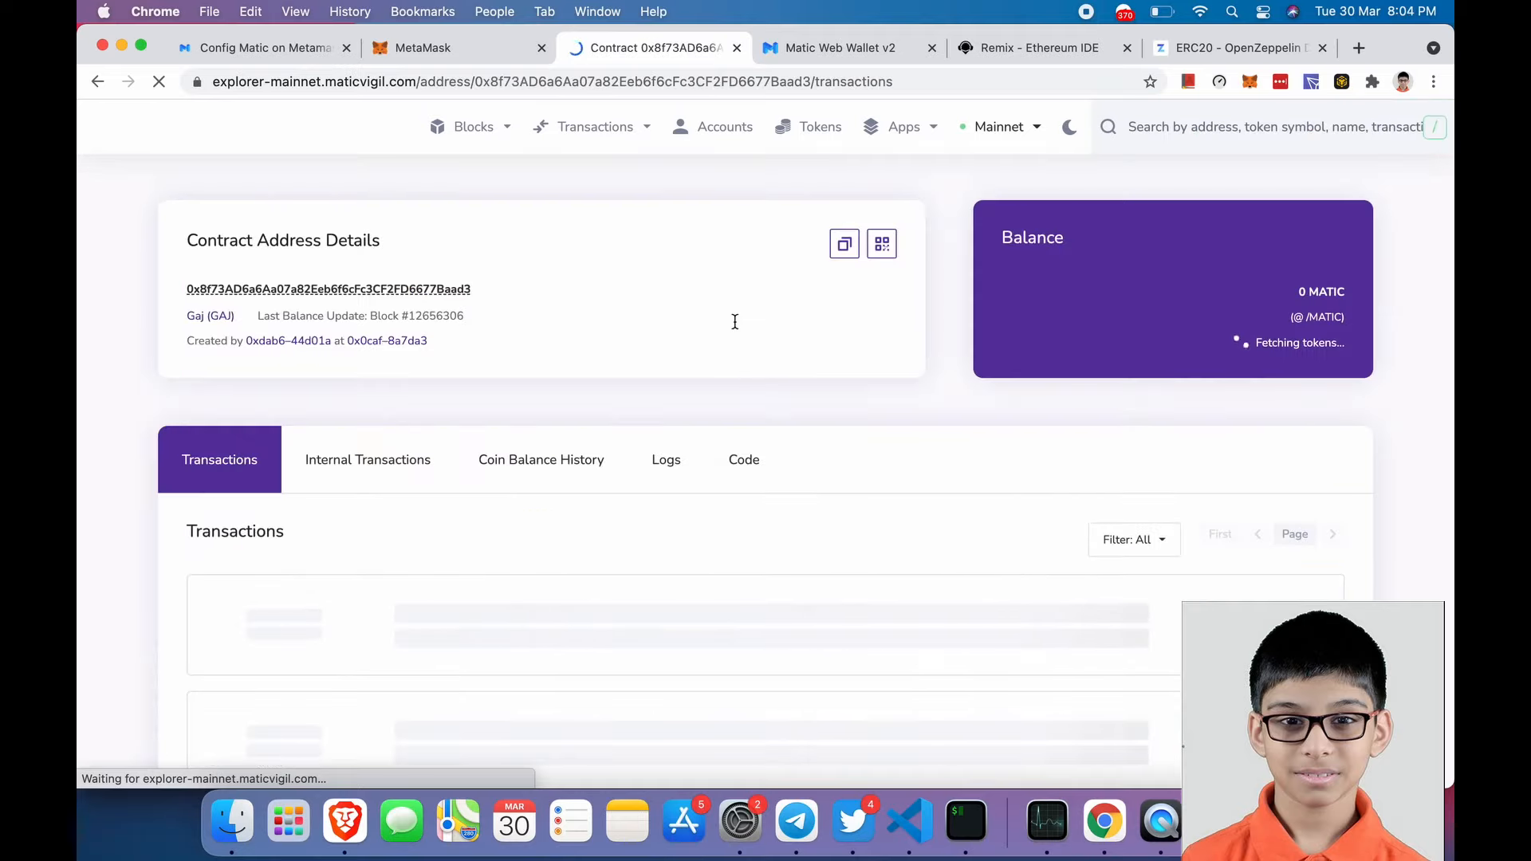
mouse_move(755, 199)
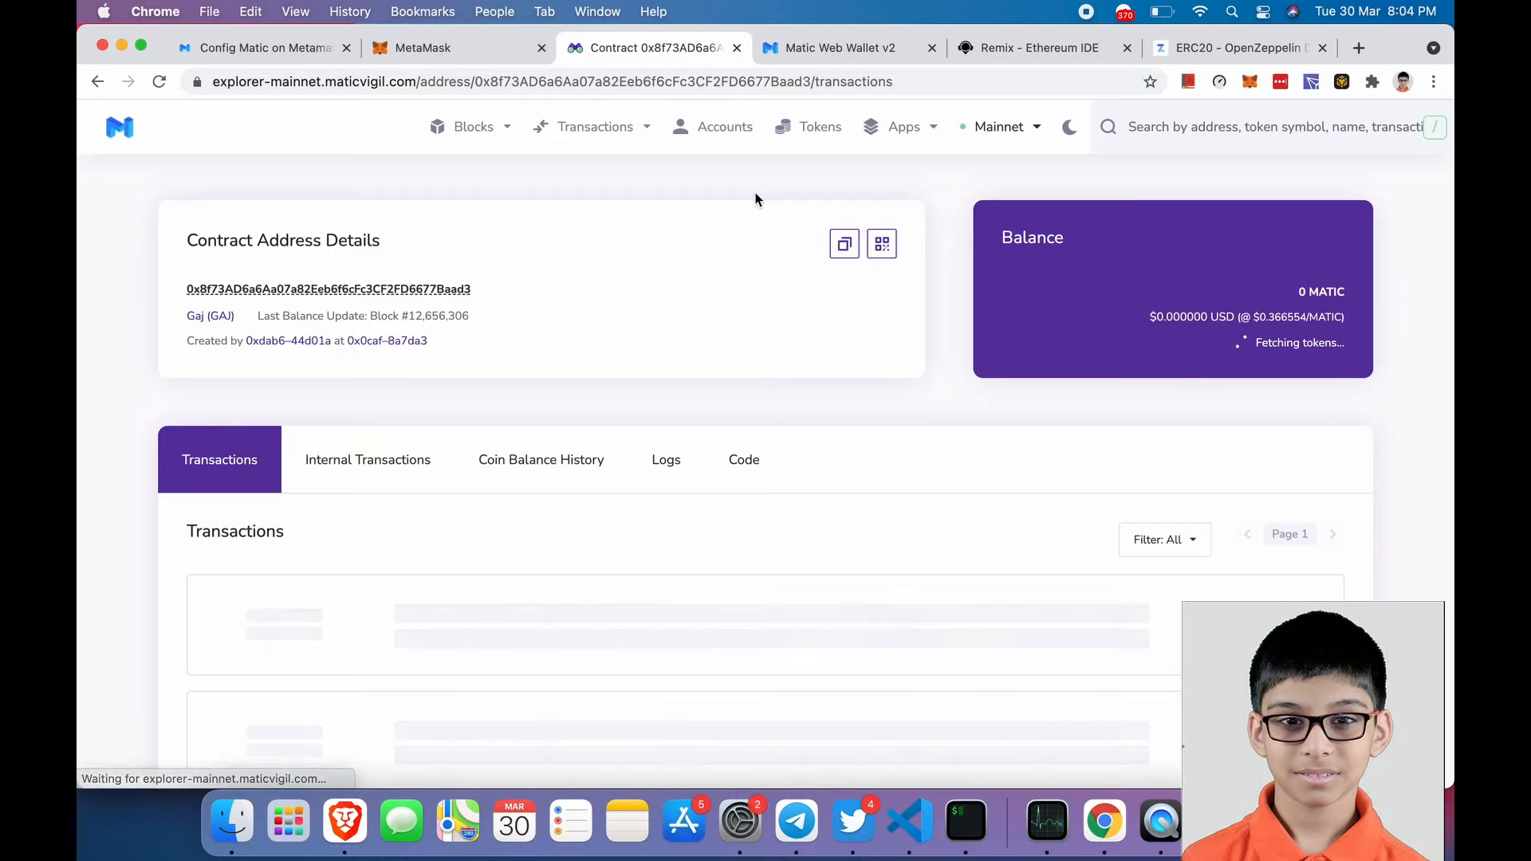
double_click(220, 240)
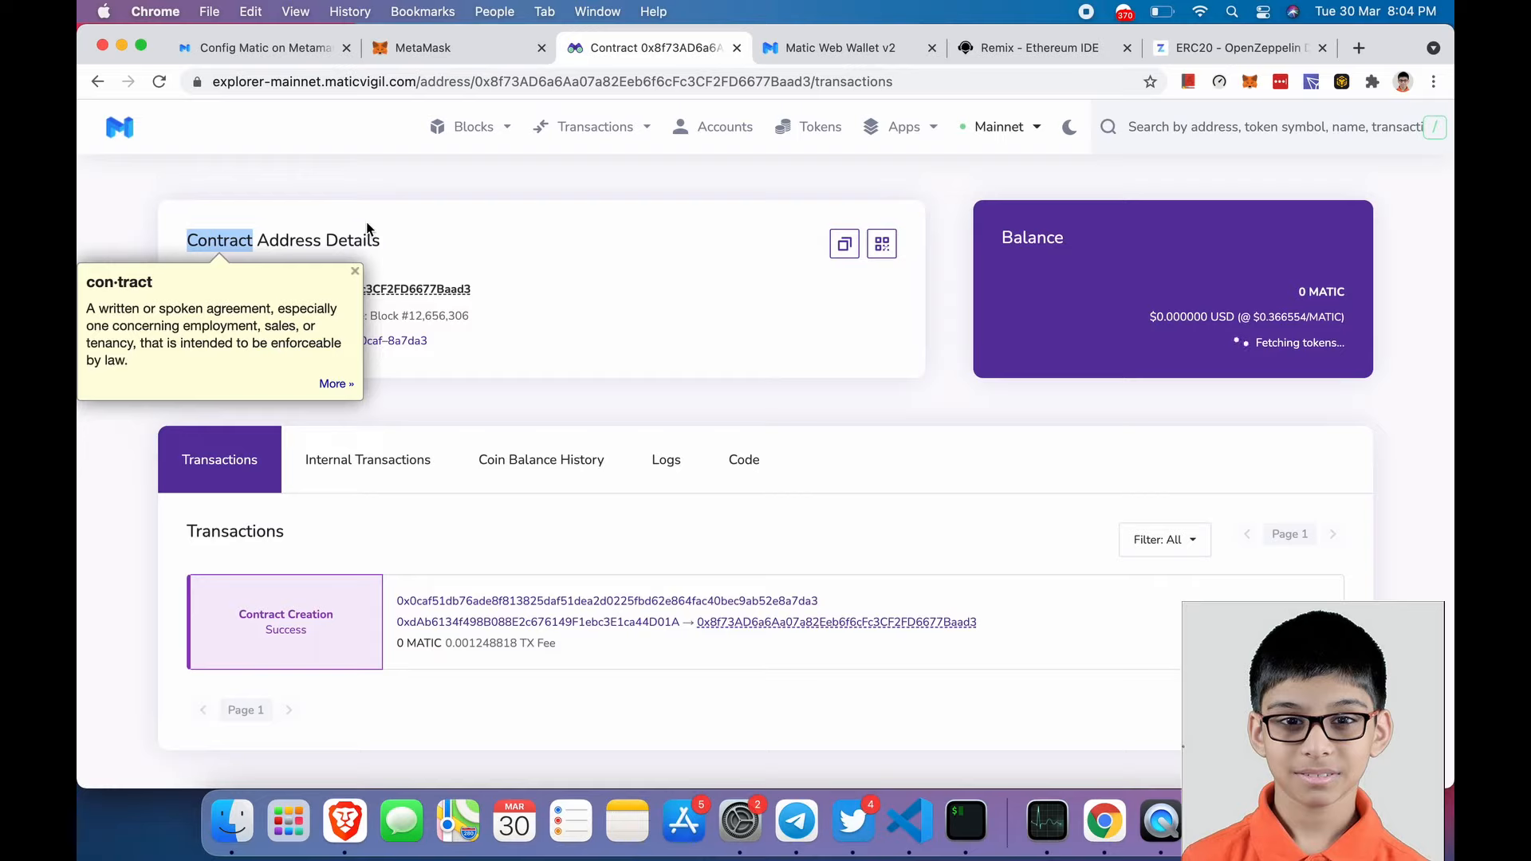
mouse_move(421, 230)
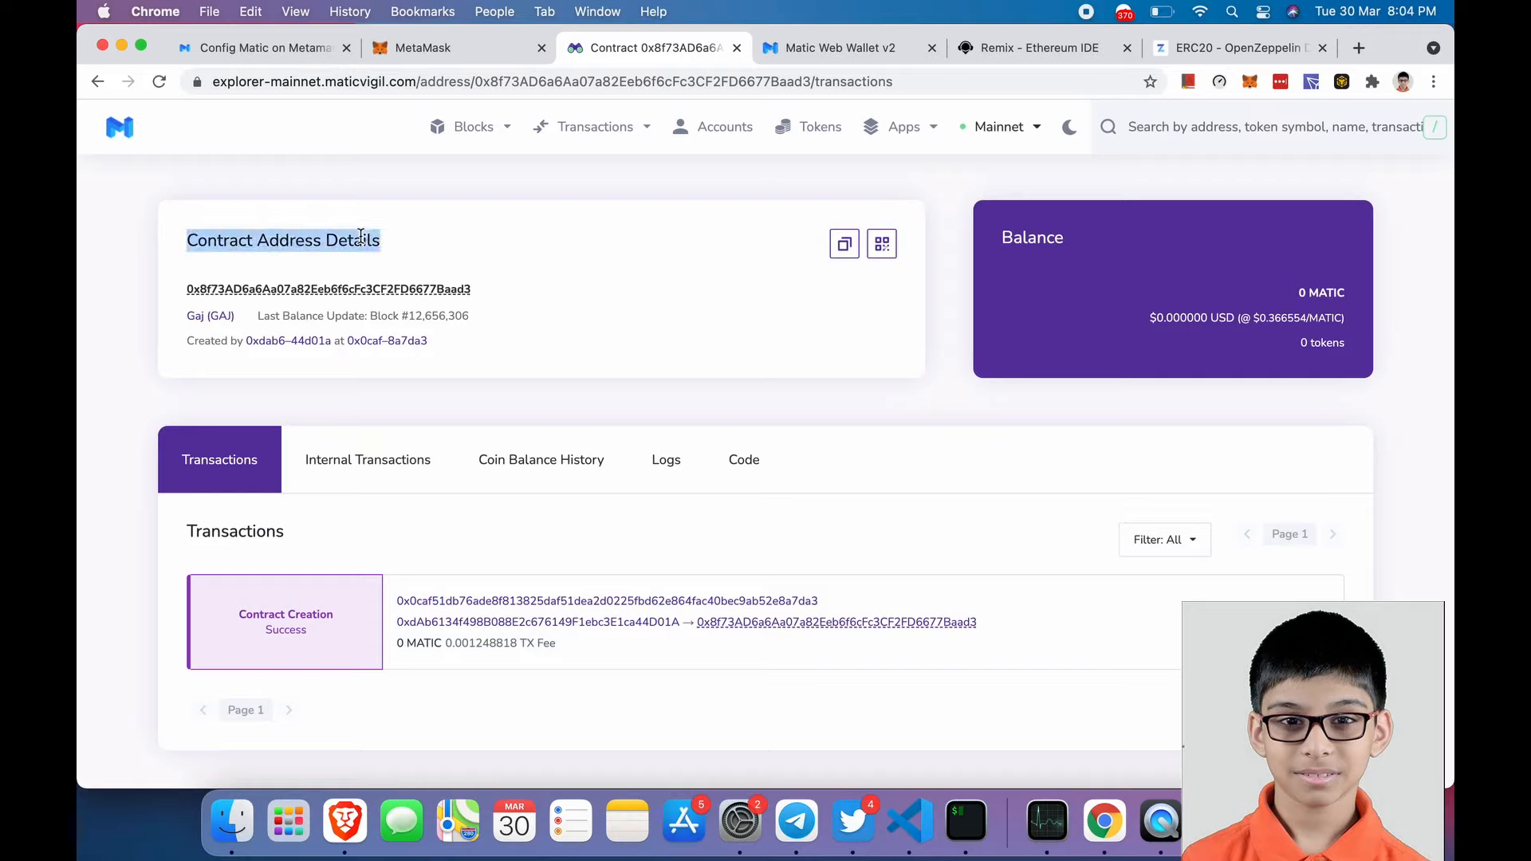
double_click(352, 241)
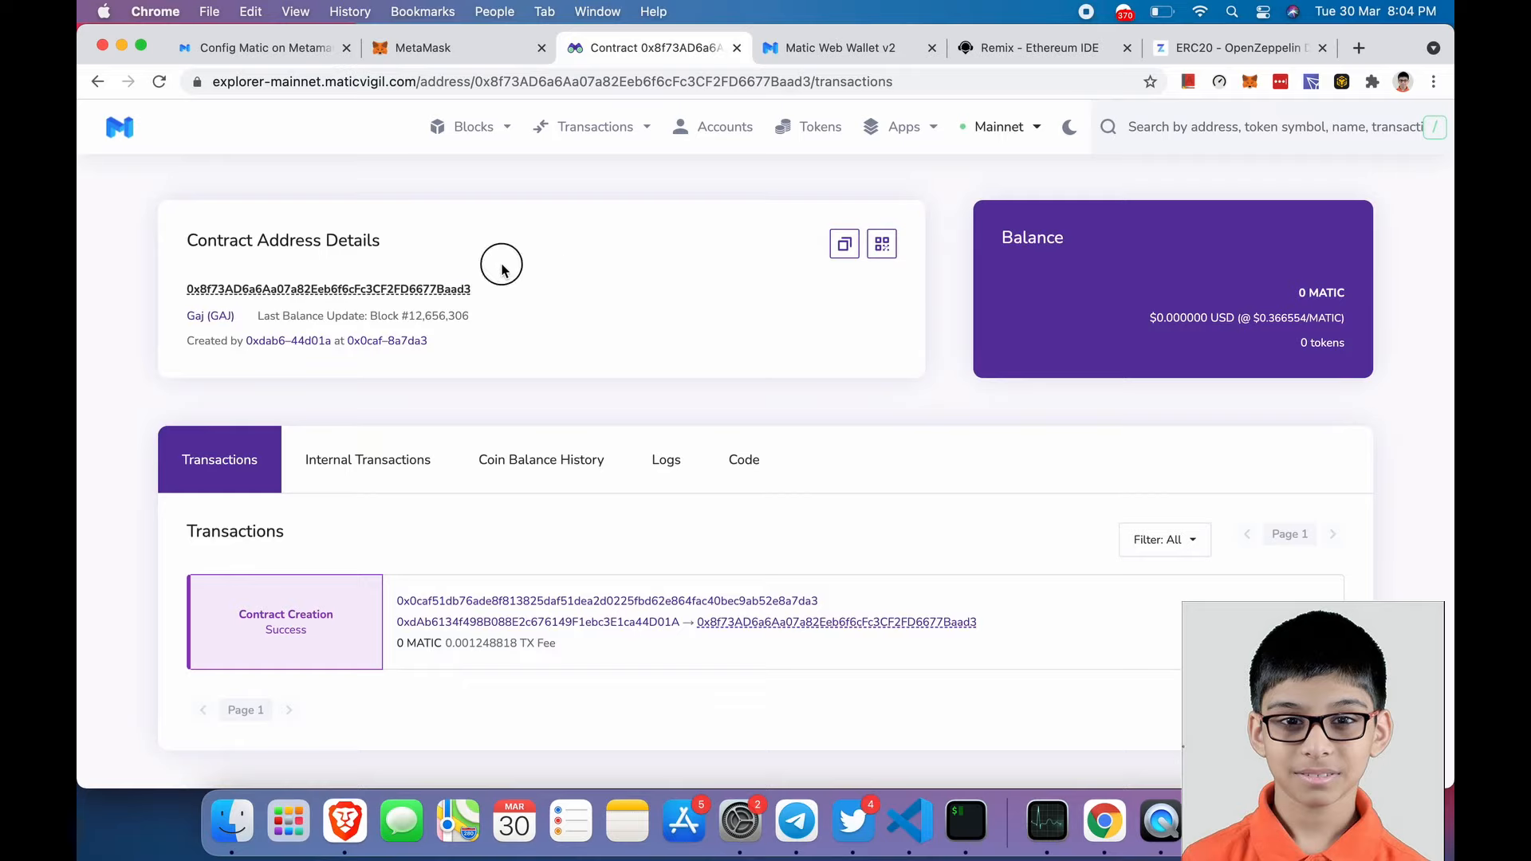
scroll(down, 3)
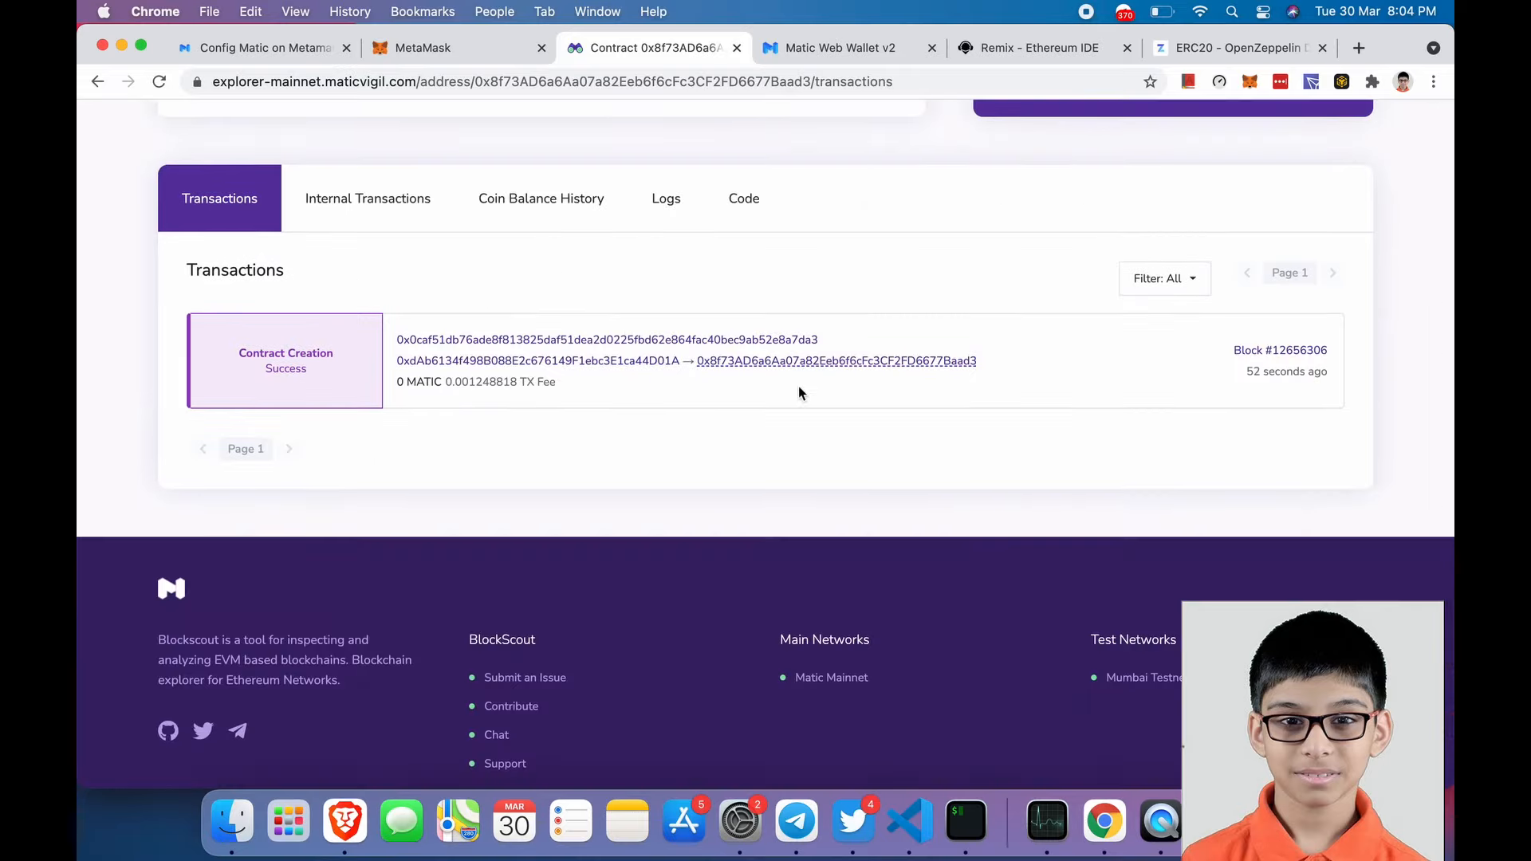
scroll(up, 3)
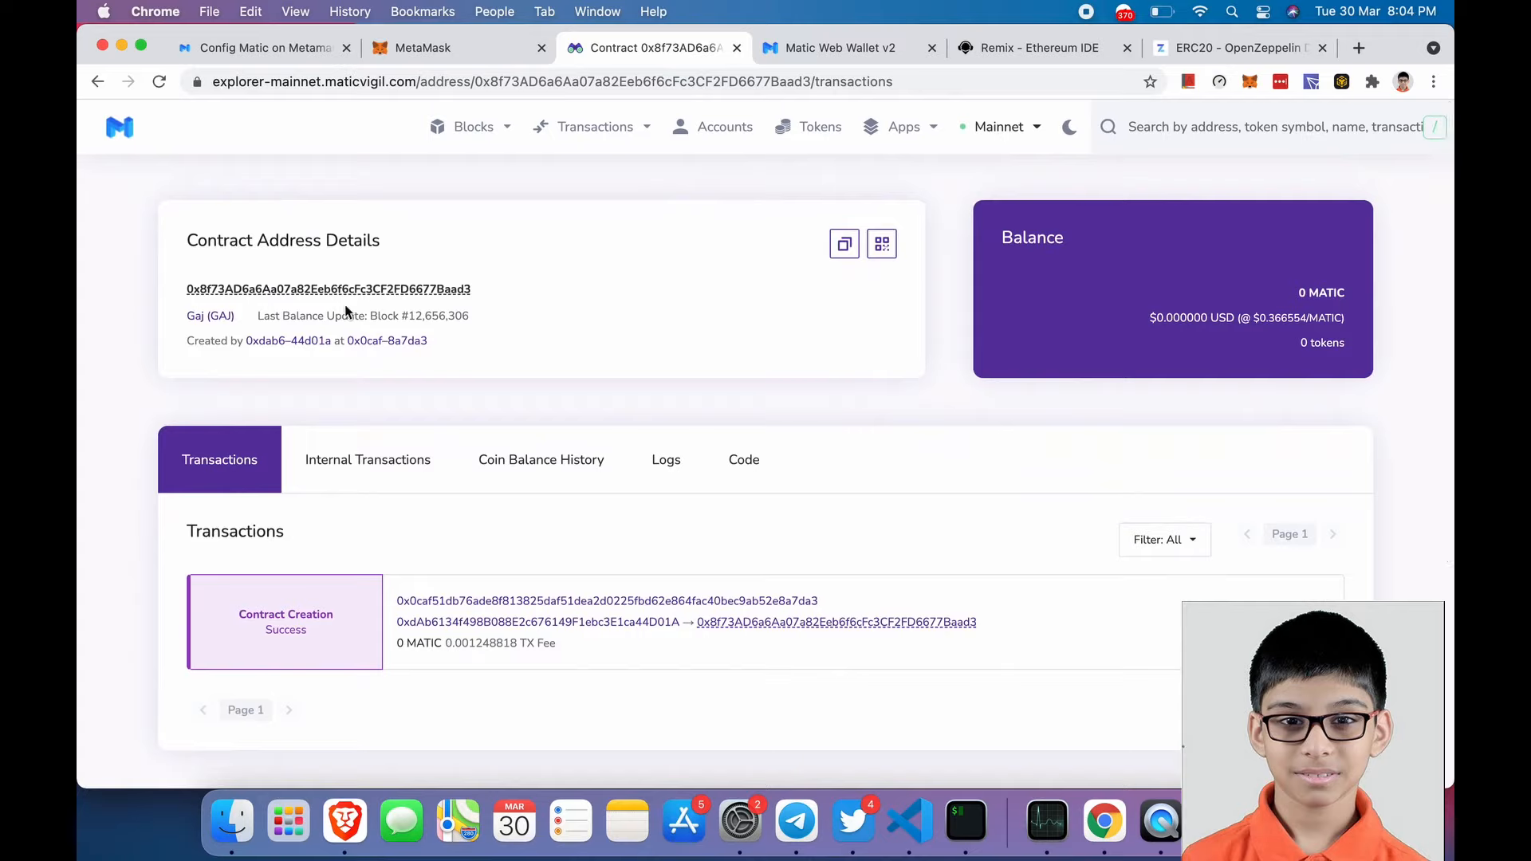
double_click(282, 241)
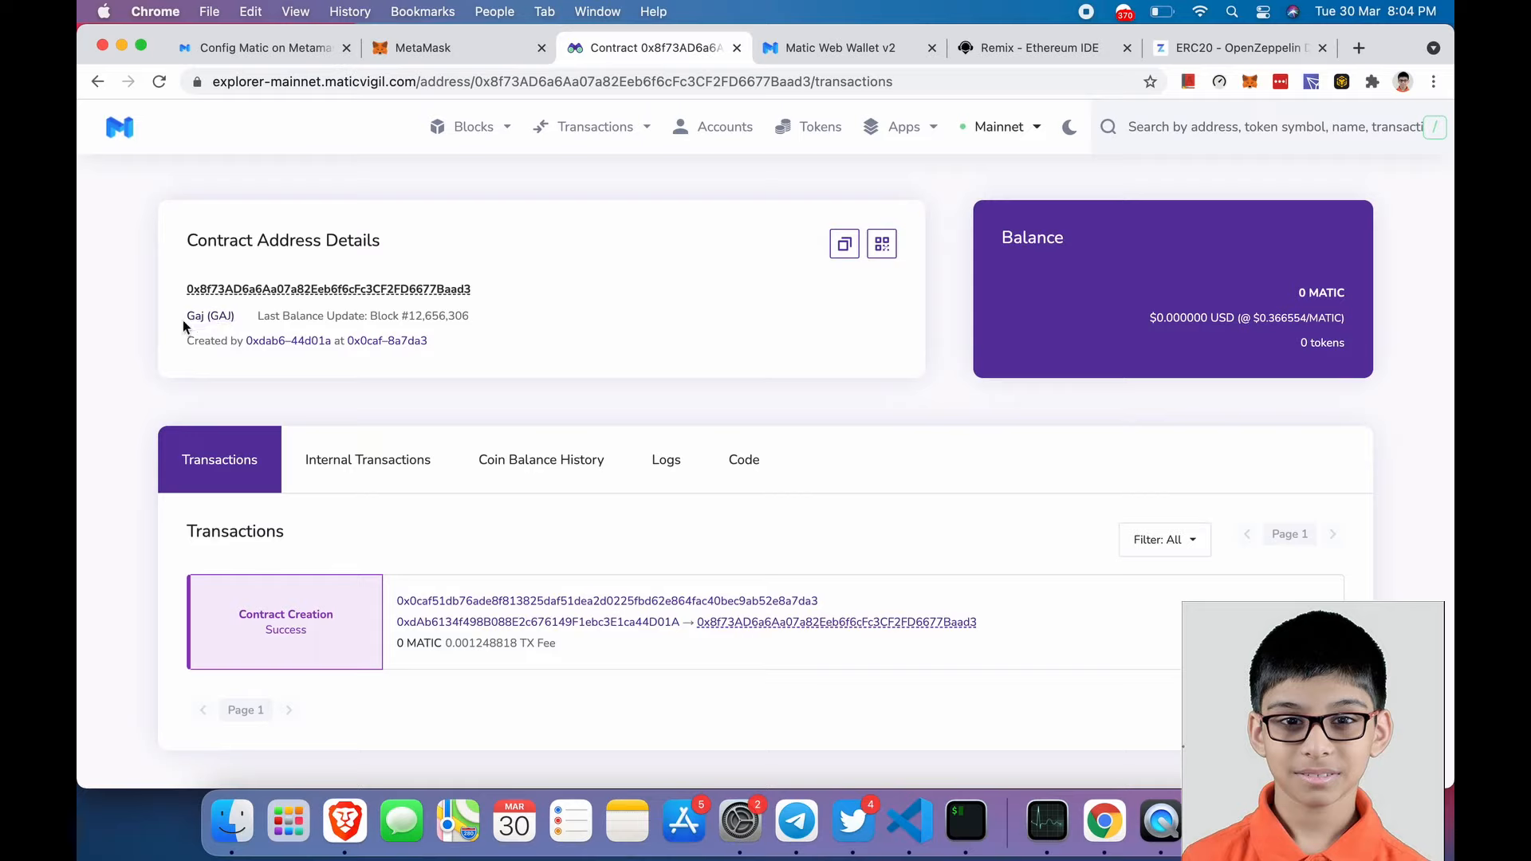
- View the Gaj (GAJ) token page with 1,000 GAJ total supply, then go to the MetaMask wallet
click(209, 315)
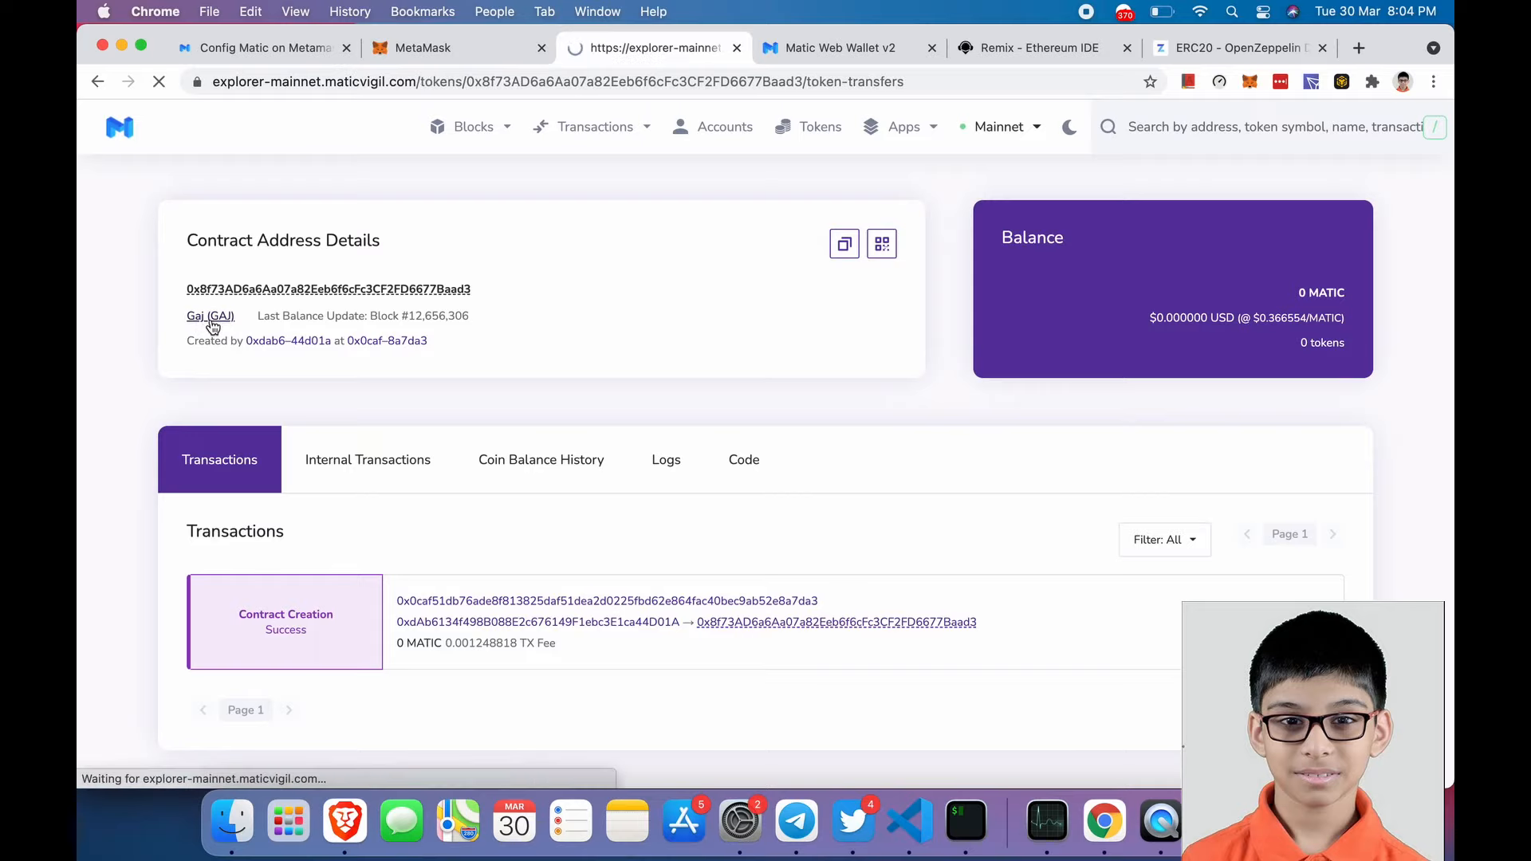
click(211, 316)
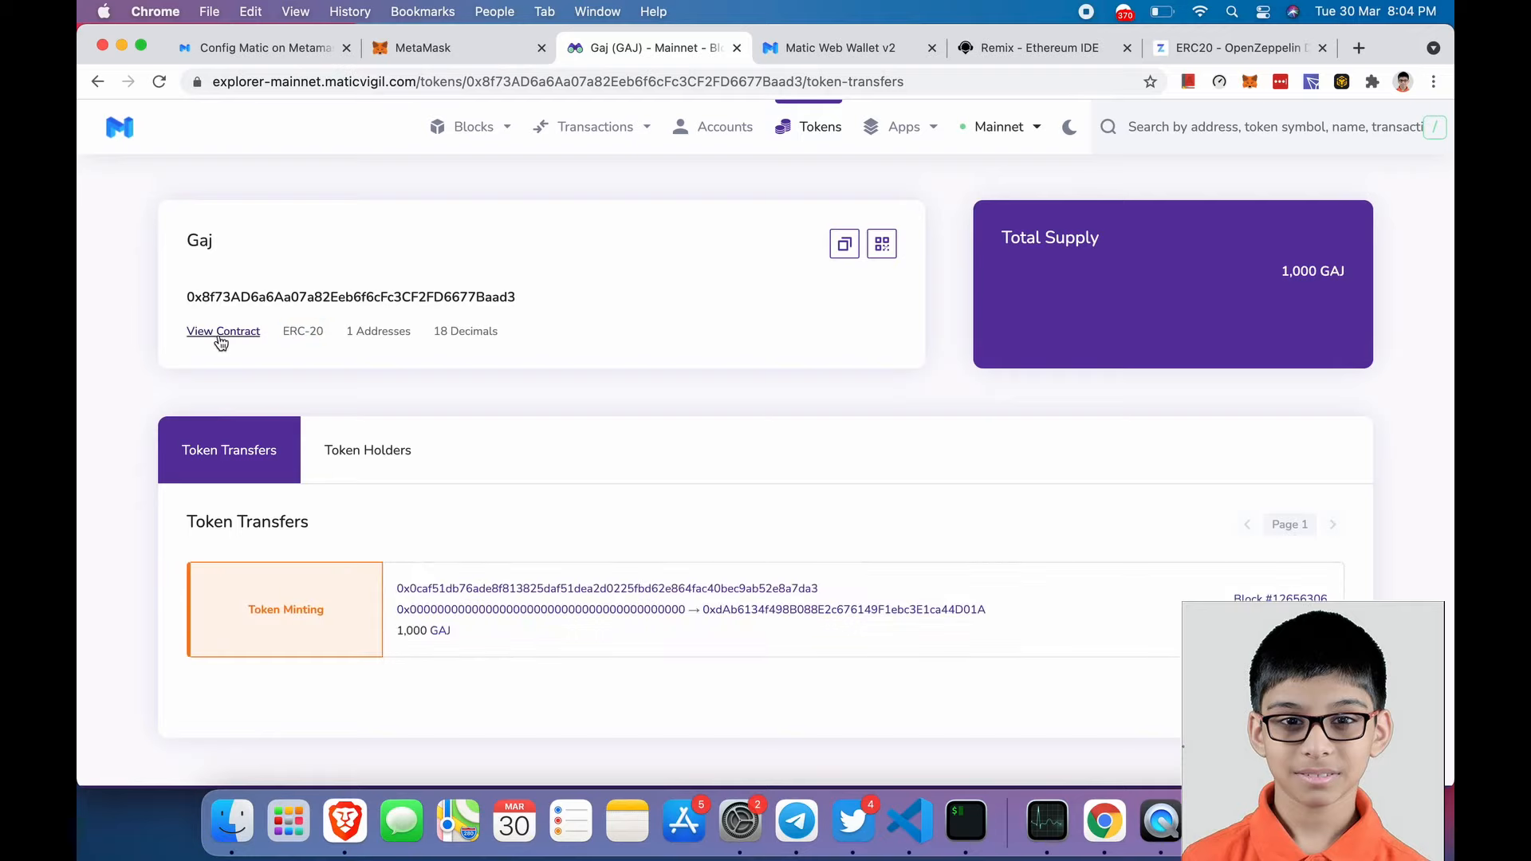
mouse_move(702, 372)
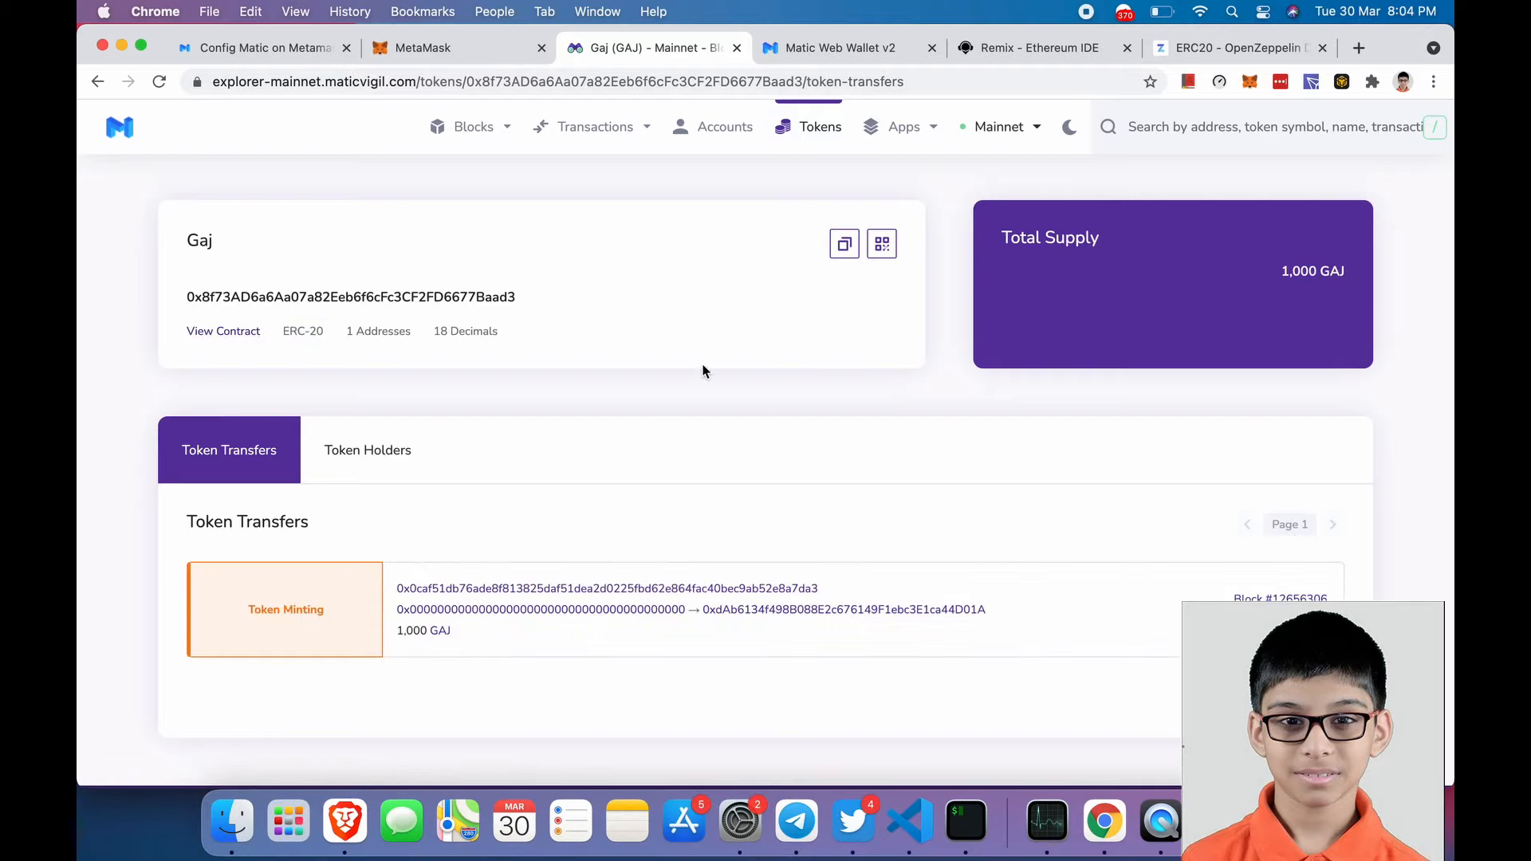
click(369, 450)
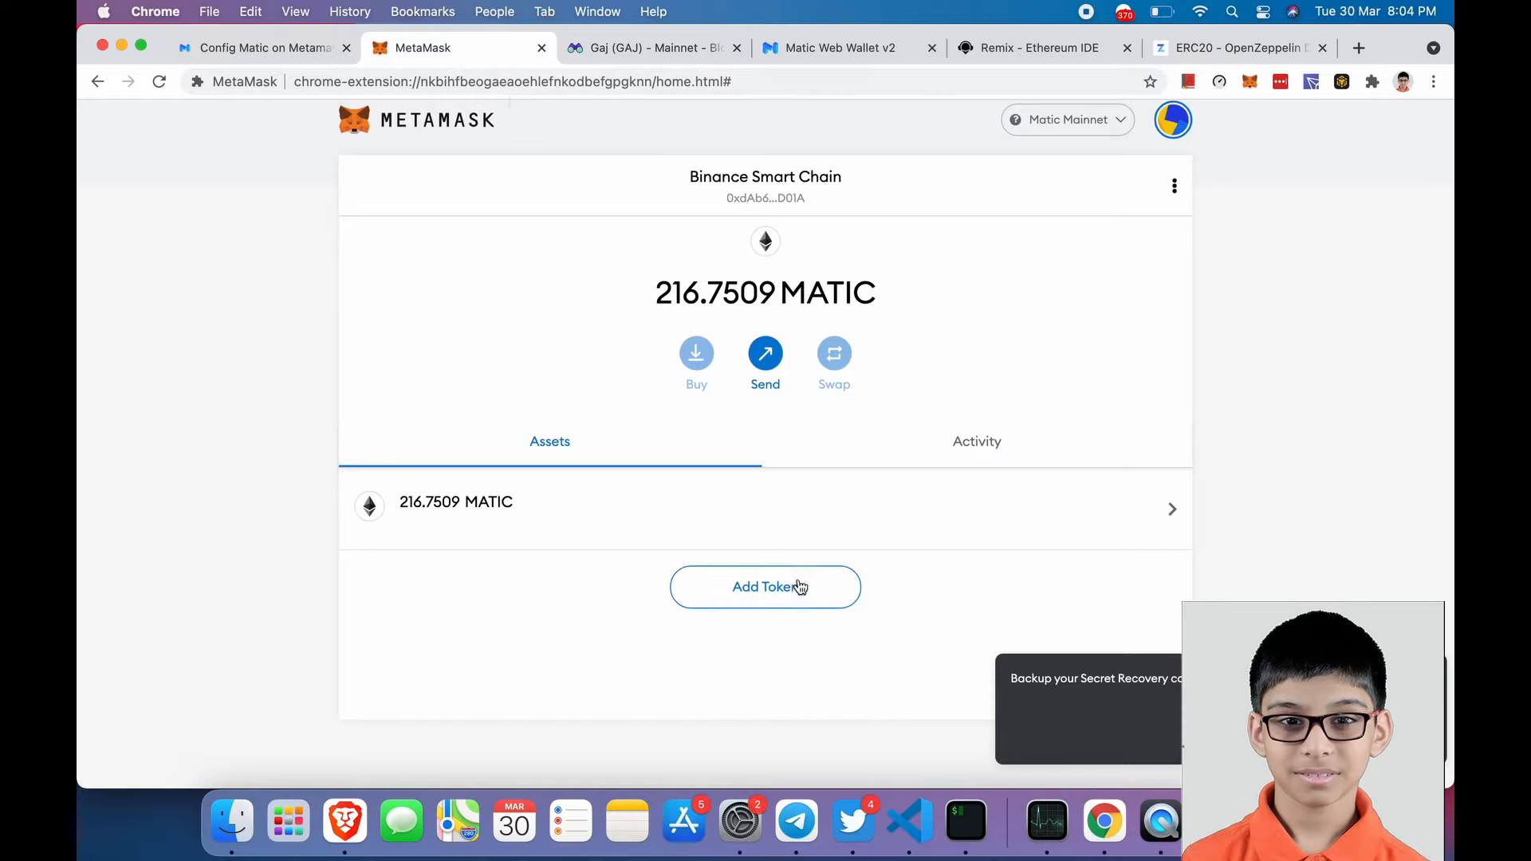
- Add a custom token in MetaMask using the Gaj contract address so GAJ and 18 decimals fill in
click(763, 587)
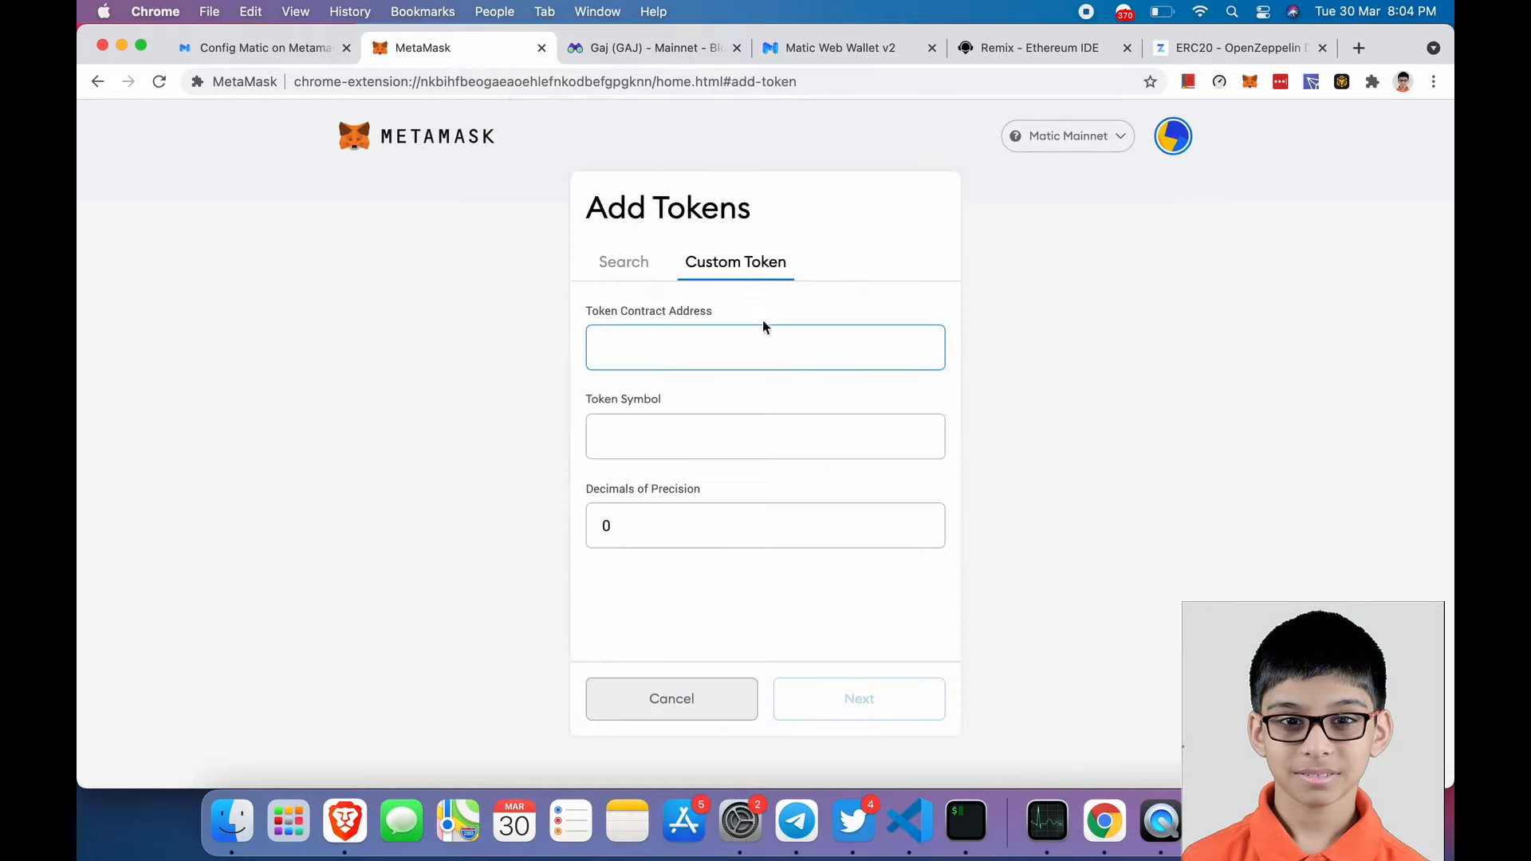
text(0x8f73AD6a6Aa07a82Eeb6f6cFc3CF2FD6677E)
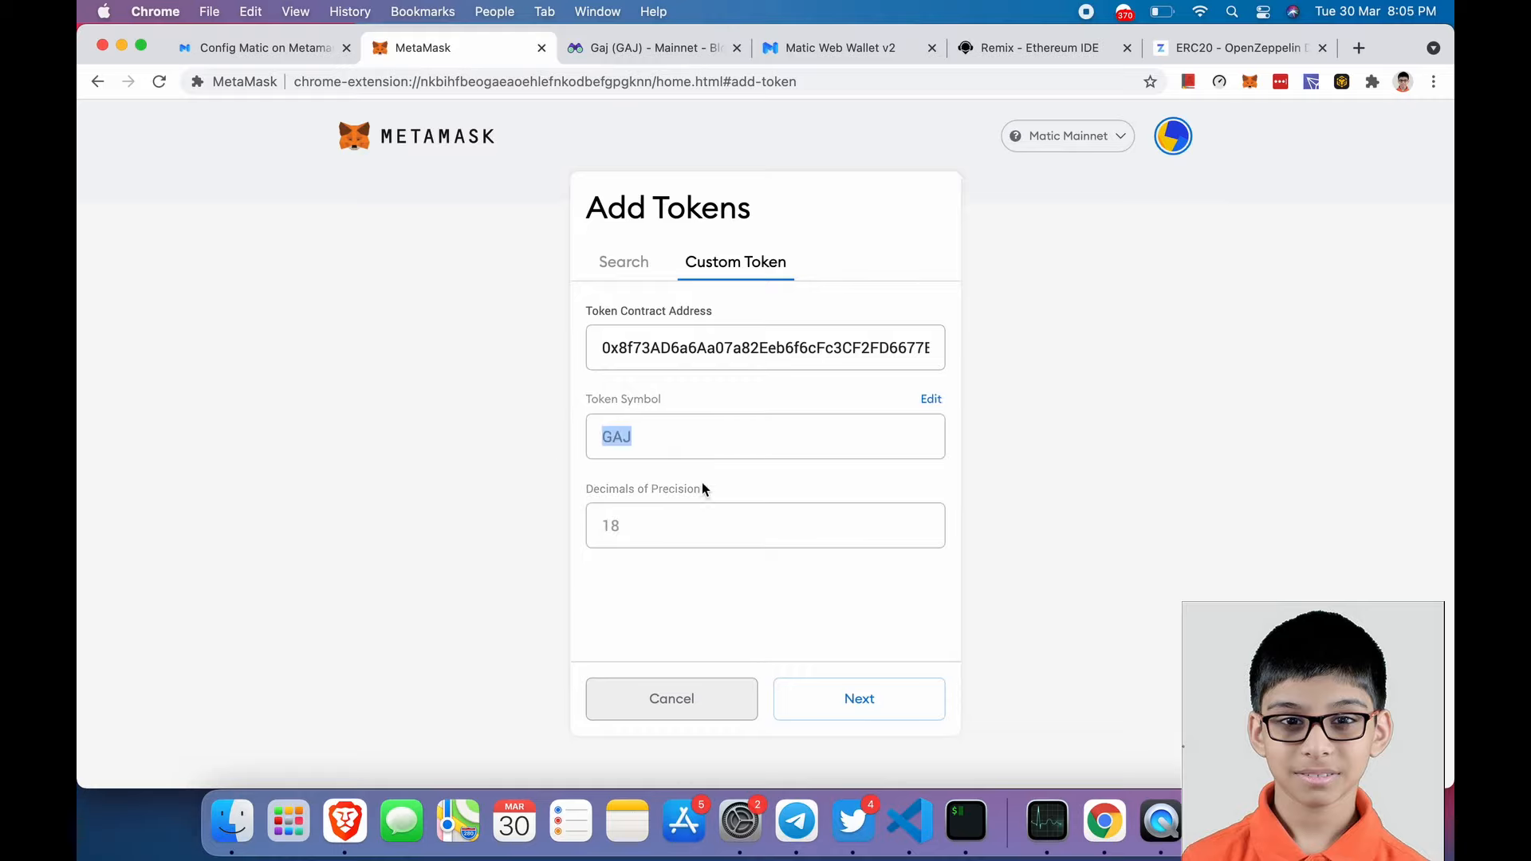
click(857, 699)
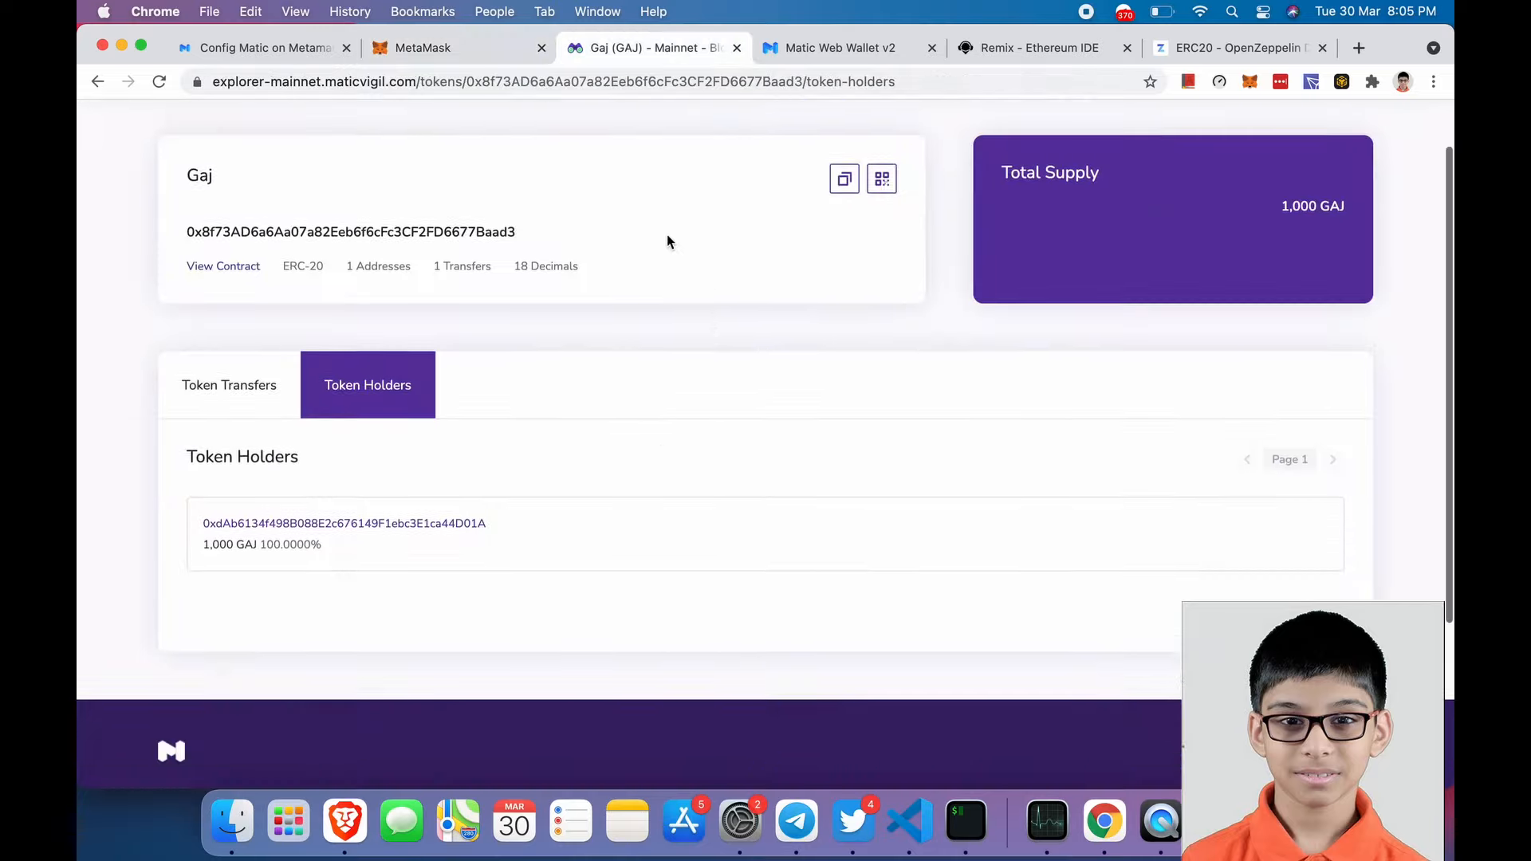
- Return to the explorer's Gaj token page and show its Token Transfers
click(574, 82)
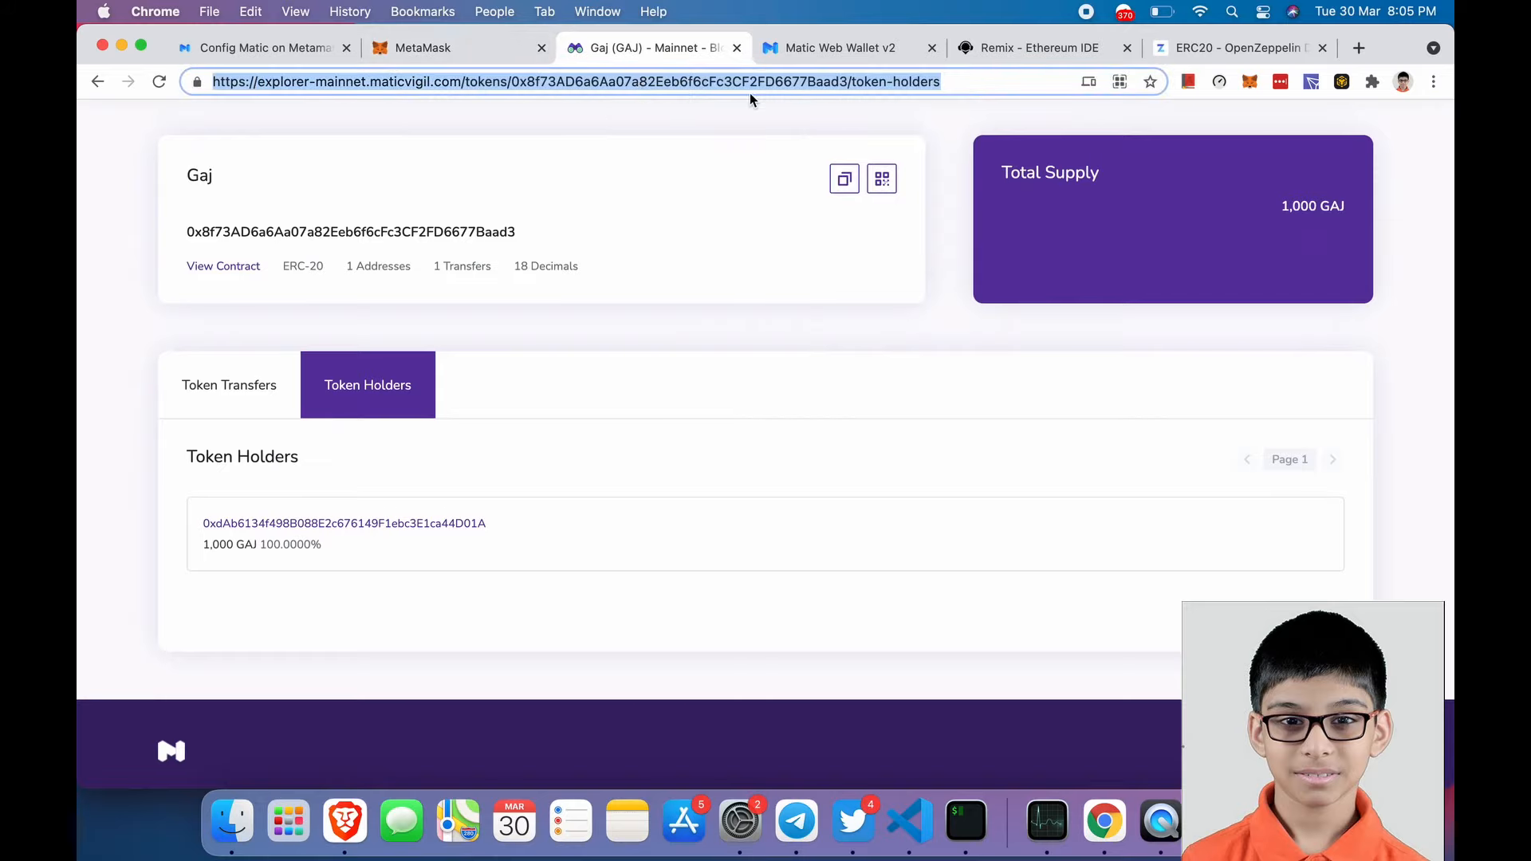
click(228, 384)
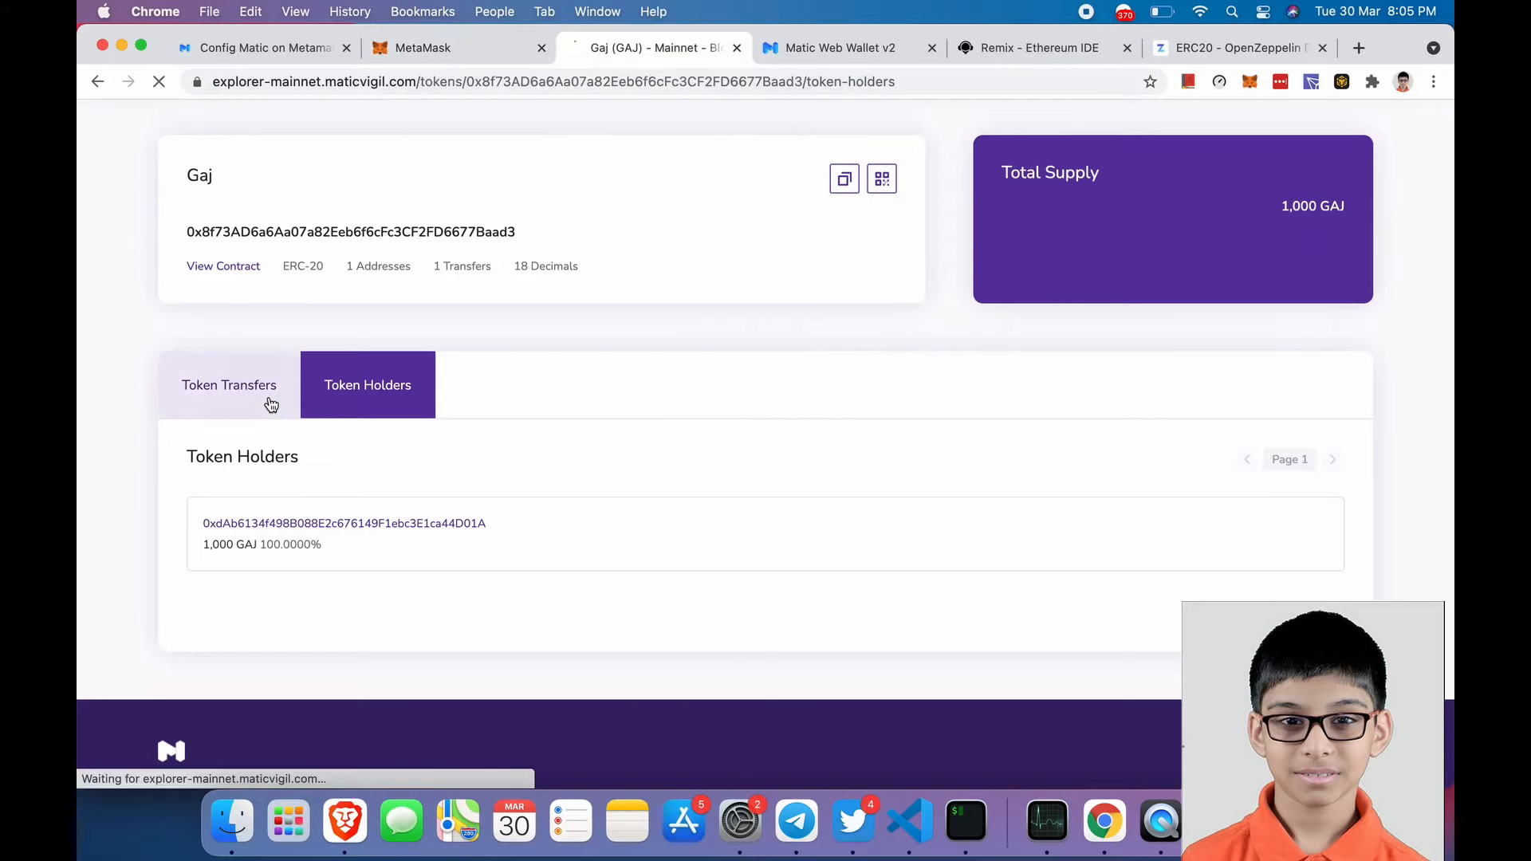